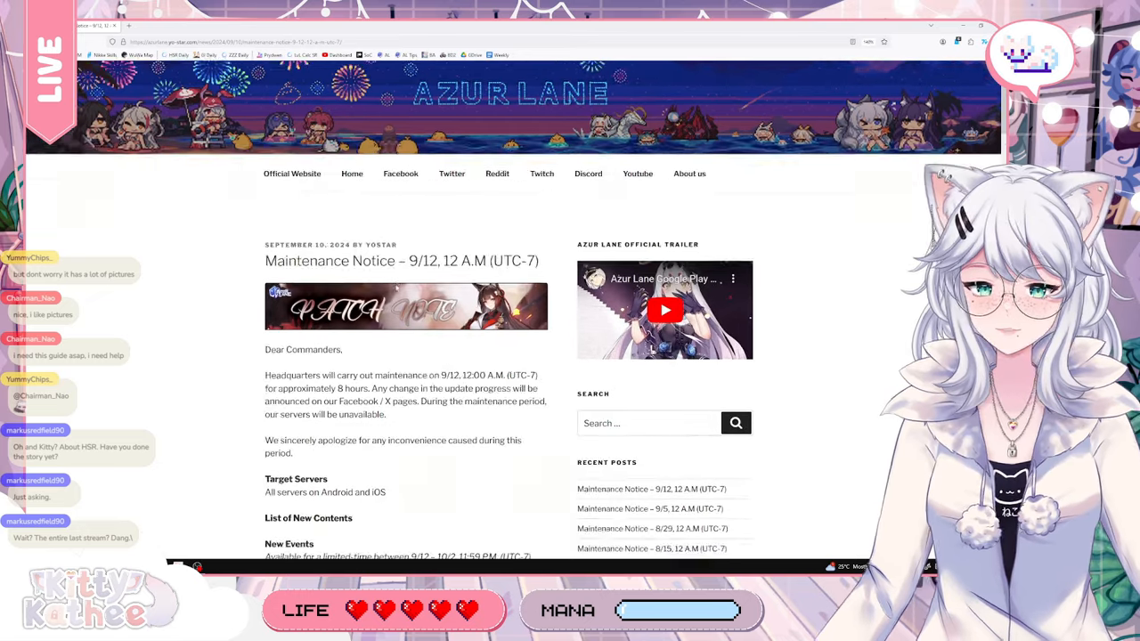
# Scroll around the notice intro so the maintenance period paragraph is in view
pyautogui.scroll(-3)
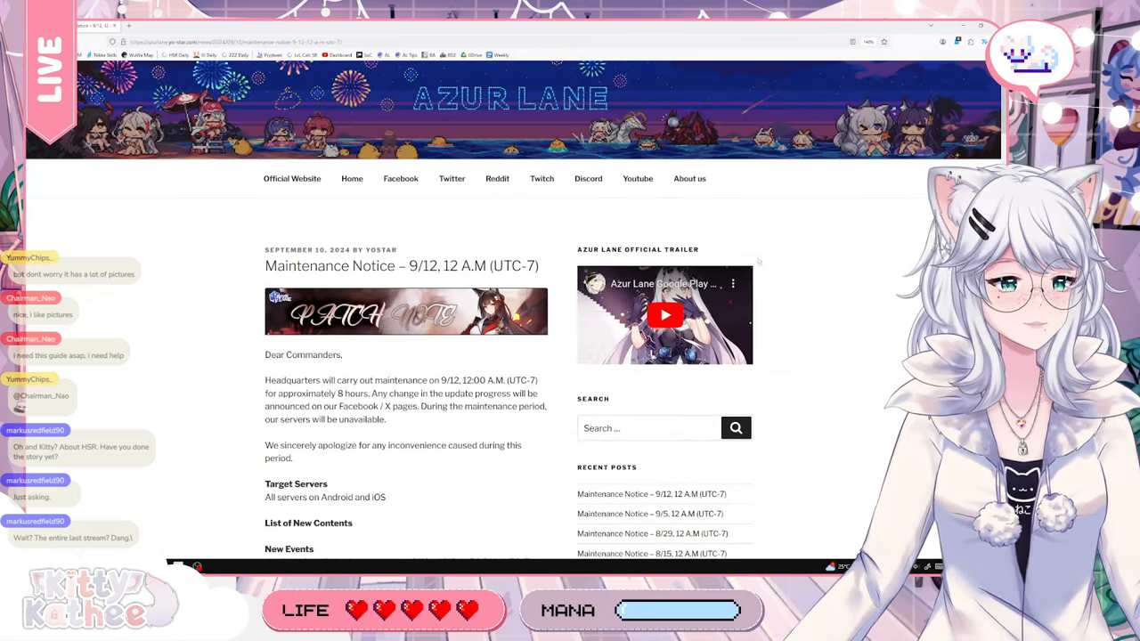
pyautogui.scroll(-3)
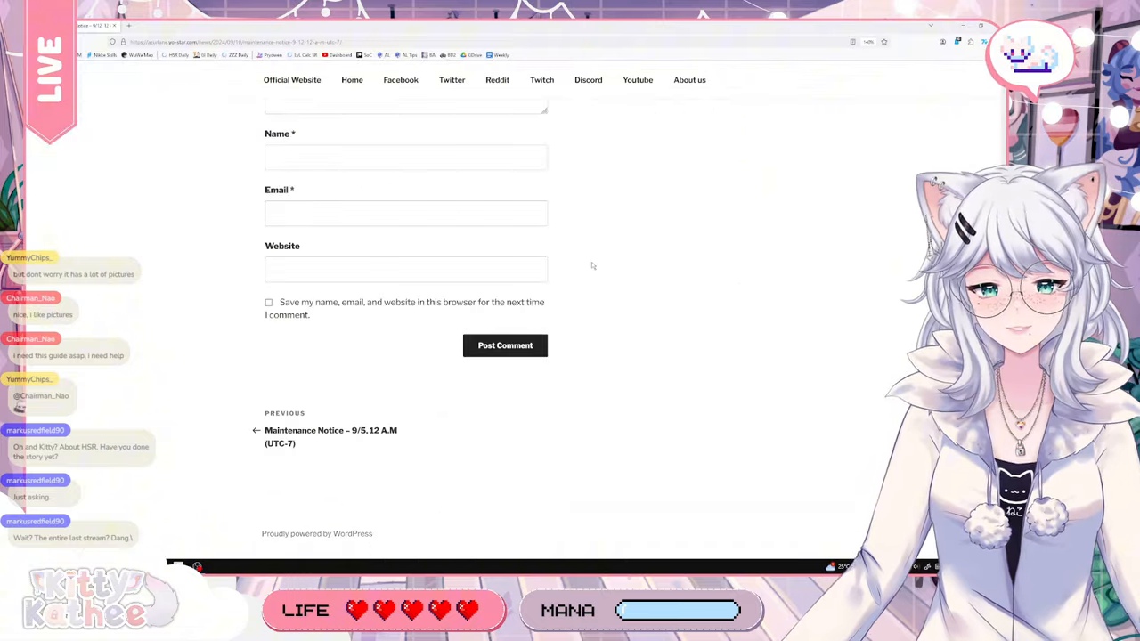
pyautogui.scroll(3)
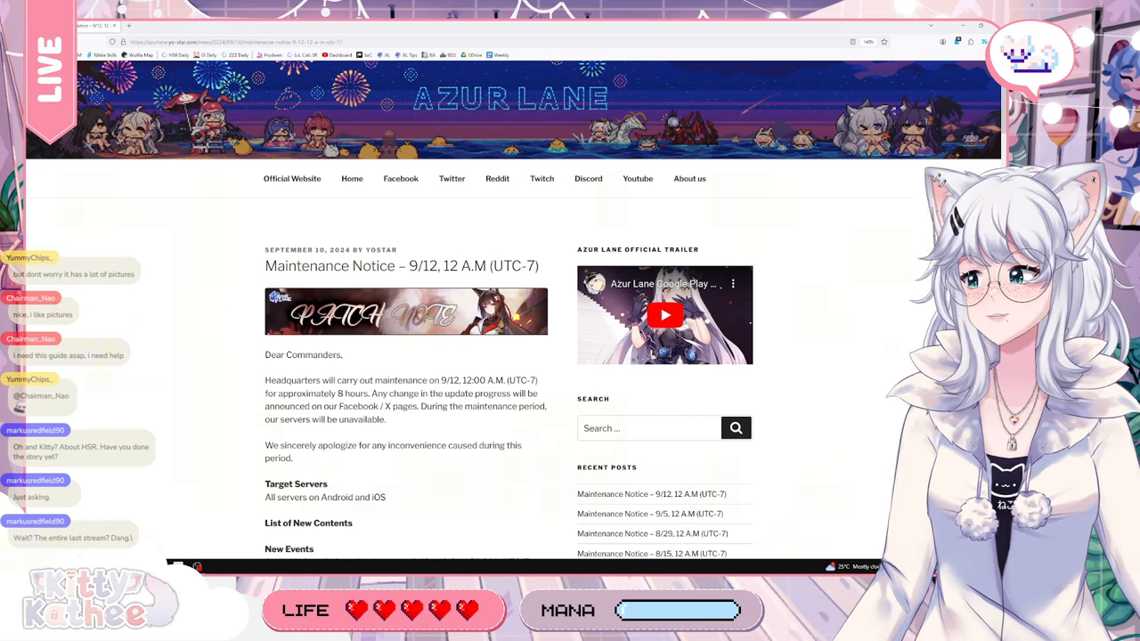
pyautogui.scroll(-3)
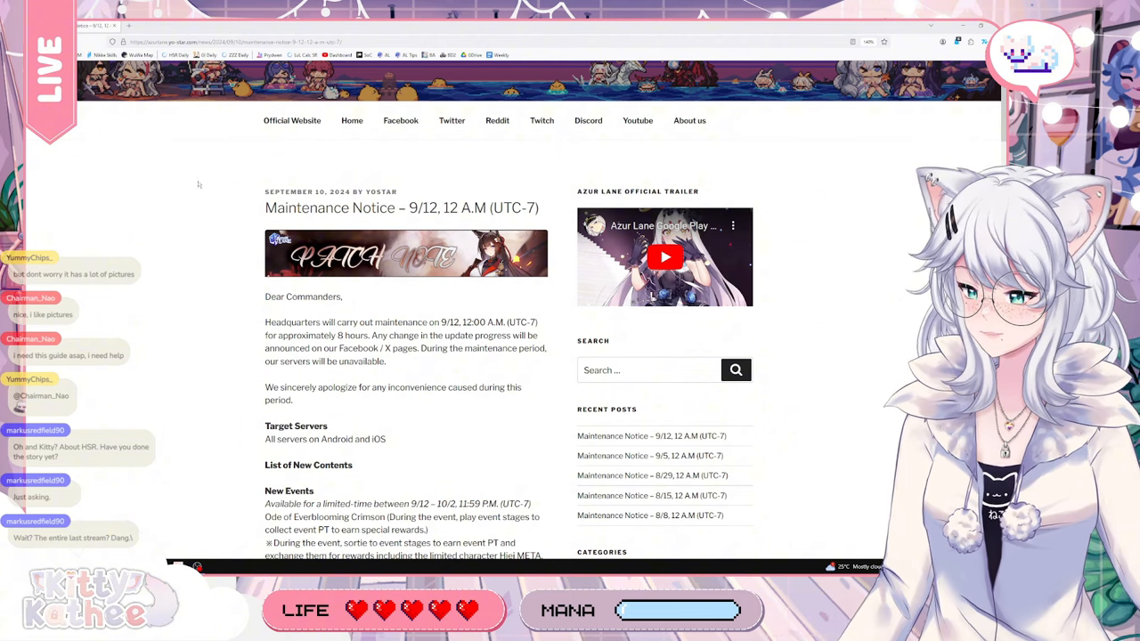
# Highlight the sentence saying servers will be unavailable during the maintenance period
pyautogui.moveTo(264, 192); pyautogui.dragTo(496, 335)
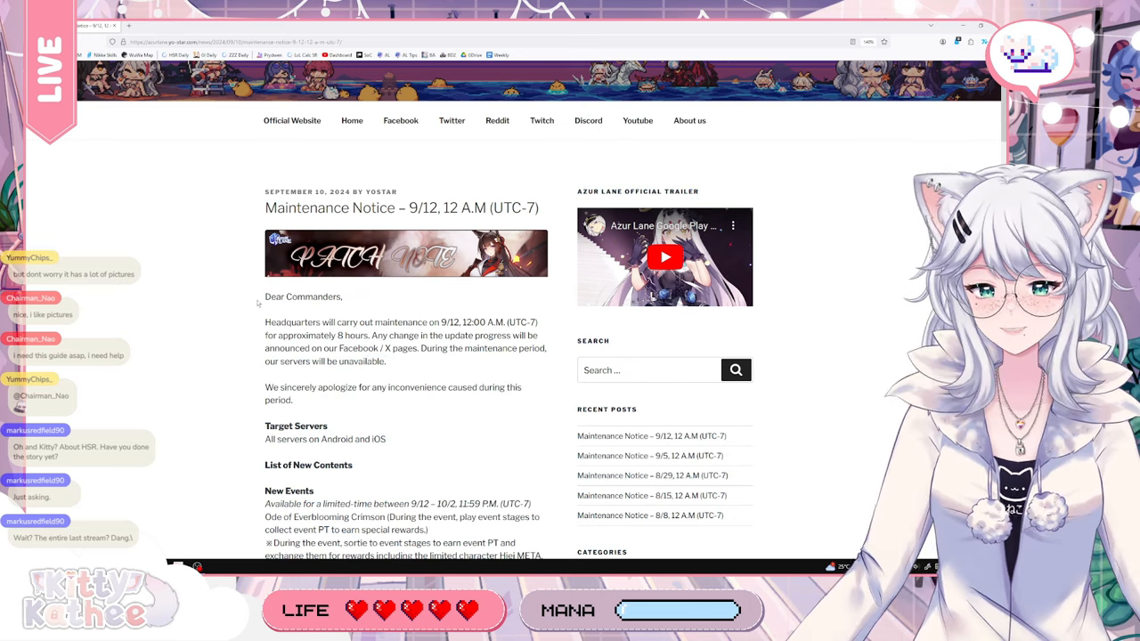
pyautogui.moveTo(264, 193); pyautogui.dragTo(276, 296)
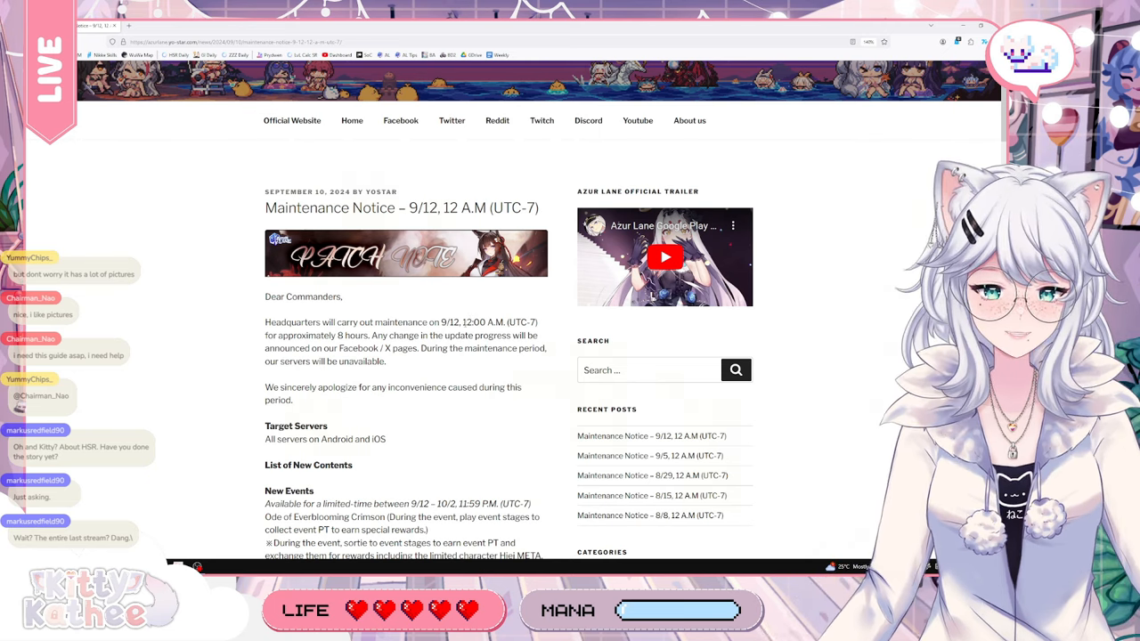
pyautogui.moveTo(465, 320); pyautogui.dragTo(538, 320)
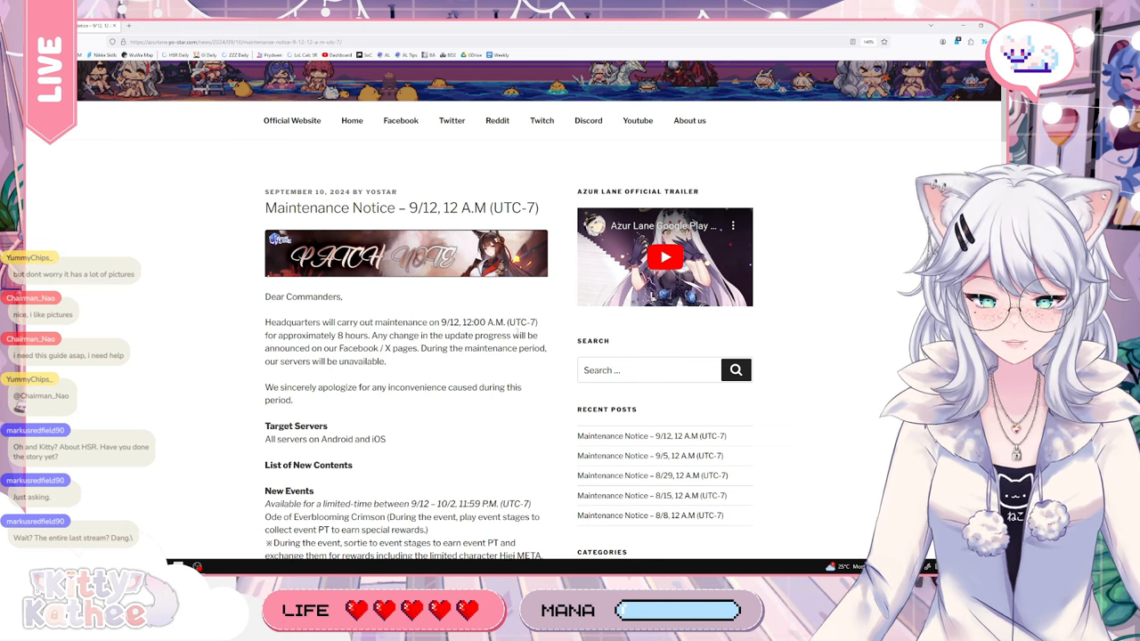
pyautogui.doubleClick(307, 335)
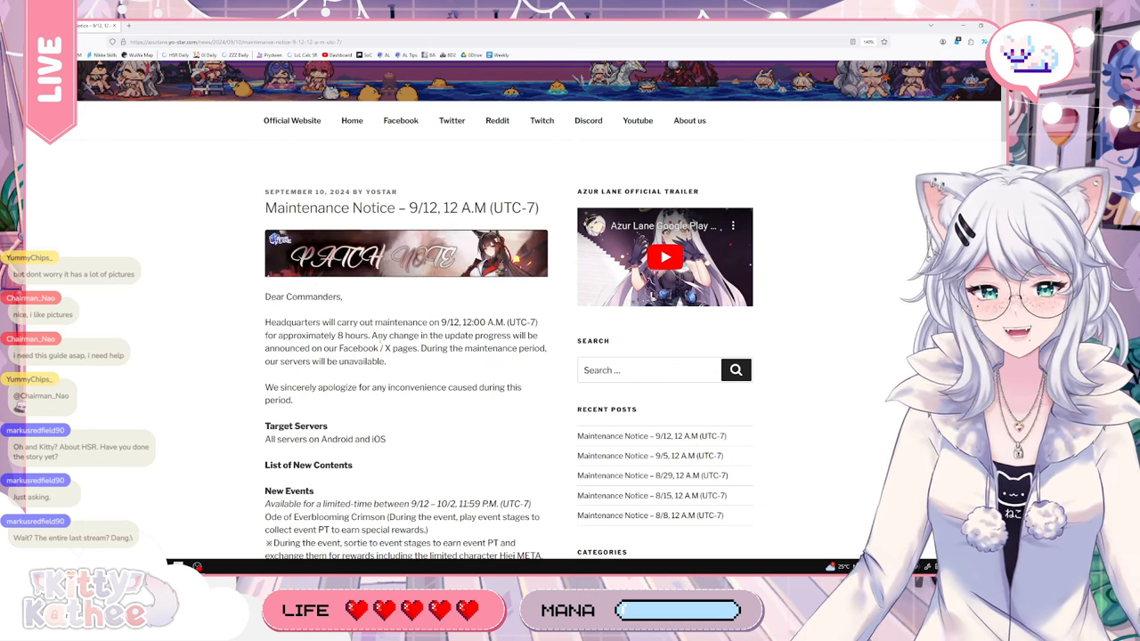
pyautogui.moveTo(388, 320); pyautogui.dragTo(413, 335)
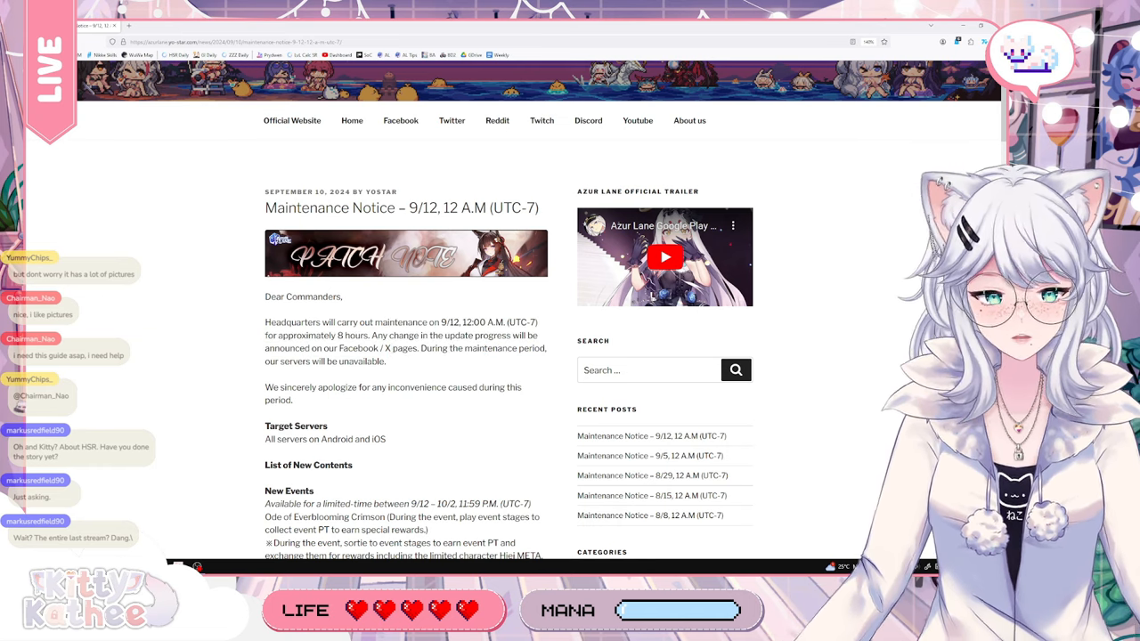
pyautogui.moveTo(424, 348); pyautogui.dragTo(385, 360)
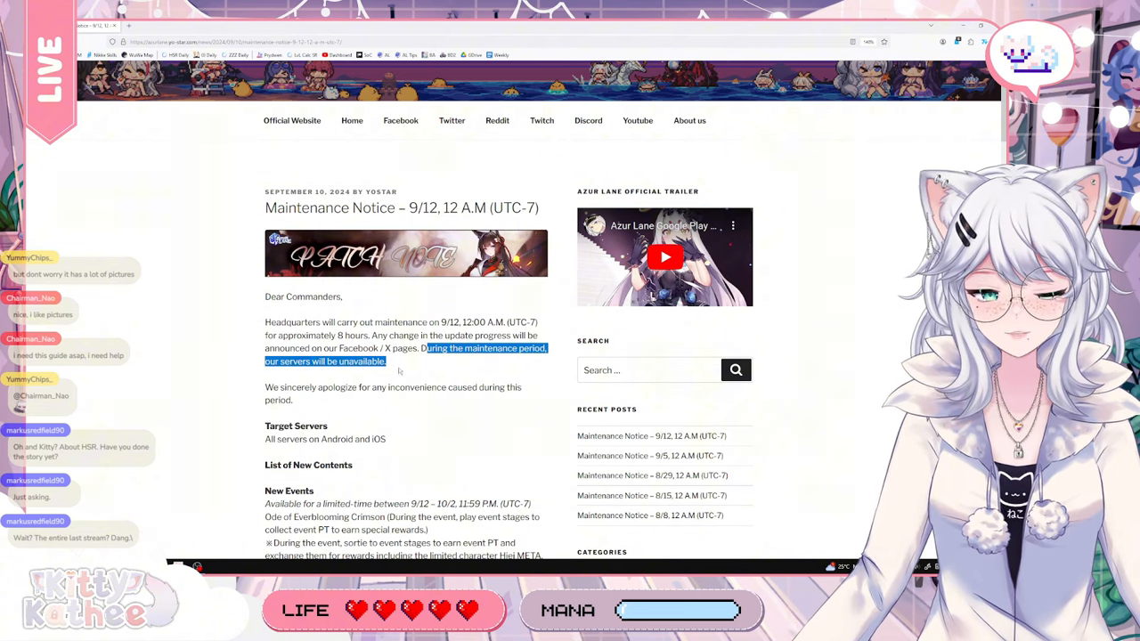
# Scroll past Target Servers down to the New Events list, briefly selecting text along the way
pyautogui.scroll(-3)
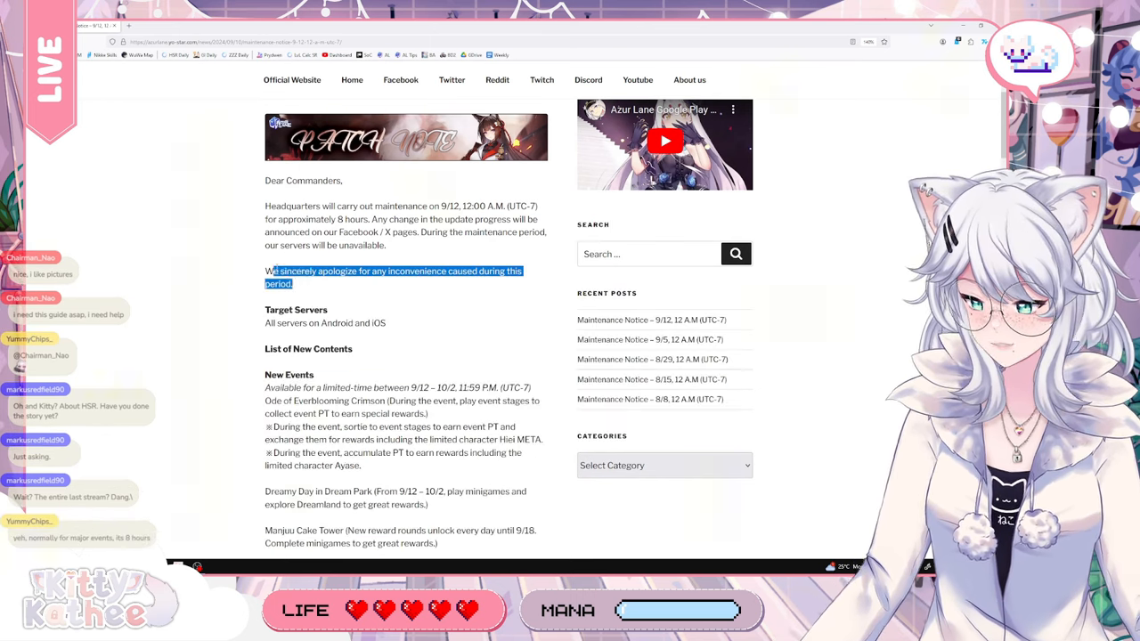
pyautogui.scroll(-3)
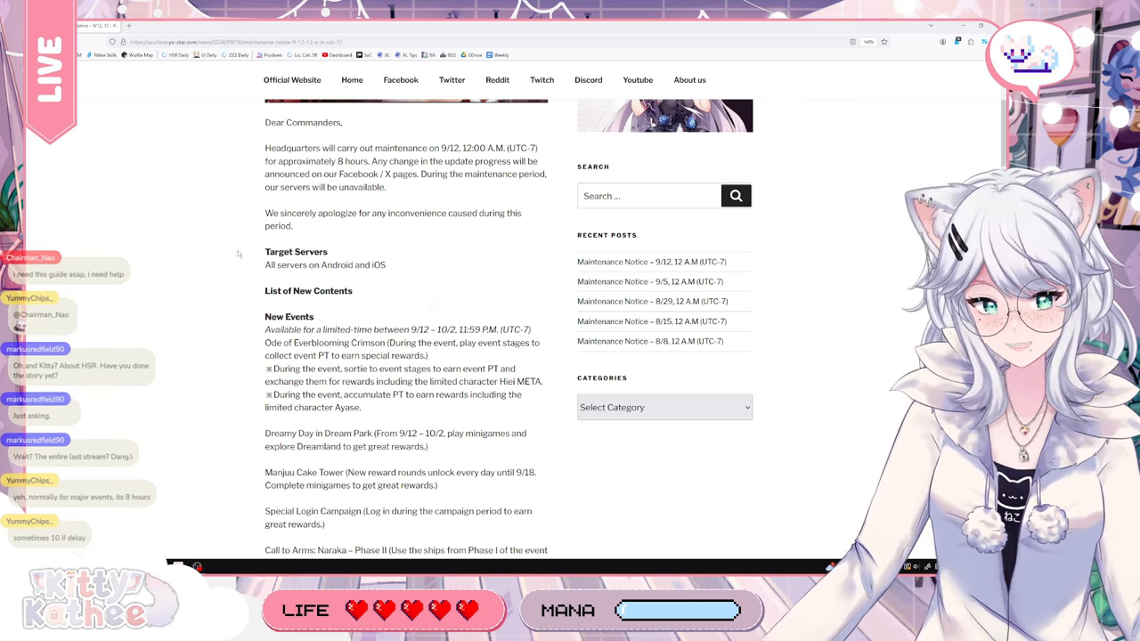
pyautogui.moveTo(263, 121); pyautogui.dragTo(294, 225)
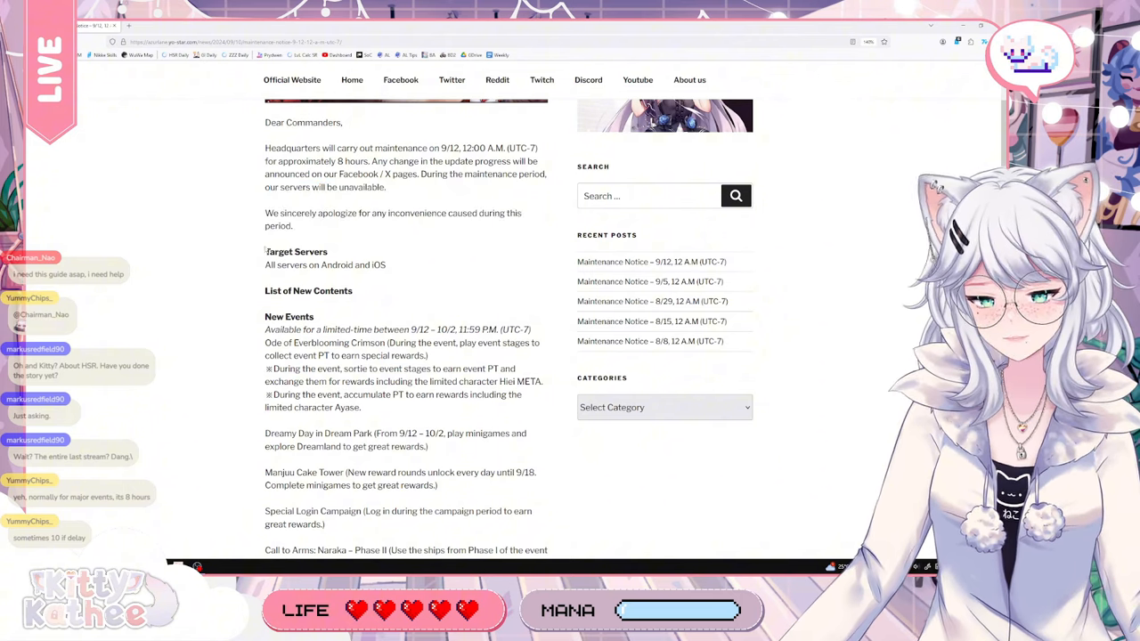
pyautogui.moveTo(426, 249)
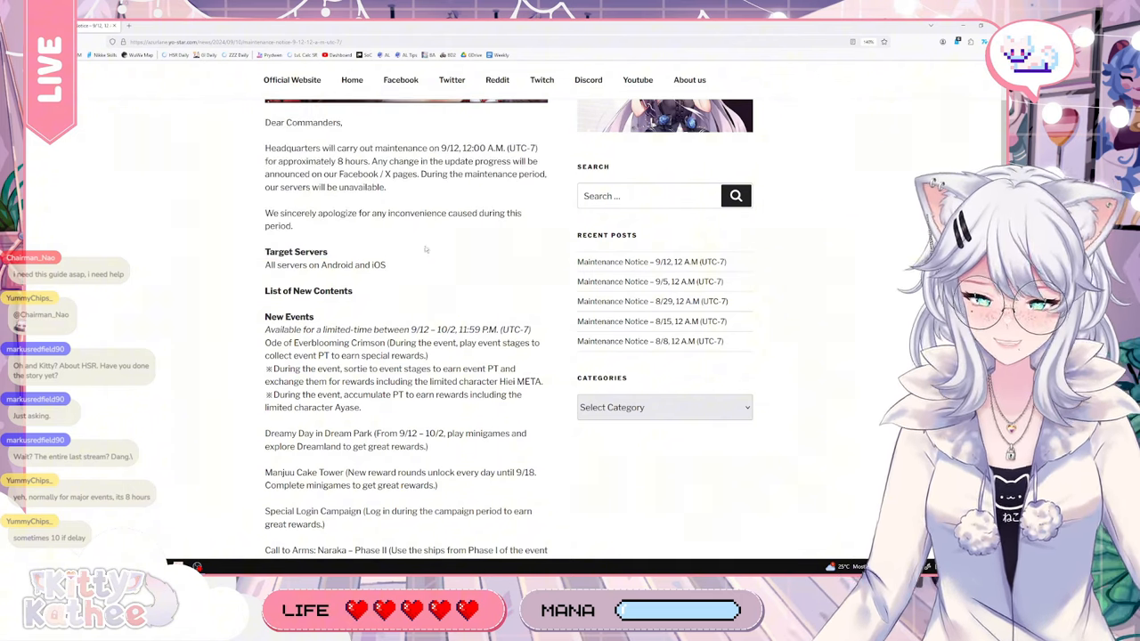
pyautogui.moveTo(378, 148); pyautogui.dragTo(310, 251)
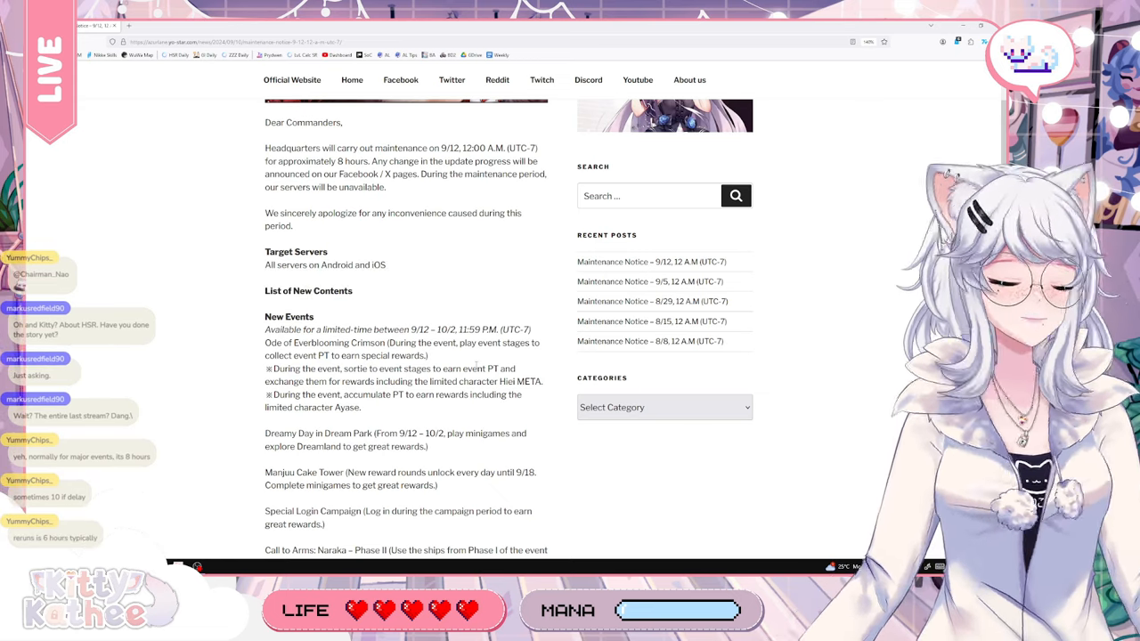
pyautogui.scroll(-3)
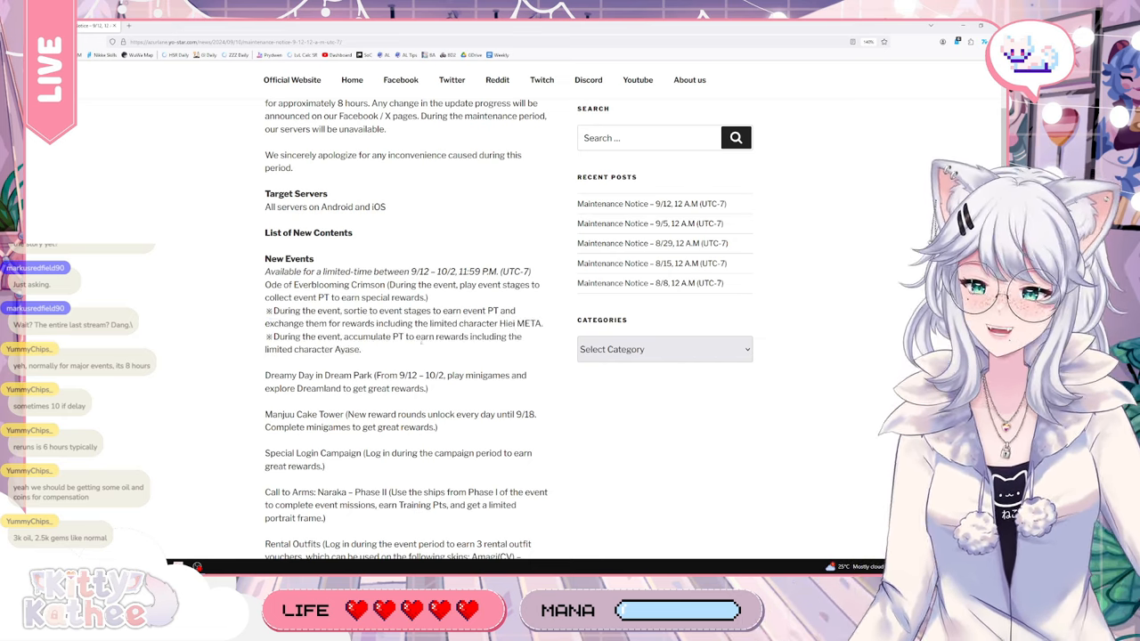
# Drag over the new events text and scroll until the Rental Outfits voucher list is visible
pyautogui.moveTo(264, 101); pyautogui.dragTo(362, 349)
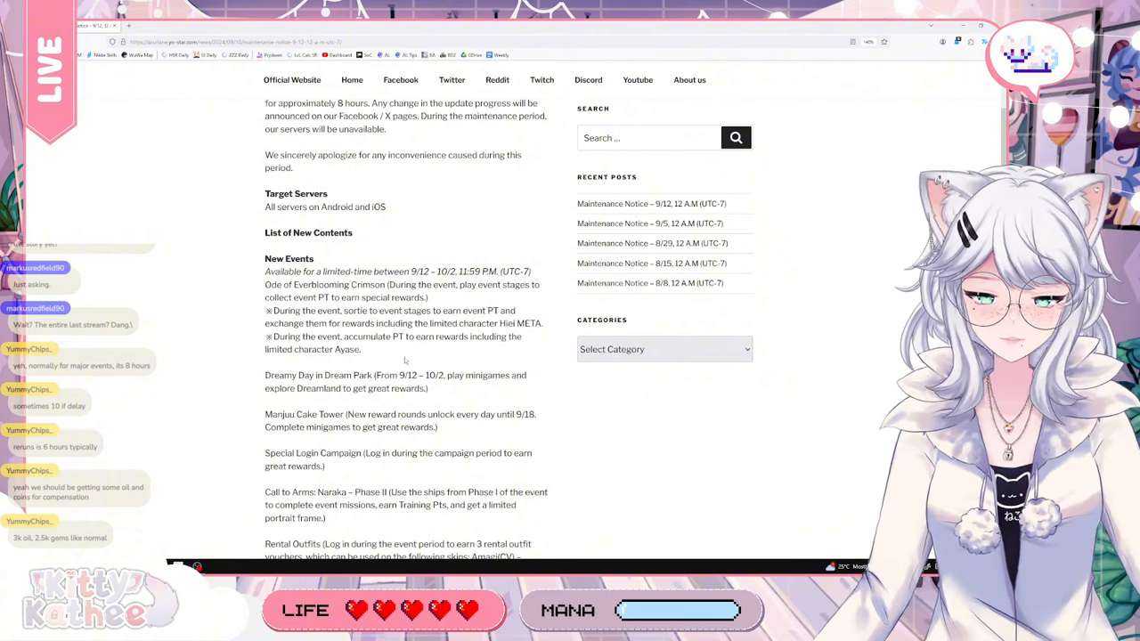
pyautogui.moveTo(264, 102); pyautogui.dragTo(364, 348)
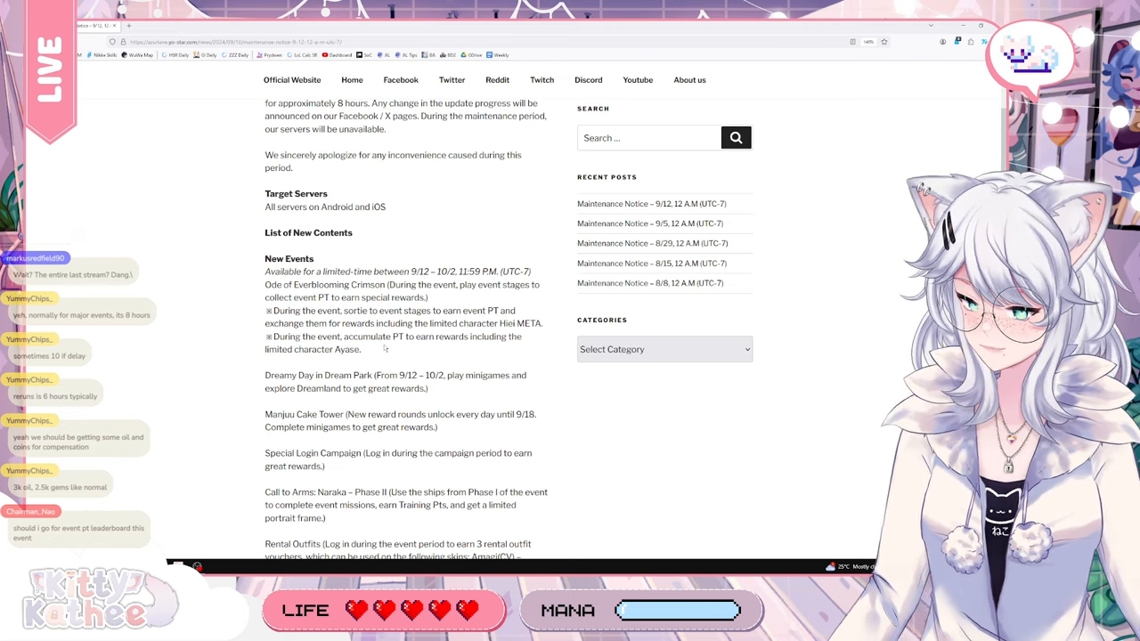
pyautogui.scroll(-3)
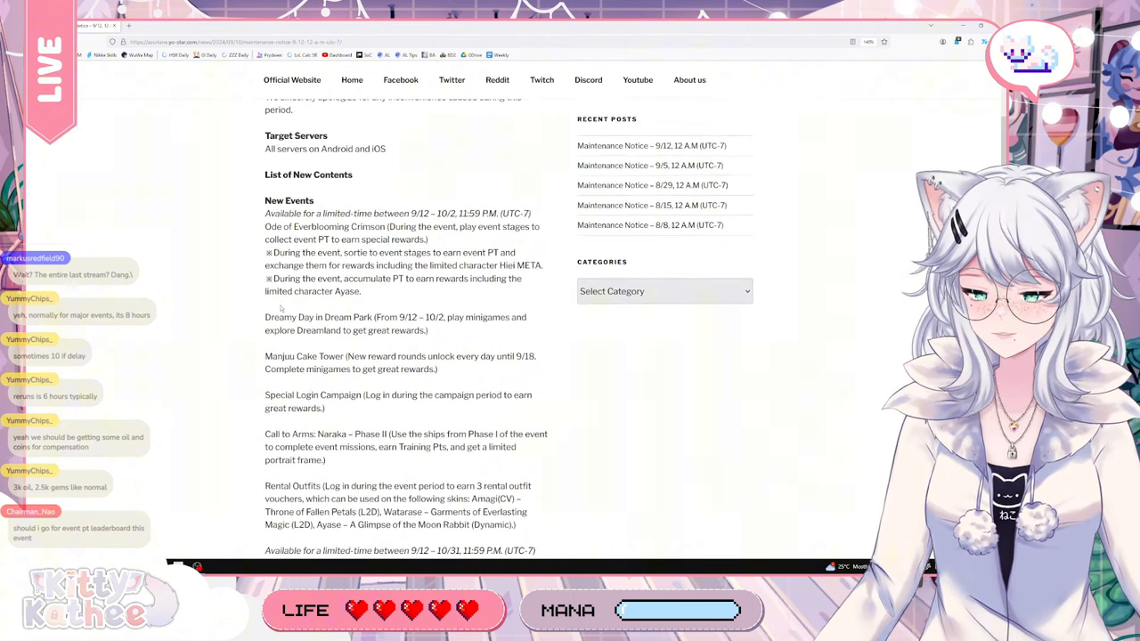
# Highlight the Dreamy Day in Dream Park entry, then scroll down to the New Character heading
pyautogui.moveTo(264, 98); pyautogui.dragTo(335, 317)
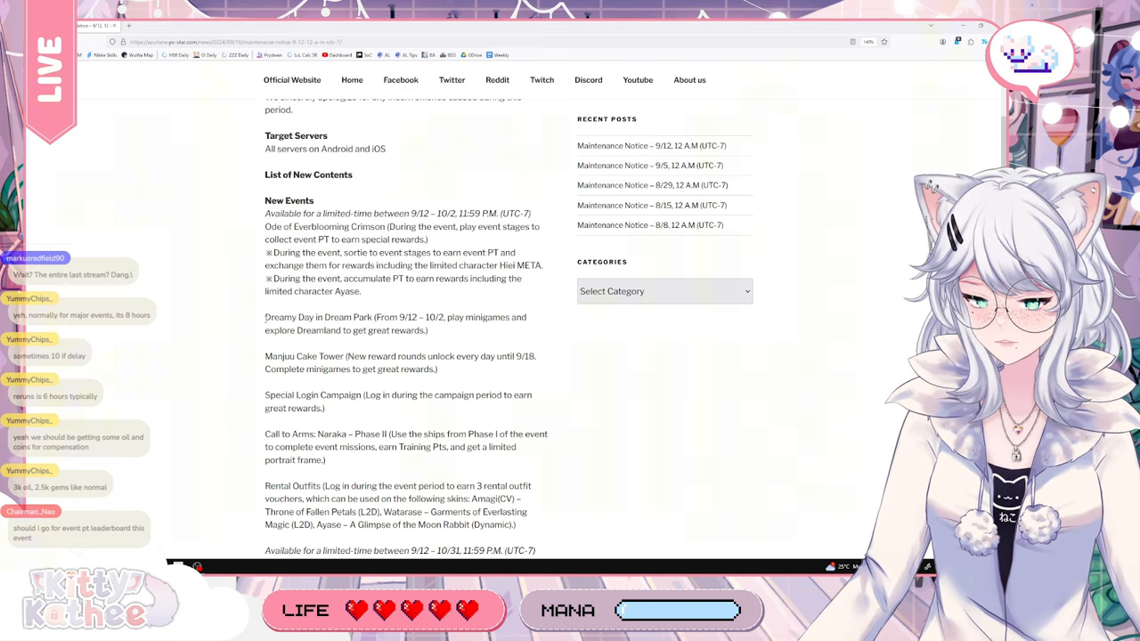
pyautogui.doubleClick(317, 317)
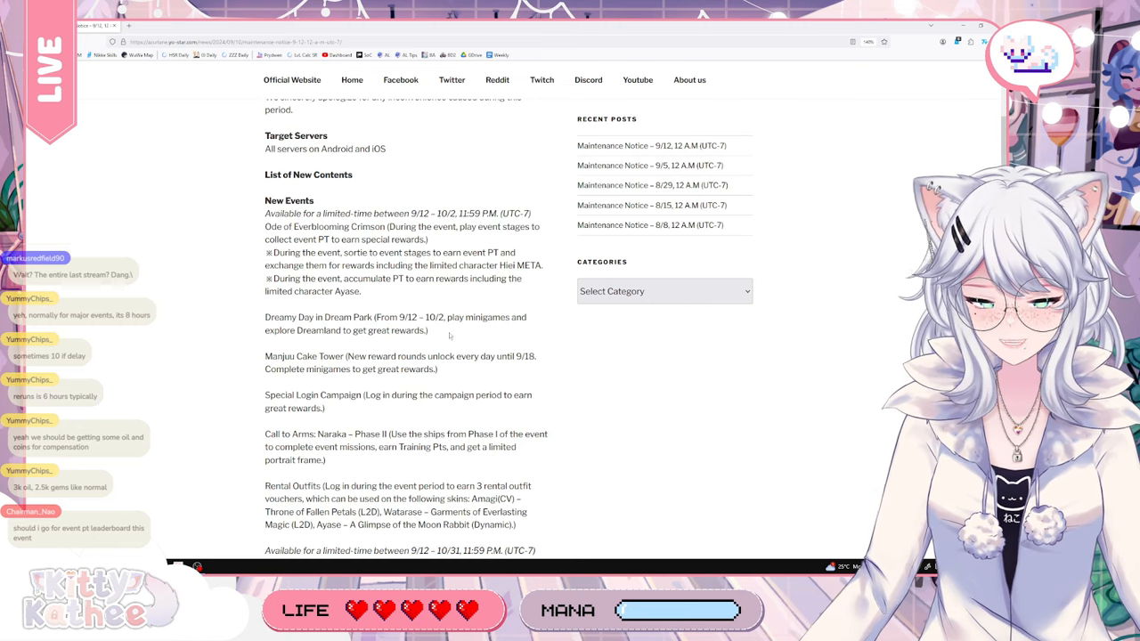
pyautogui.moveTo(342, 317); pyautogui.dragTo(427, 329)
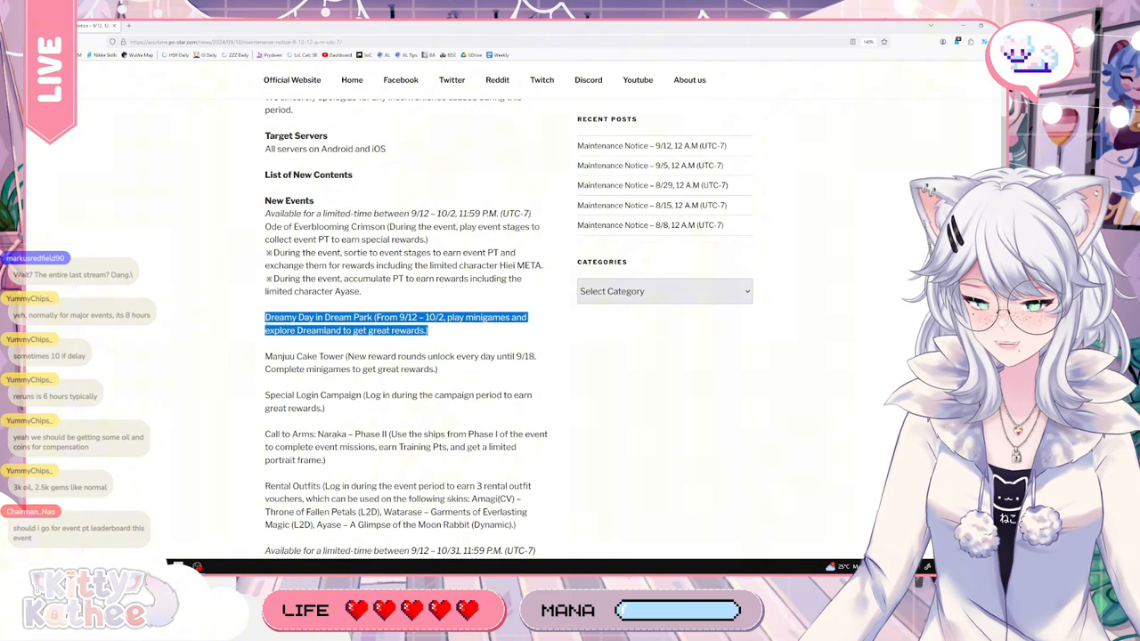
pyautogui.scroll(-3)
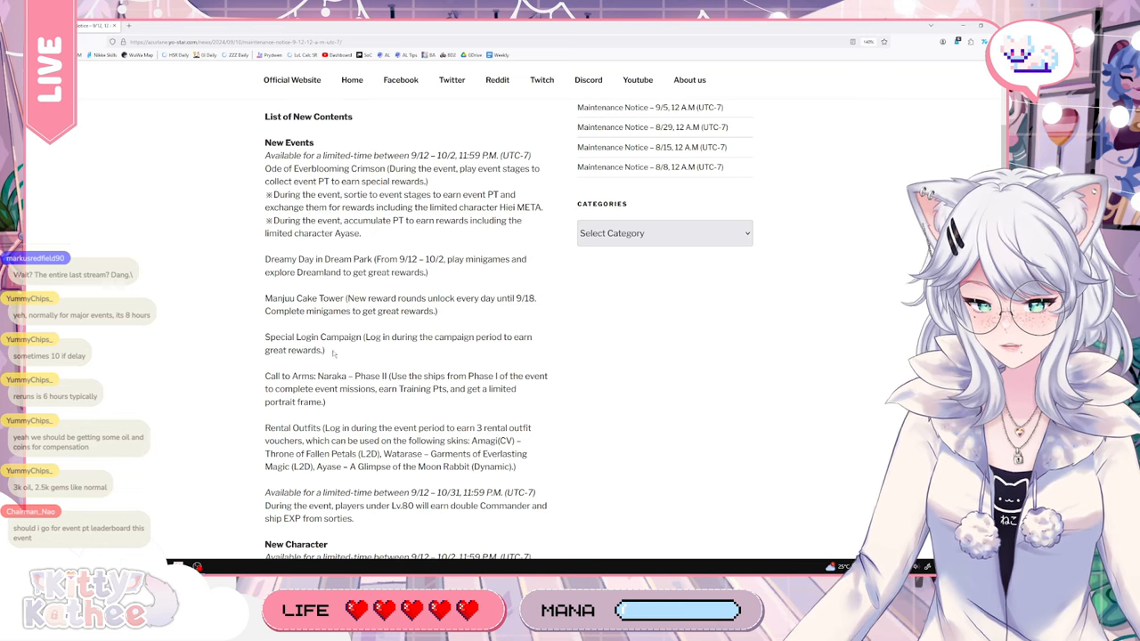
pyautogui.moveTo(305, 324)
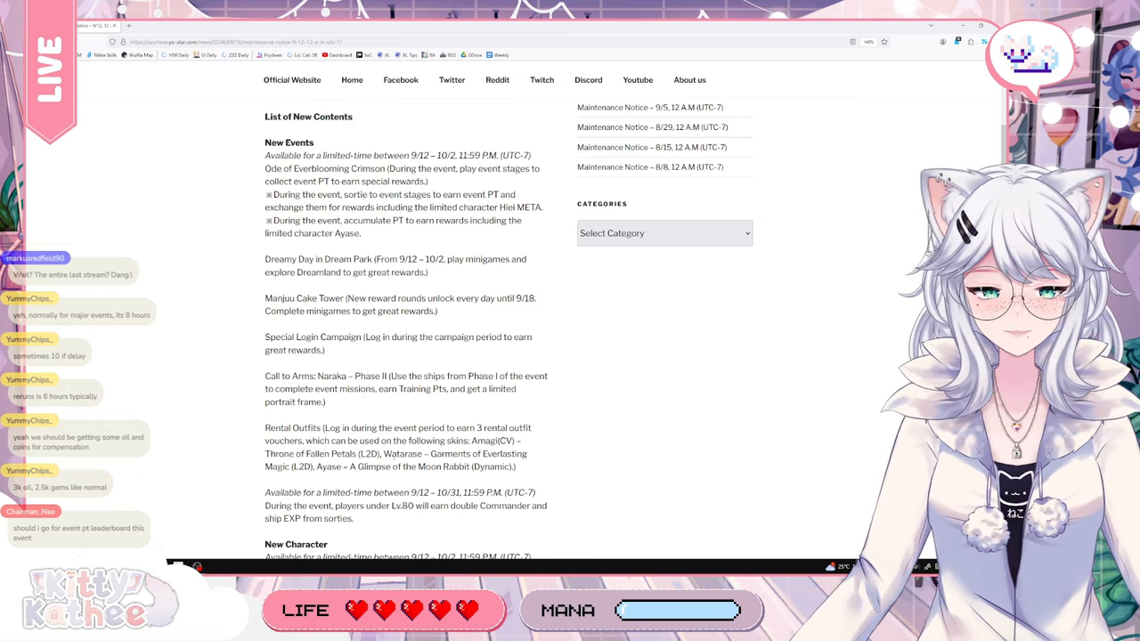
pyautogui.scroll(-3)
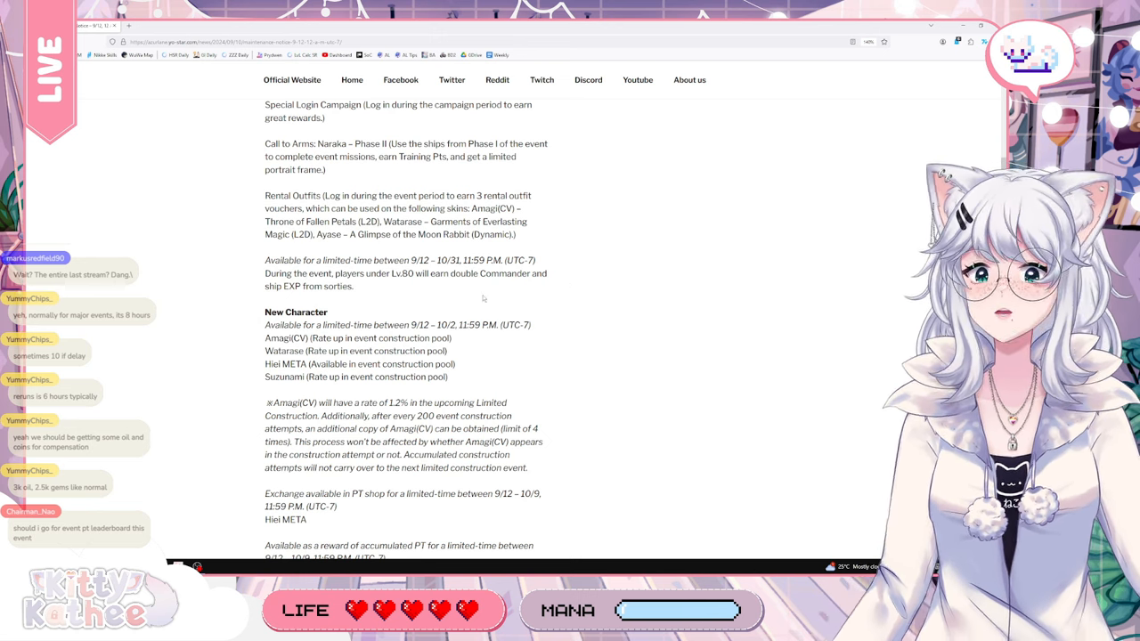
pyautogui.doubleClick(449, 260)
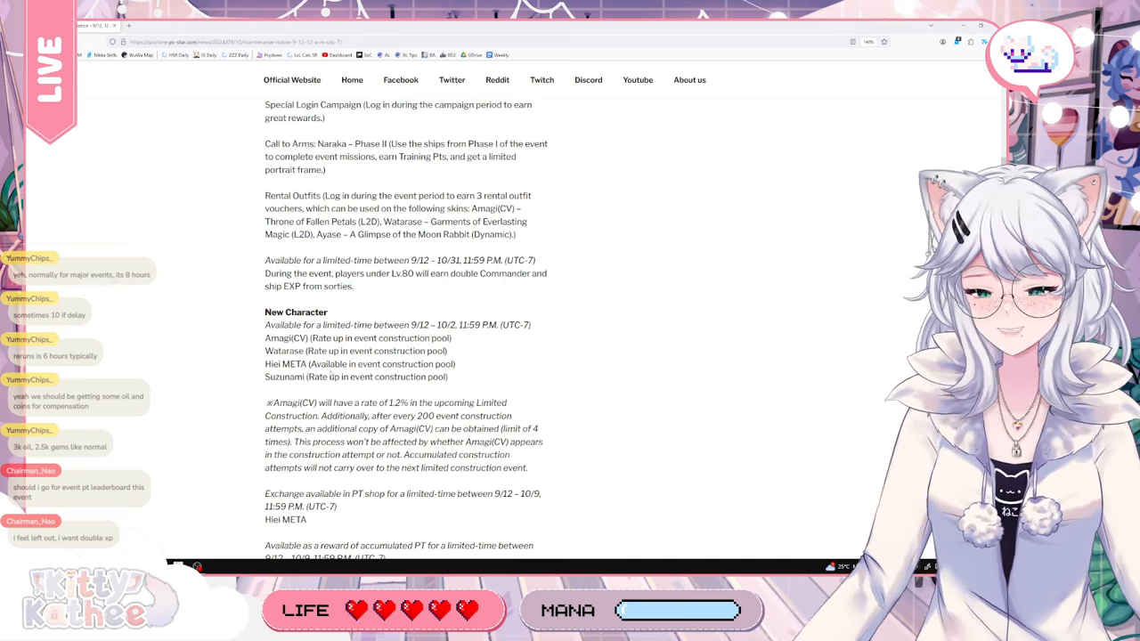
pyautogui.moveTo(264, 338); pyautogui.dragTo(449, 351)
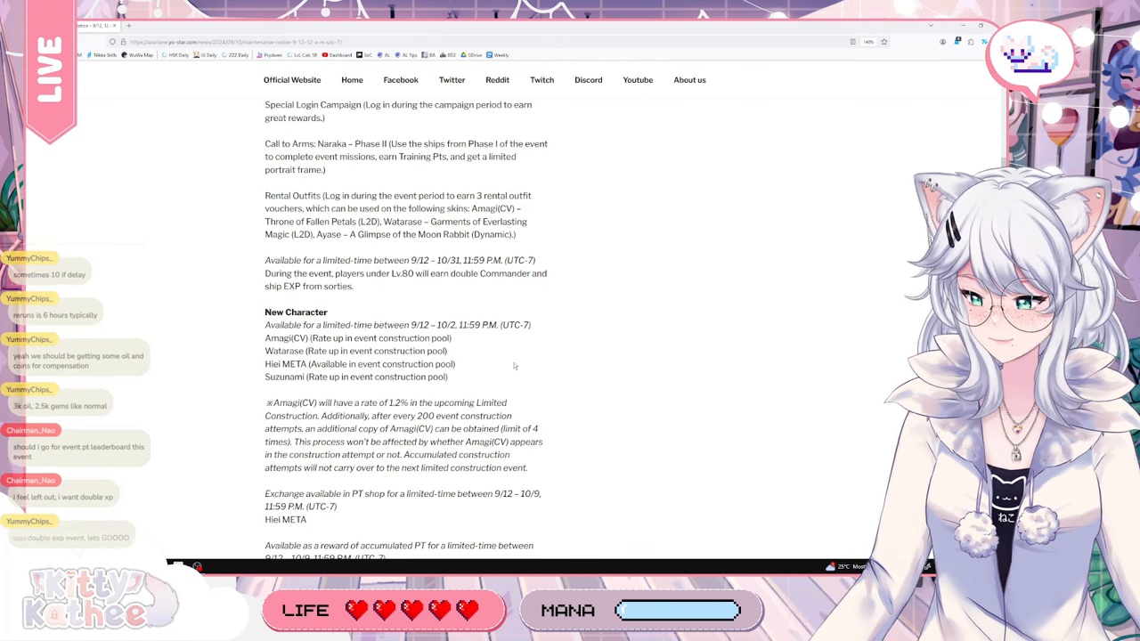
pyautogui.moveTo(367, 349); pyautogui.dragTo(447, 378)
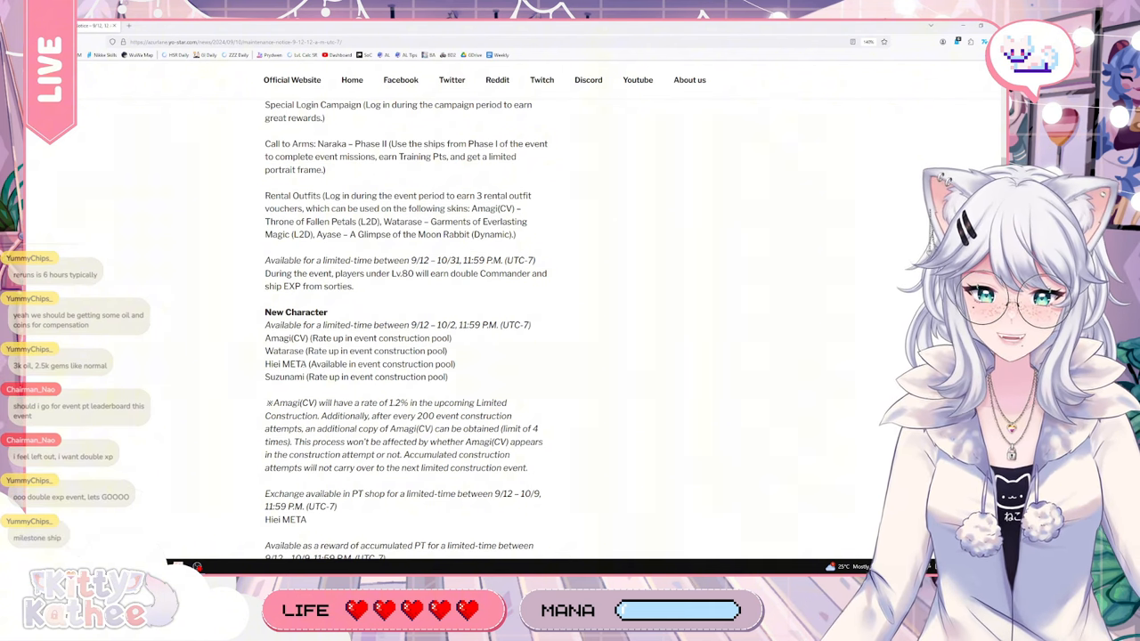
# Select and clear event listing text, returning near the top with Target Servers and first New Events
pyautogui.doubleClick(436, 364)
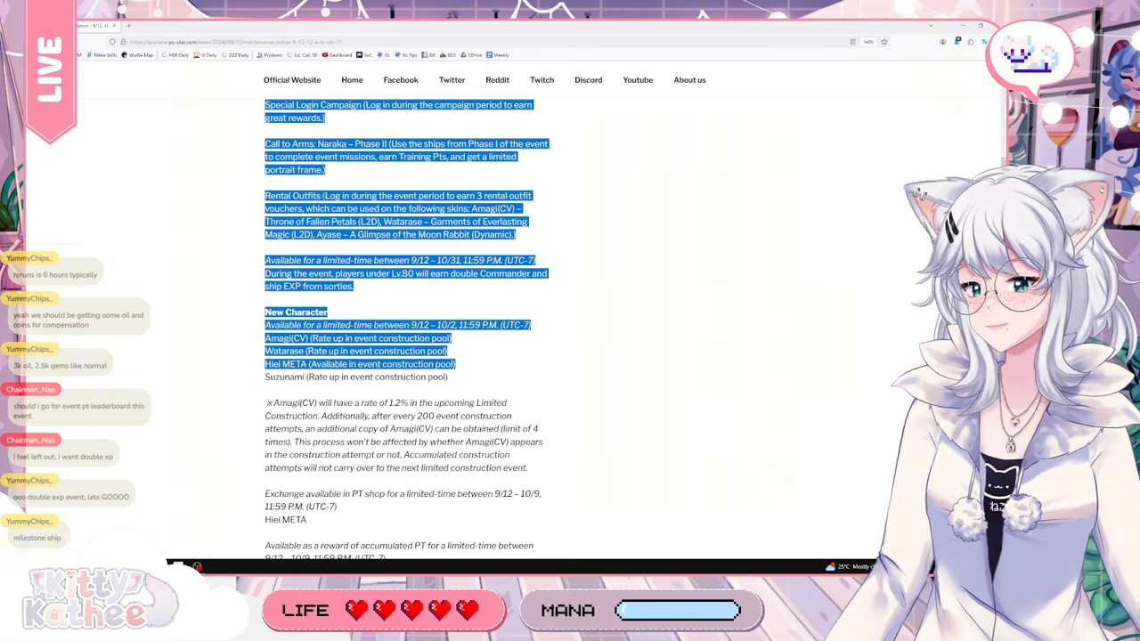
pyautogui.click(239, 250)
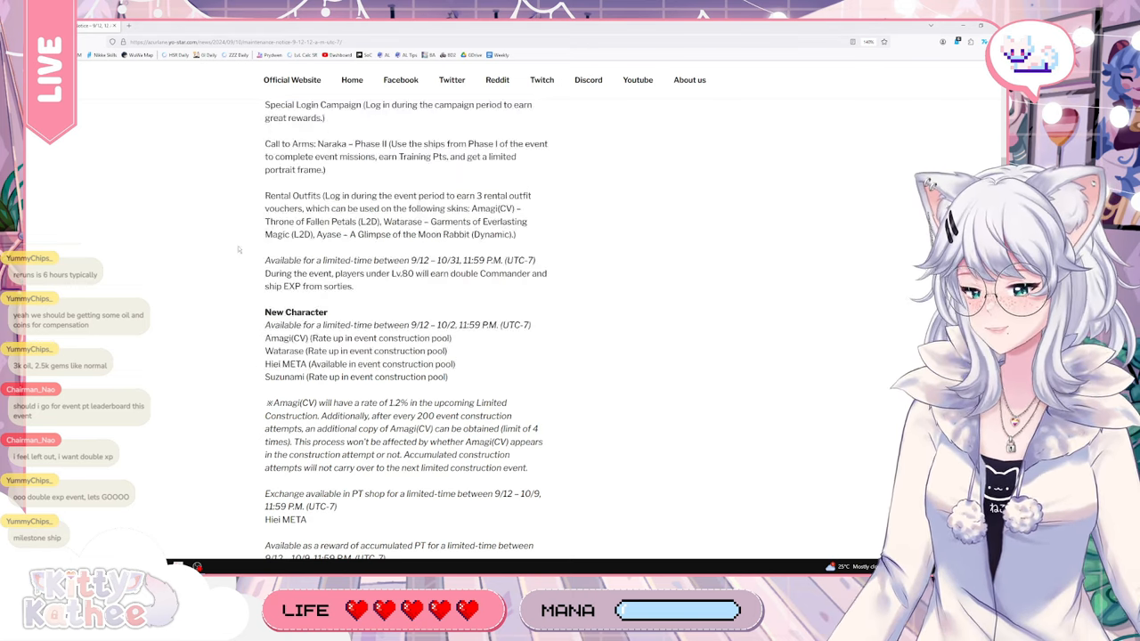
pyautogui.moveTo(264, 103); pyautogui.dragTo(456, 363)
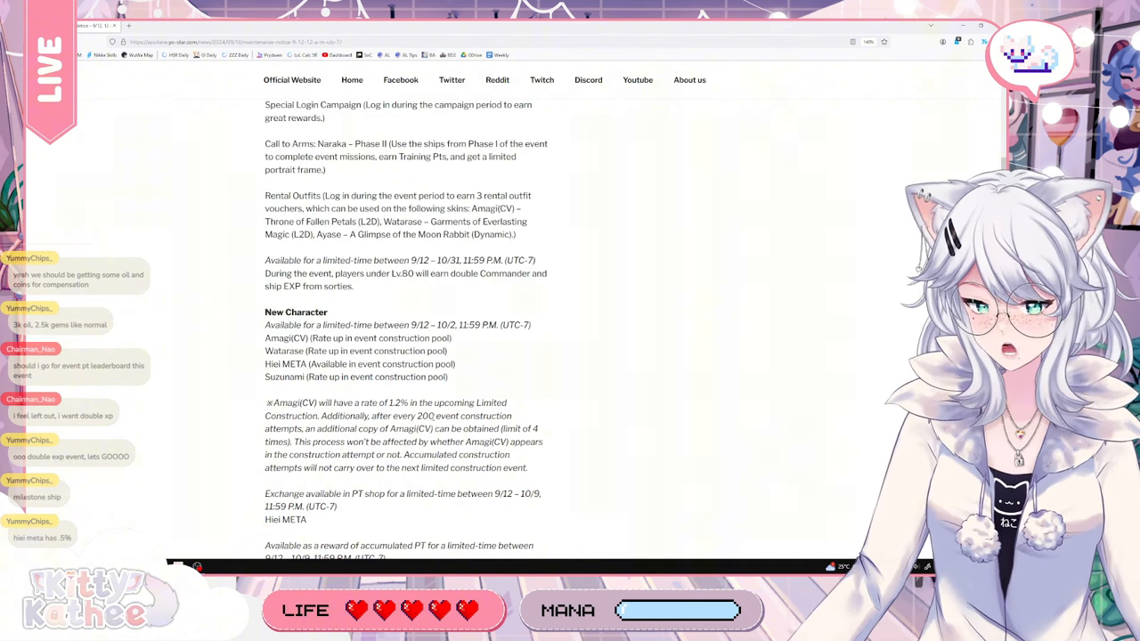
pyautogui.doubleClick(424, 417)
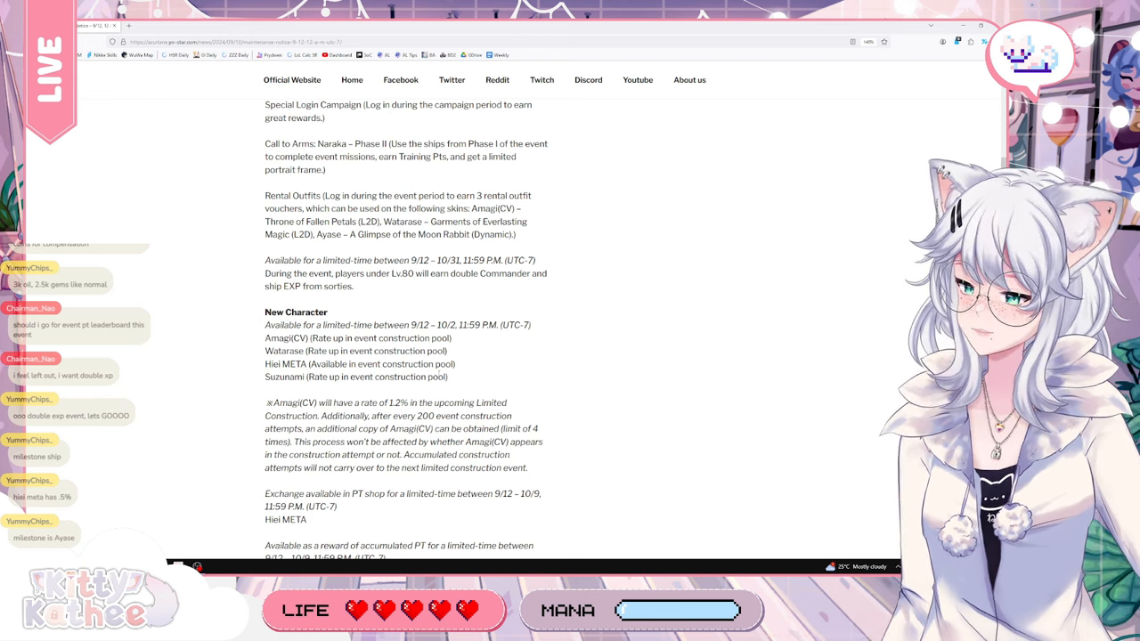
pyautogui.scroll(-3)
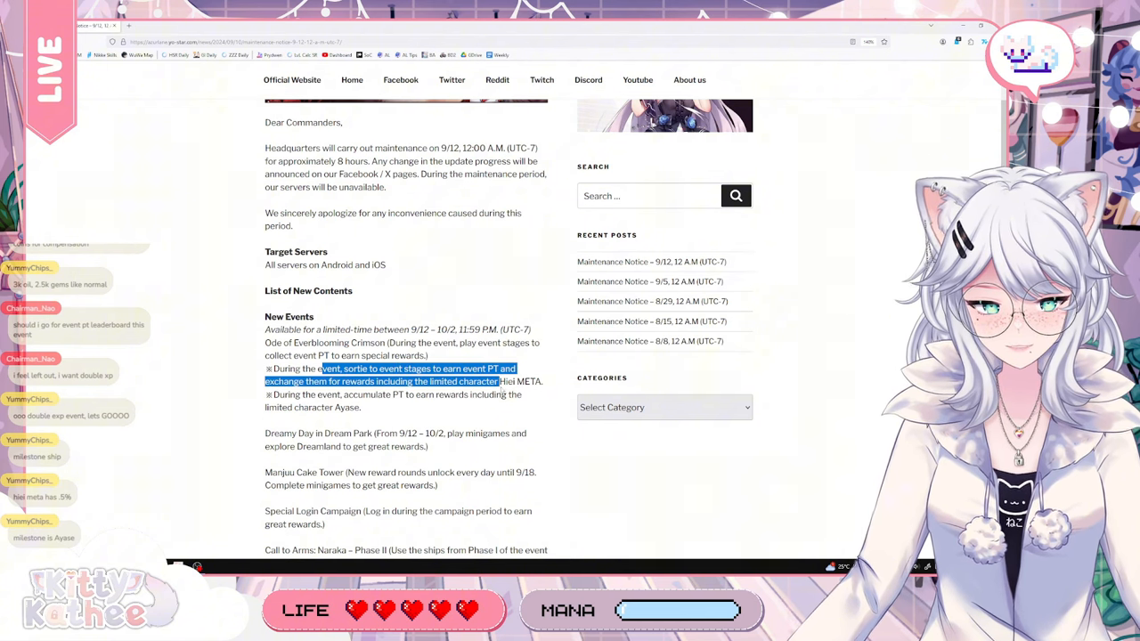
# Highlight the Hei META sentence about earning event PT, then clear the selection
pyautogui.moveTo(499, 381); pyautogui.dragTo(542, 382)
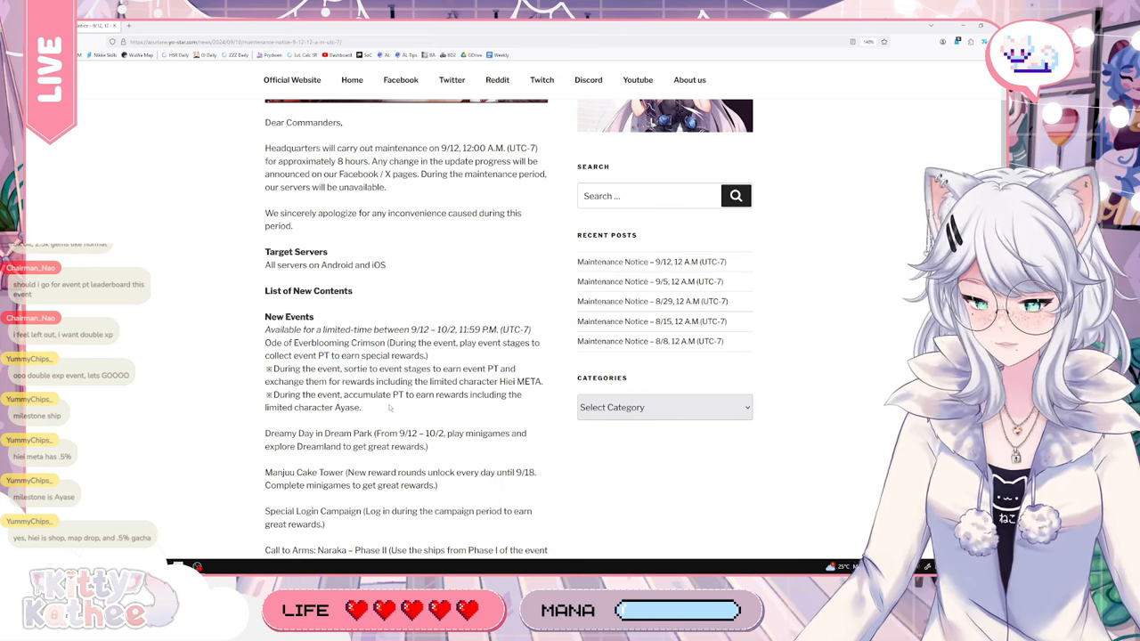
pyautogui.moveTo(266, 395); pyautogui.dragTo(363, 406)
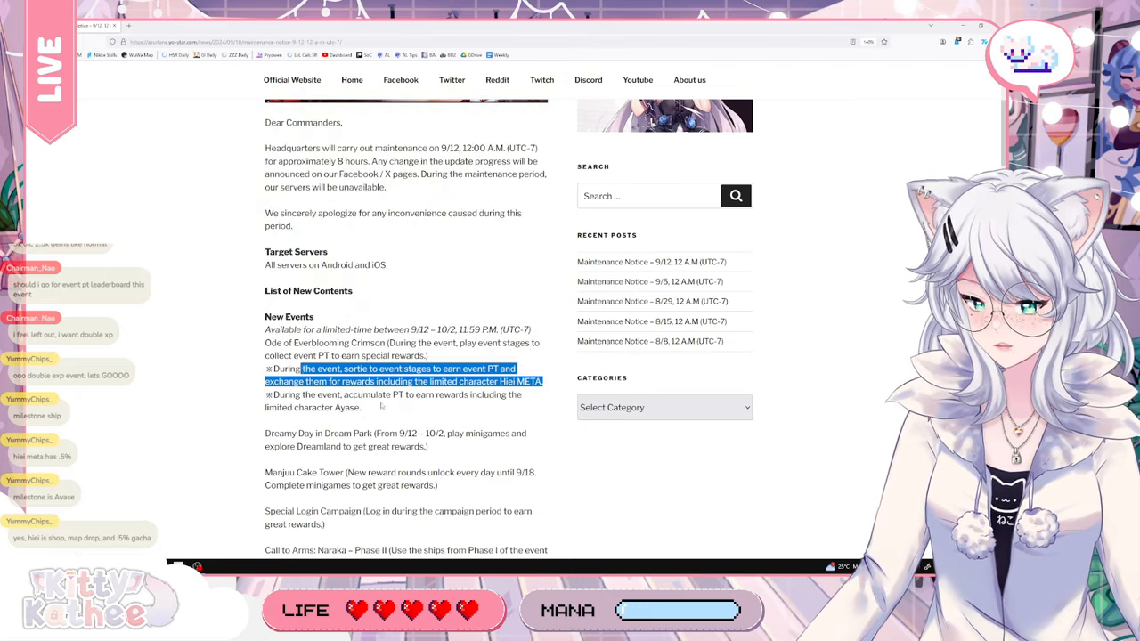
pyautogui.click(406, 407)
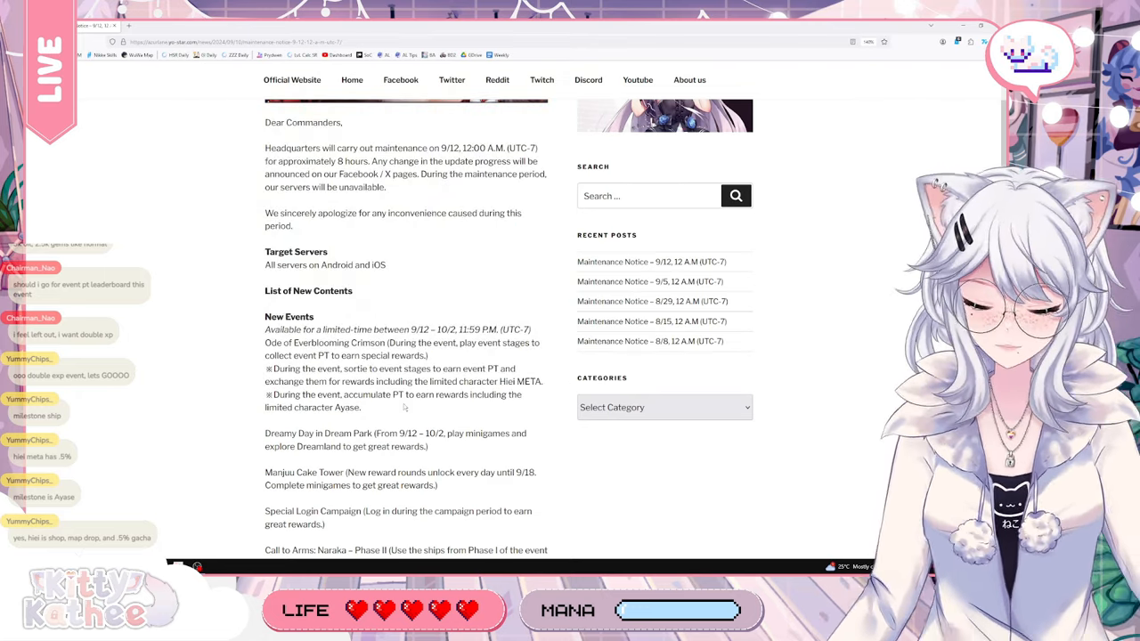
# Scroll down to the later New Events entries through Rental Outfits and New Character
pyautogui.scroll(-3)
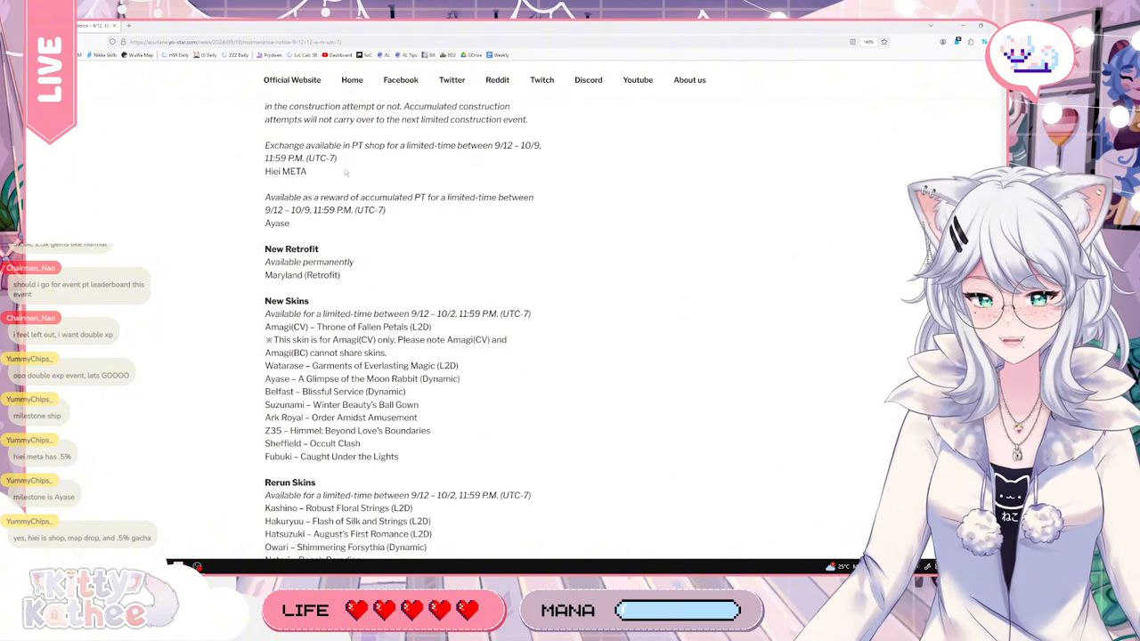
pyautogui.scroll(3)
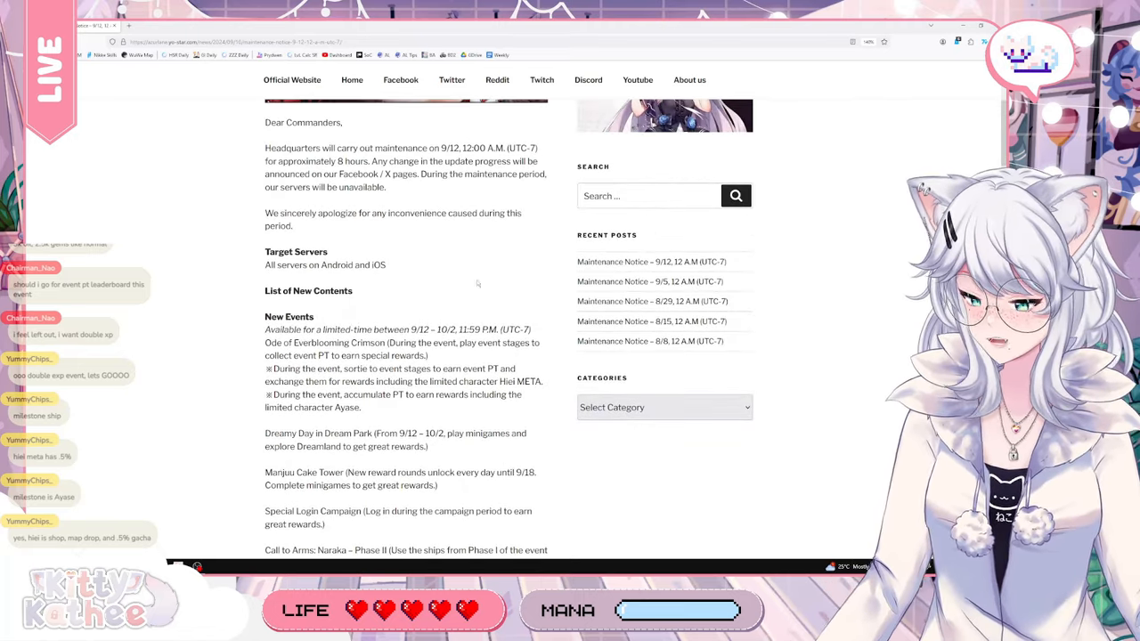
pyautogui.scroll(-3)
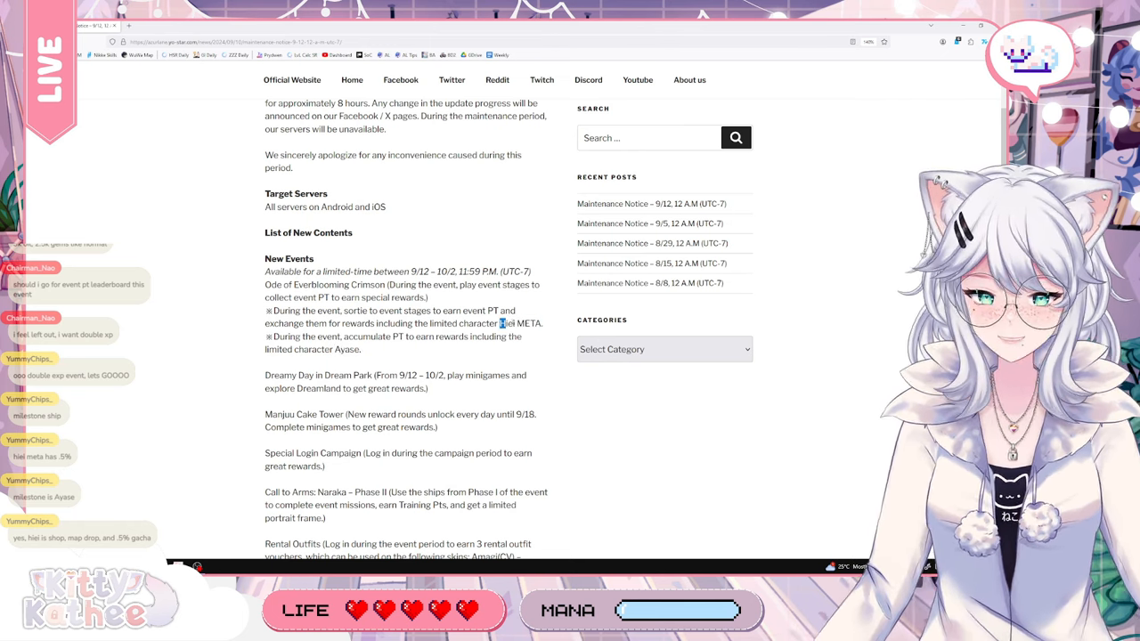
pyautogui.scroll(-3)
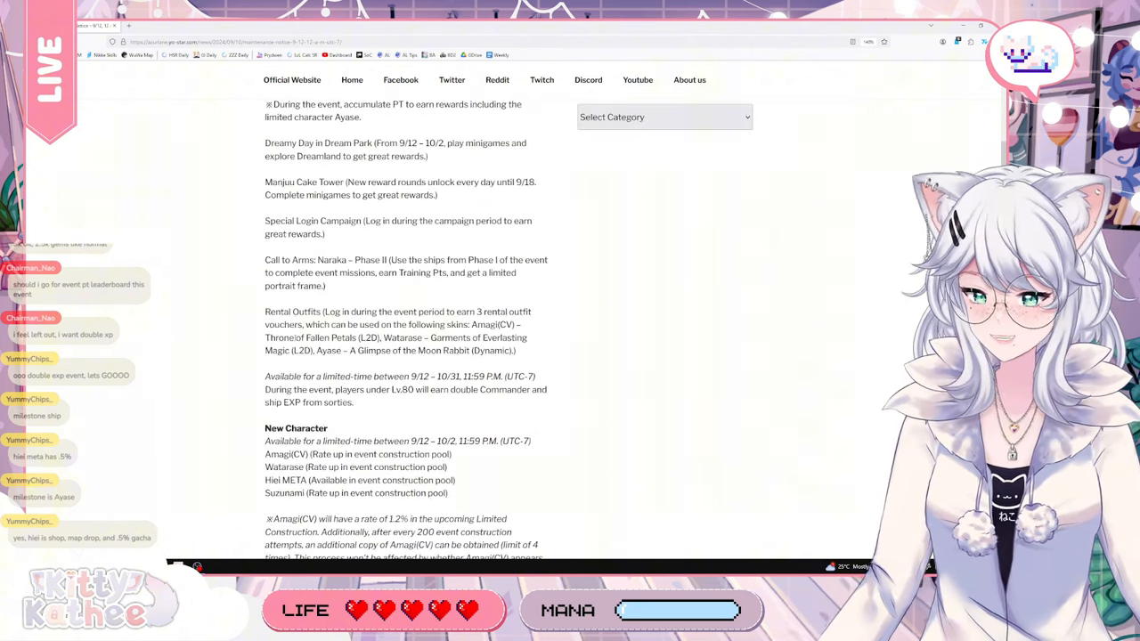
# Scroll down to New Retrofit and New Skins and highlight Belfast's skin entry
pyautogui.scroll(-3)
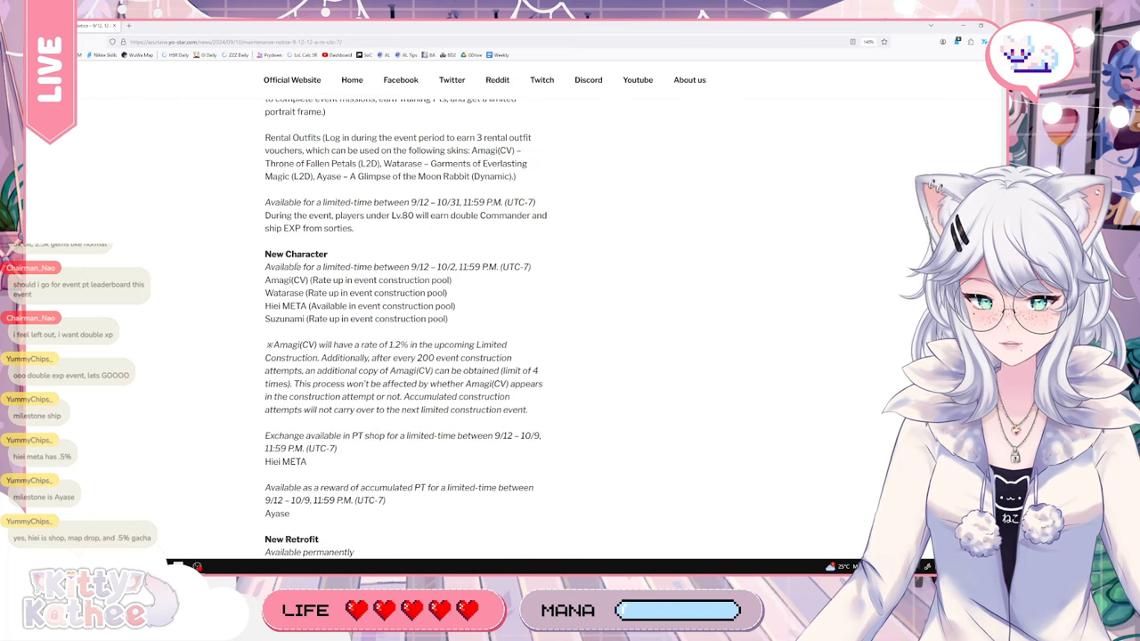
pyautogui.scroll(-3)
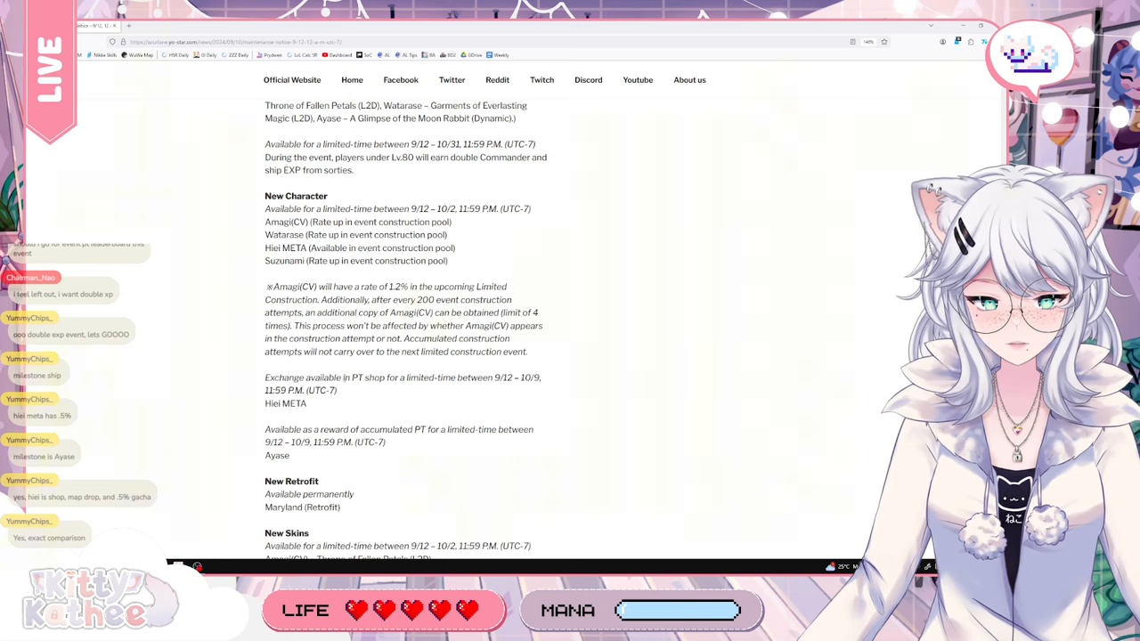
pyautogui.scroll(-3)
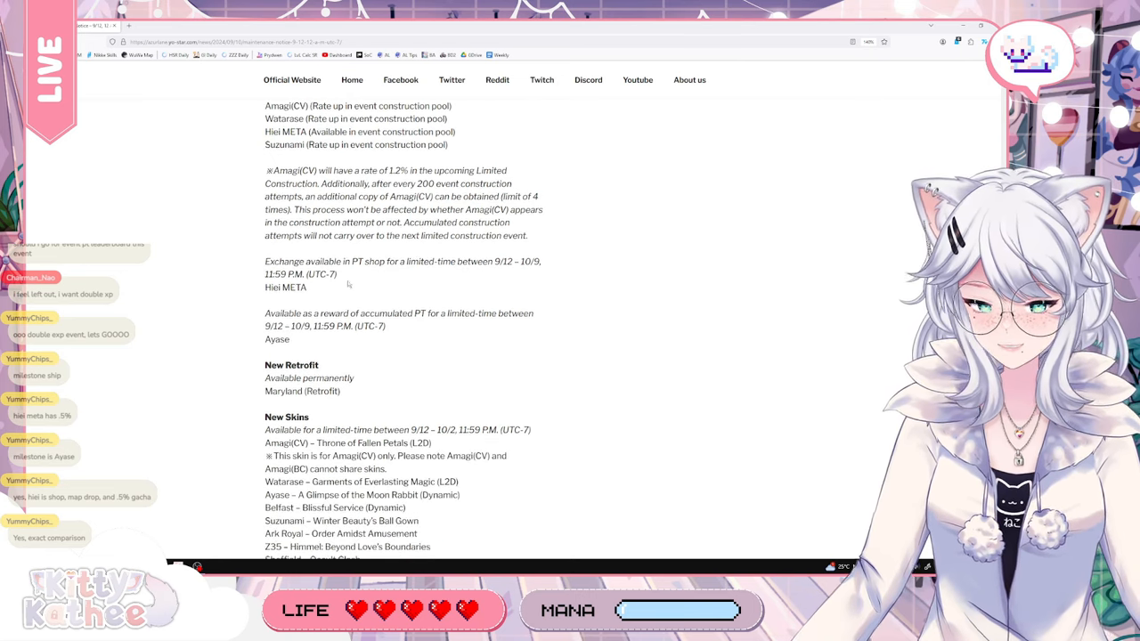
pyautogui.scroll(-3)
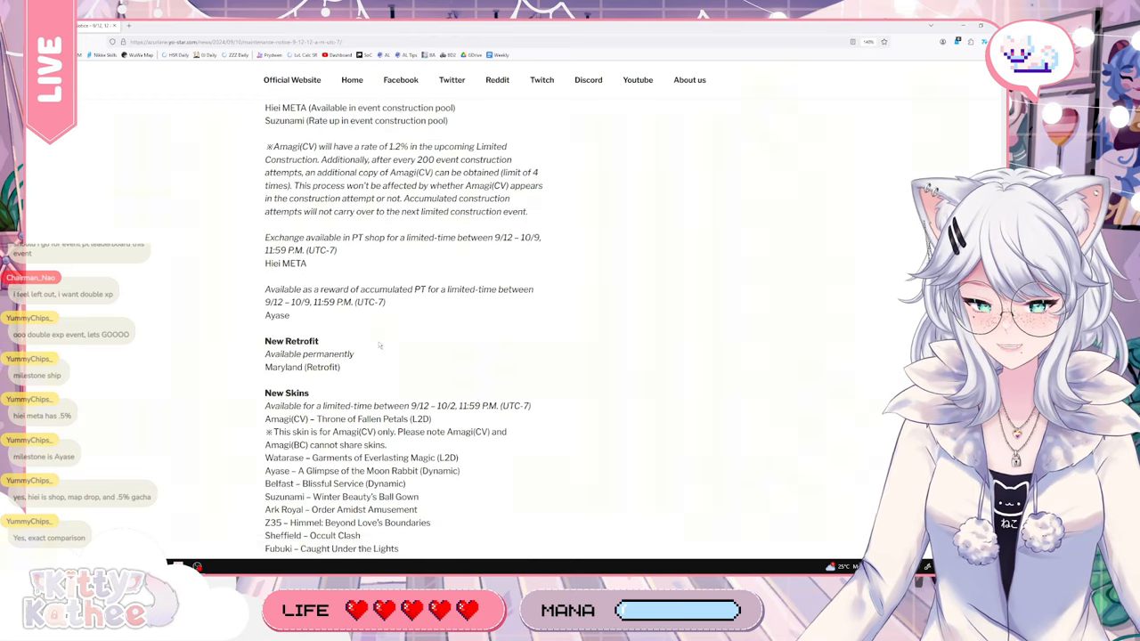
pyautogui.scroll(-3)
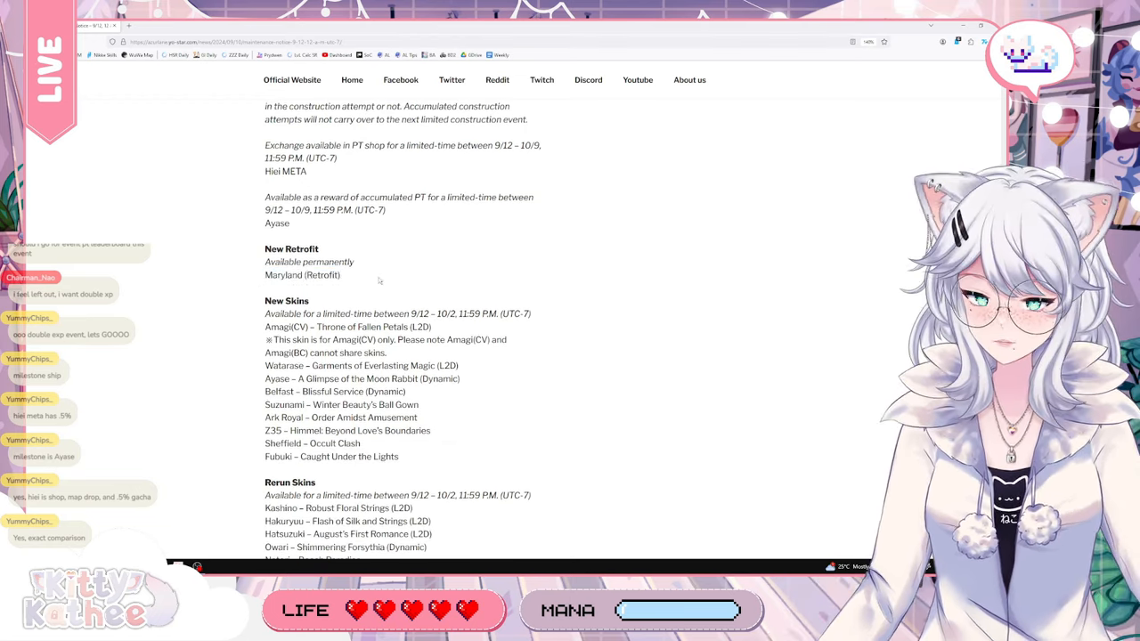
pyautogui.doubleClick(303, 274)
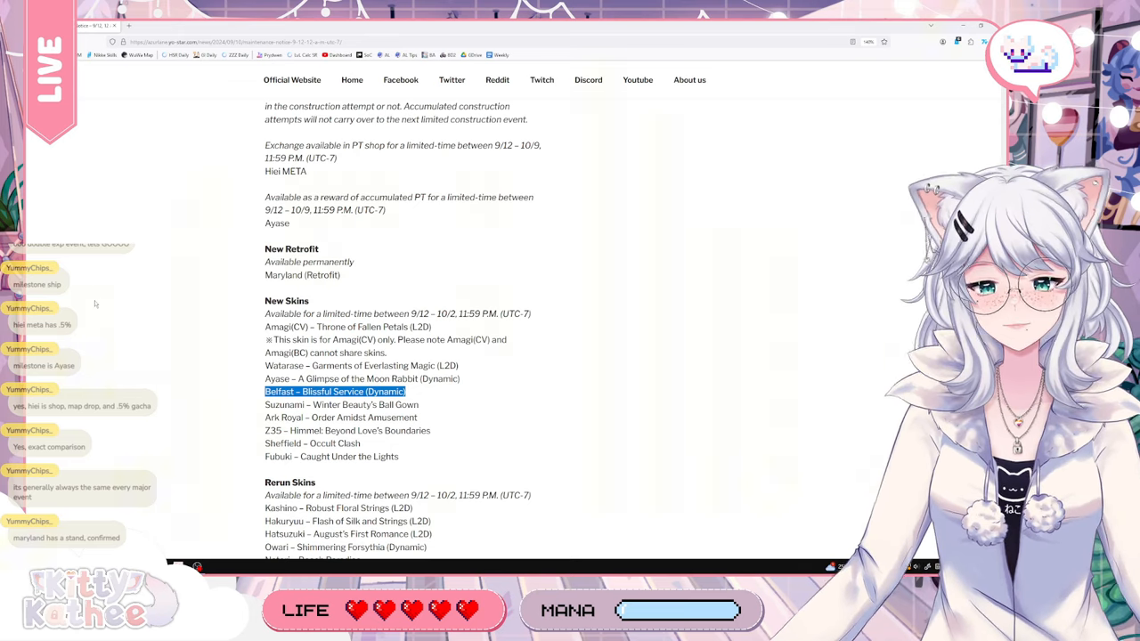
pyautogui.moveTo(196, 313)
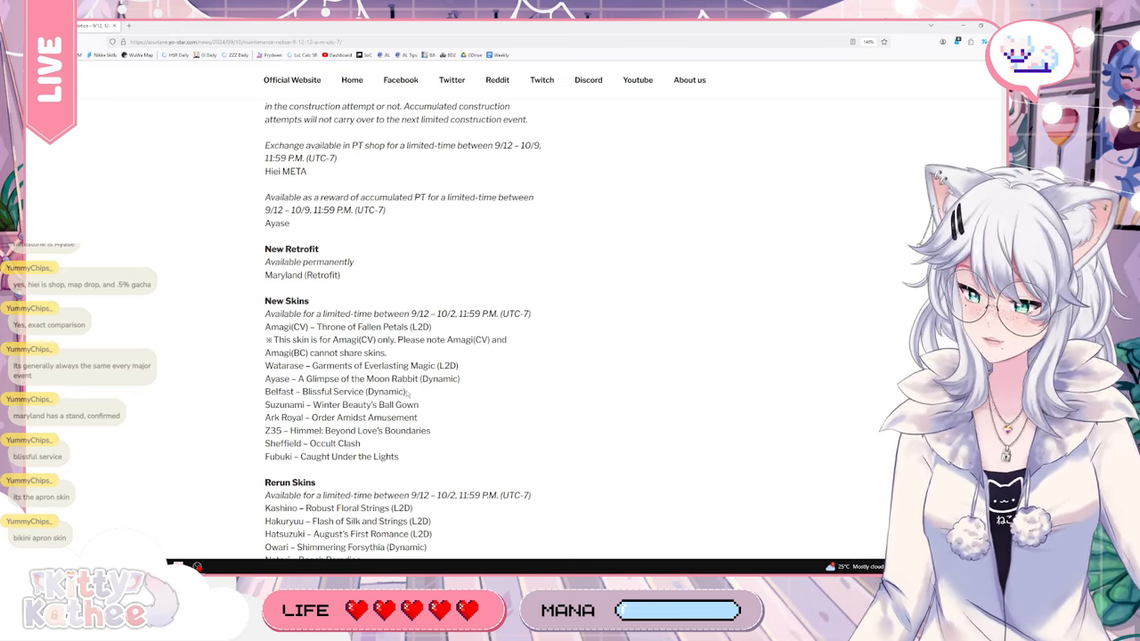
# Scroll down so the full Rerun Skins list and start of New Items in Shop show
pyautogui.scroll(-3)
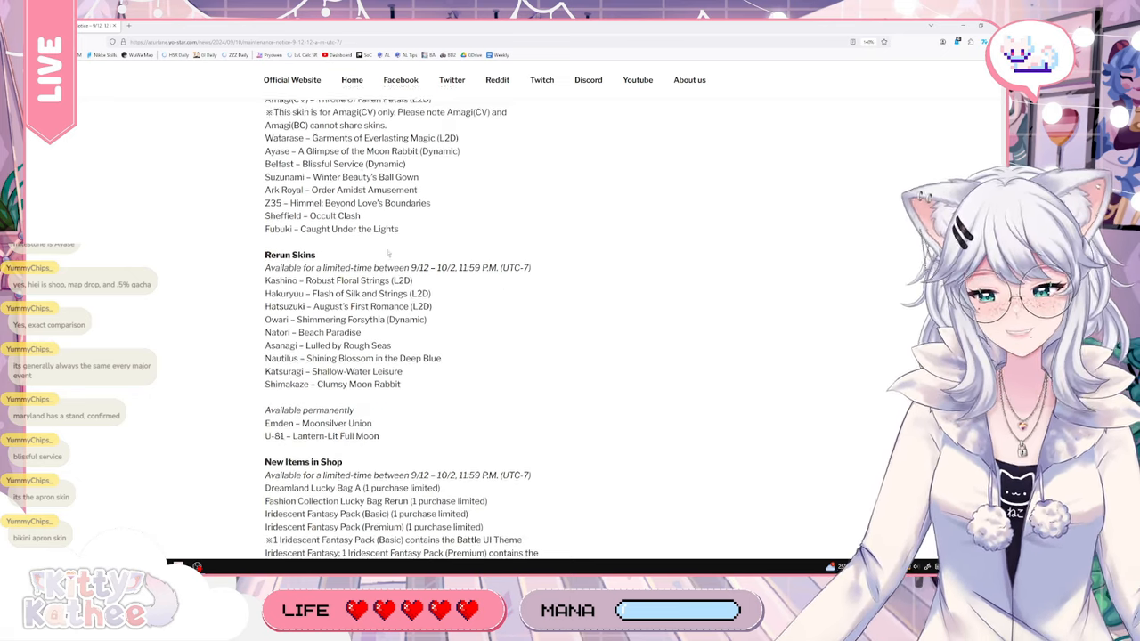
# Highlight Kashino's and the later rerun skin entries, then clear the selection
pyautogui.scroll(-3)
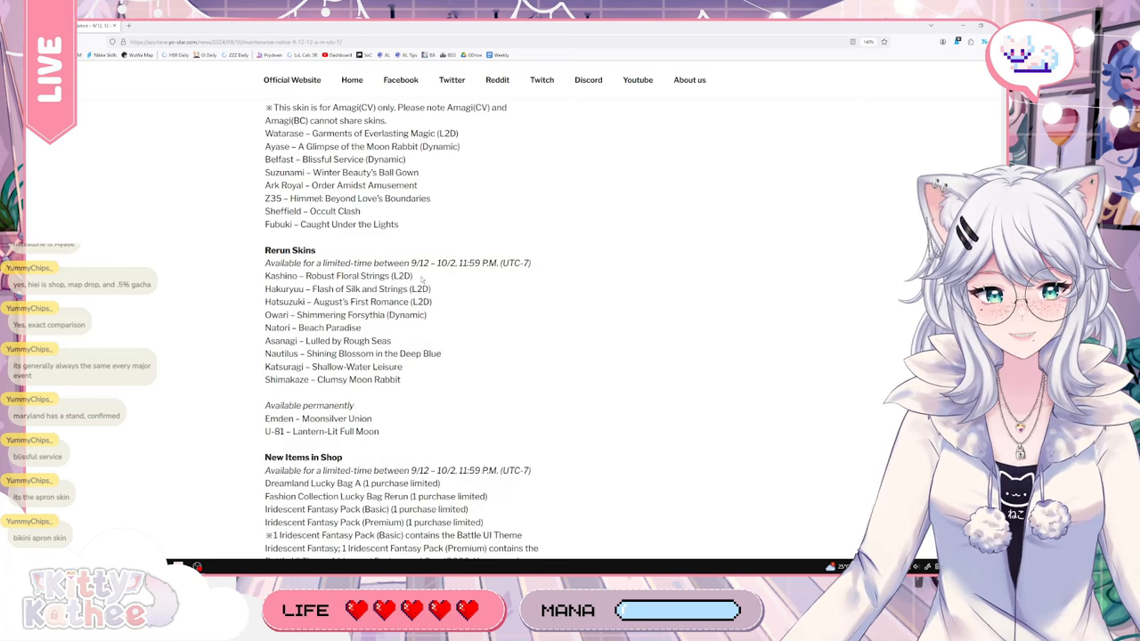
pyautogui.moveTo(264, 107); pyautogui.dragTo(413, 274)
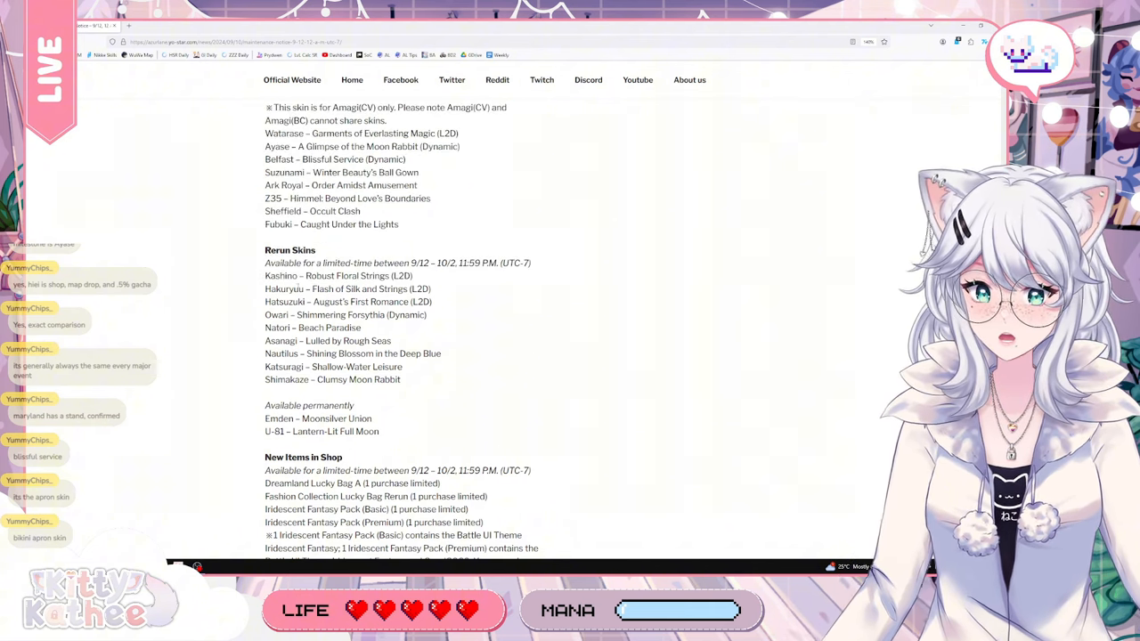
pyautogui.doubleClick(338, 276)
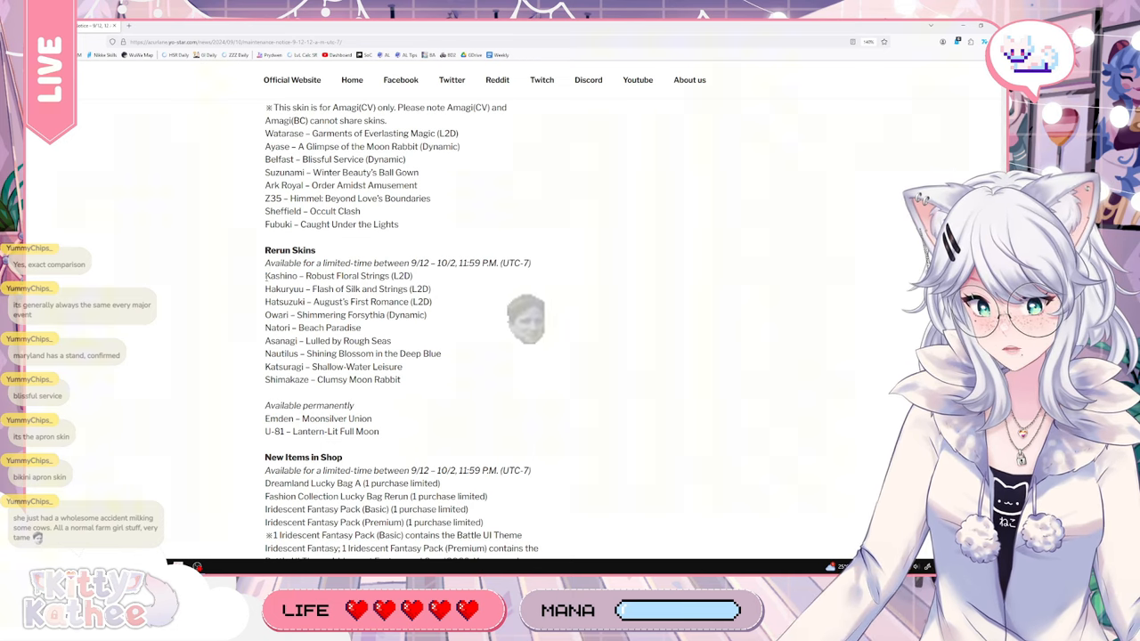
pyautogui.doubleClick(326, 274)
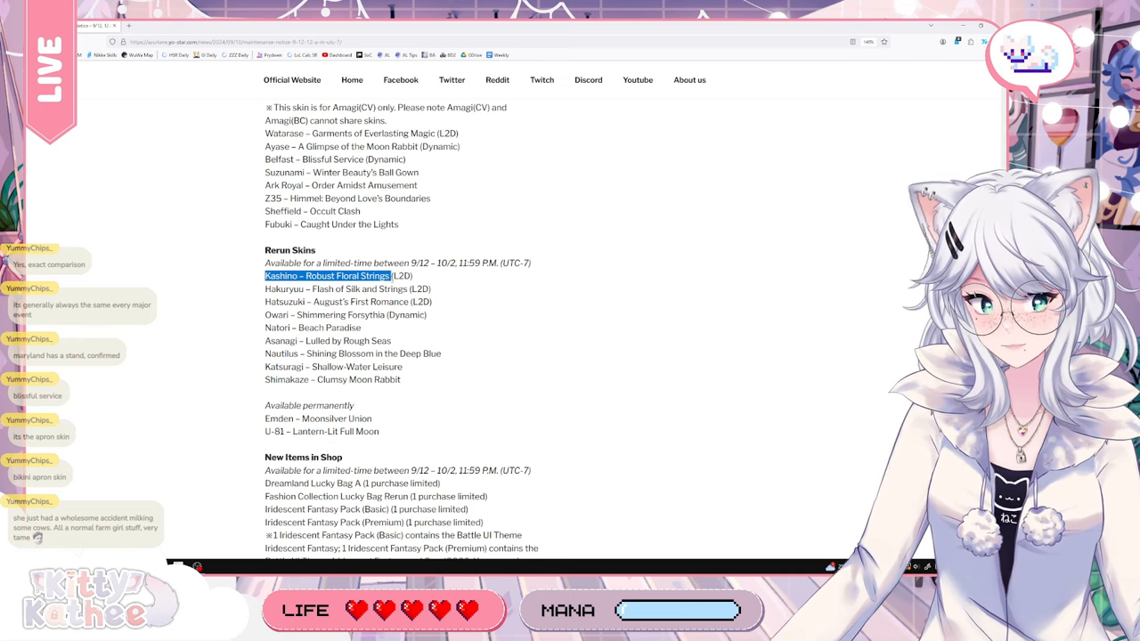
pyautogui.click(215, 25)
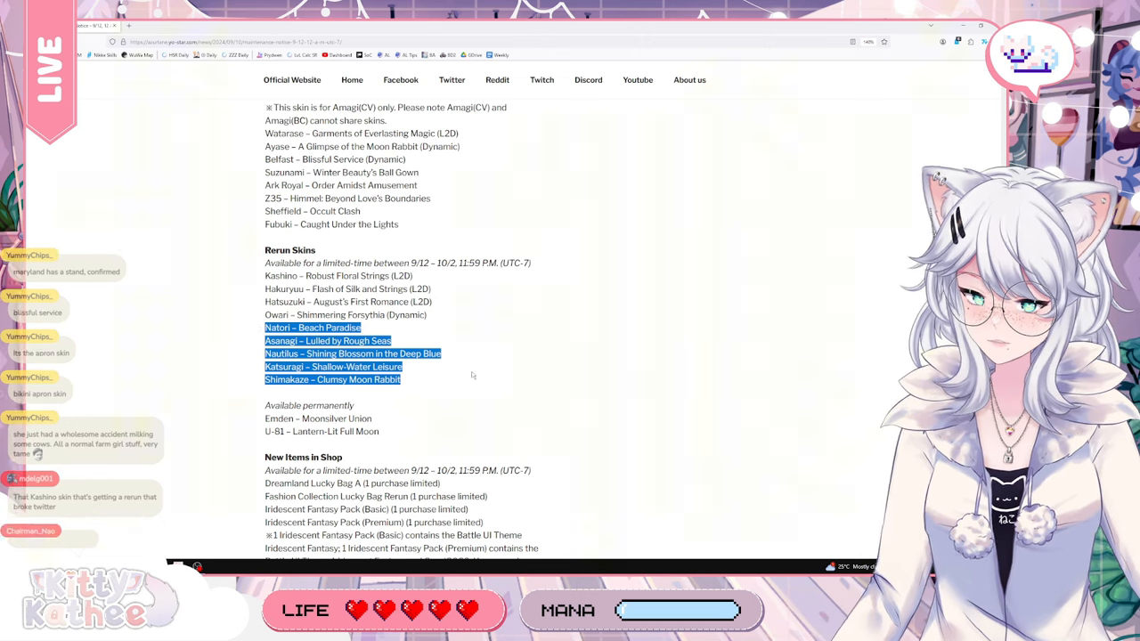
# Scroll down and highlight the permanently available Emden and U-81 skin entries
pyautogui.scroll(-3)
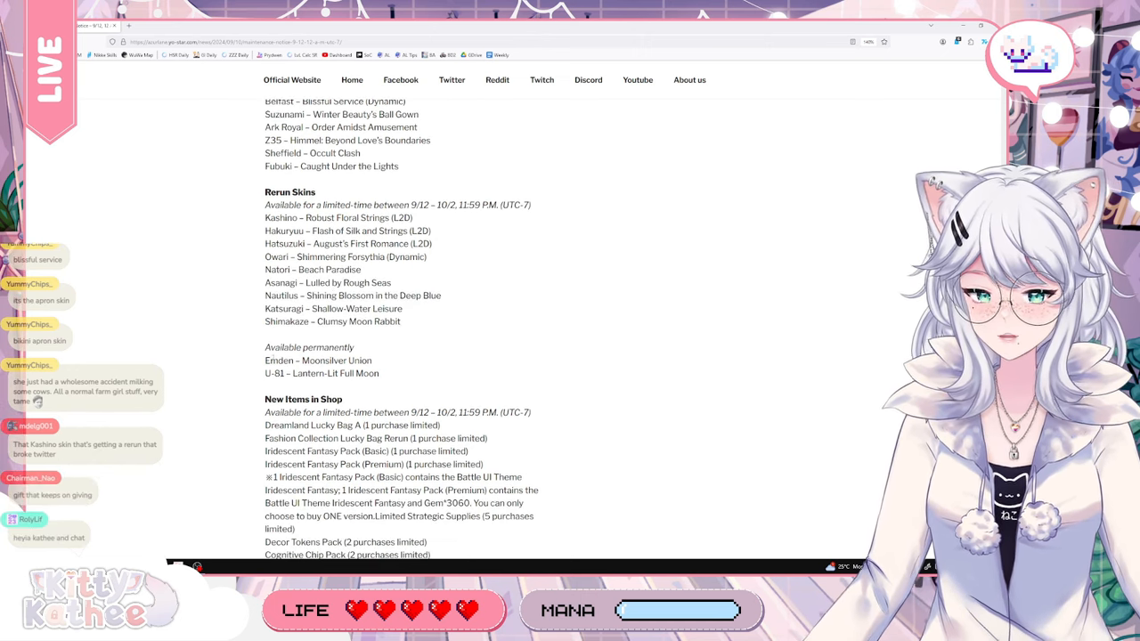
pyautogui.doubleClick(285, 360)
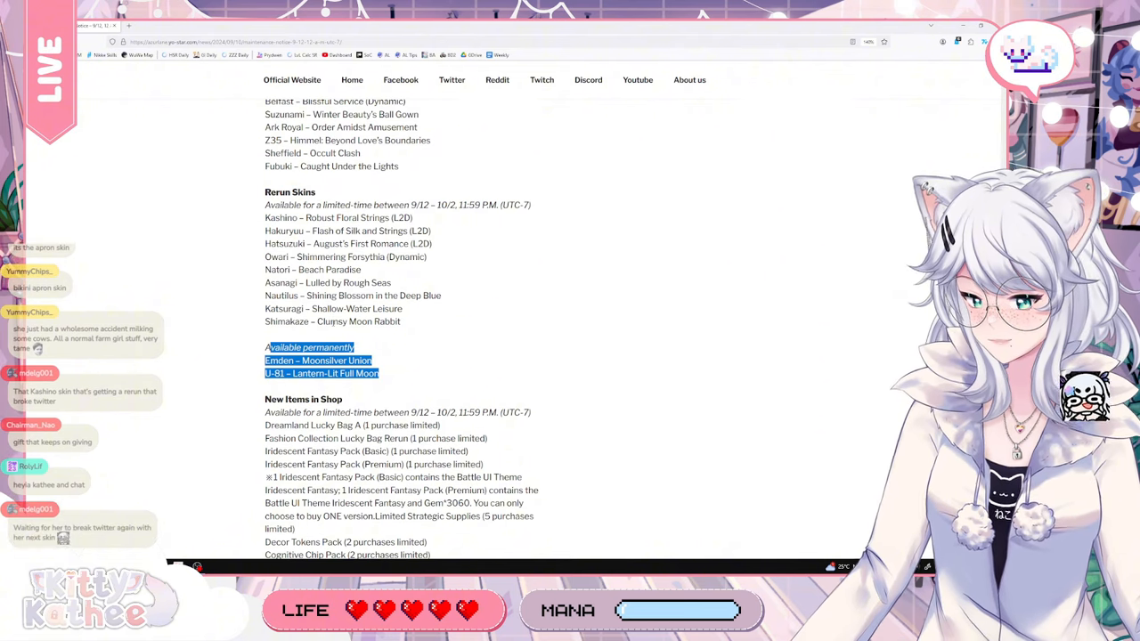
# Scroll down to New Furniture, New Gearbox, JUUSTAGRAM and the start of CV Update
pyautogui.scroll(-3)
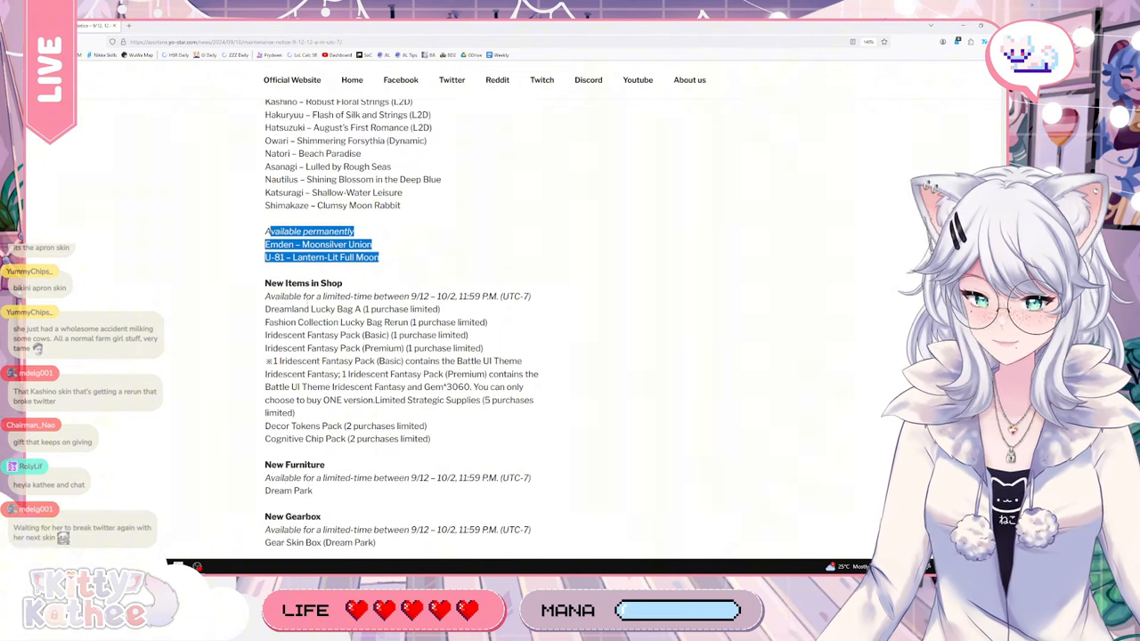
pyautogui.scroll(-3)
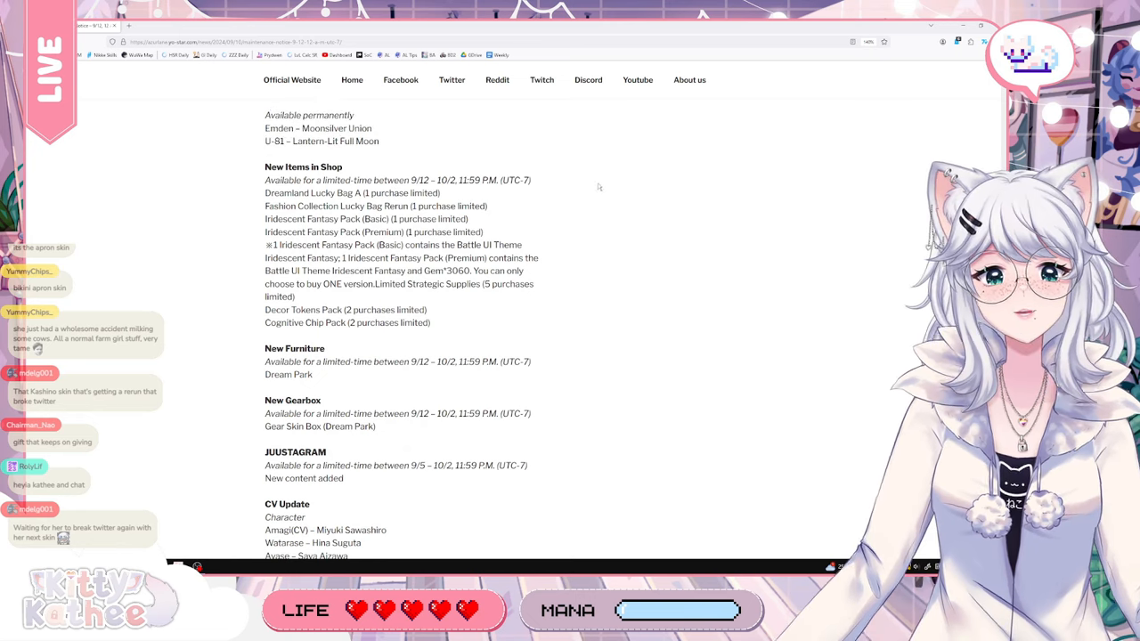
pyautogui.moveTo(545, 193)
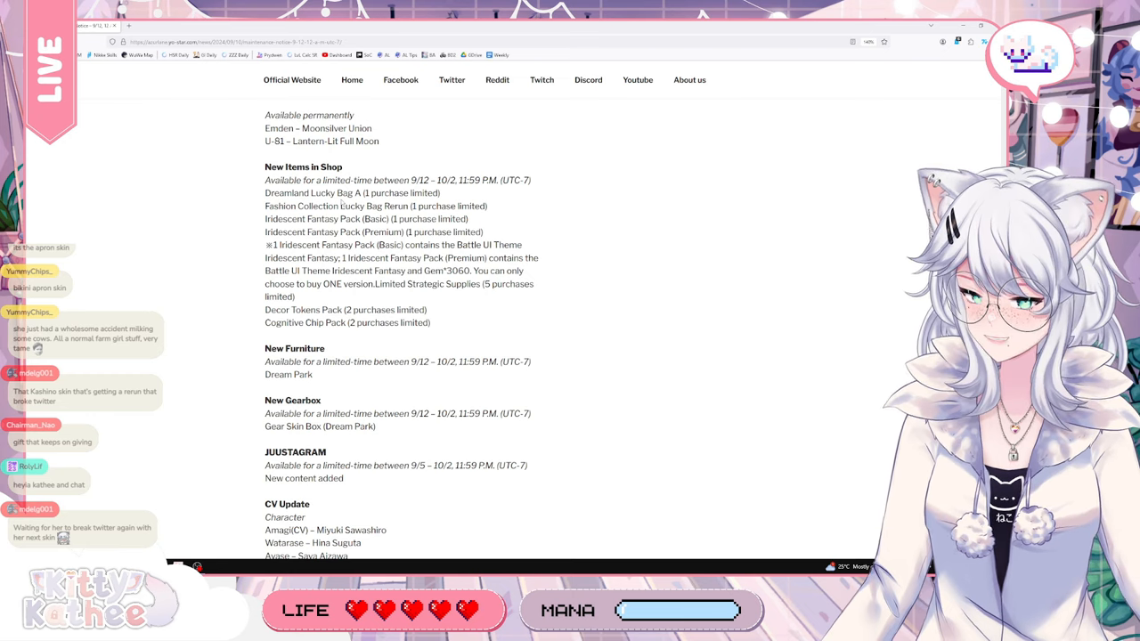
# Scroll the notice to the permanent Emden and U-81 skins, New Items in Shop and JUUSTAGRAM
pyautogui.scroll(-3)
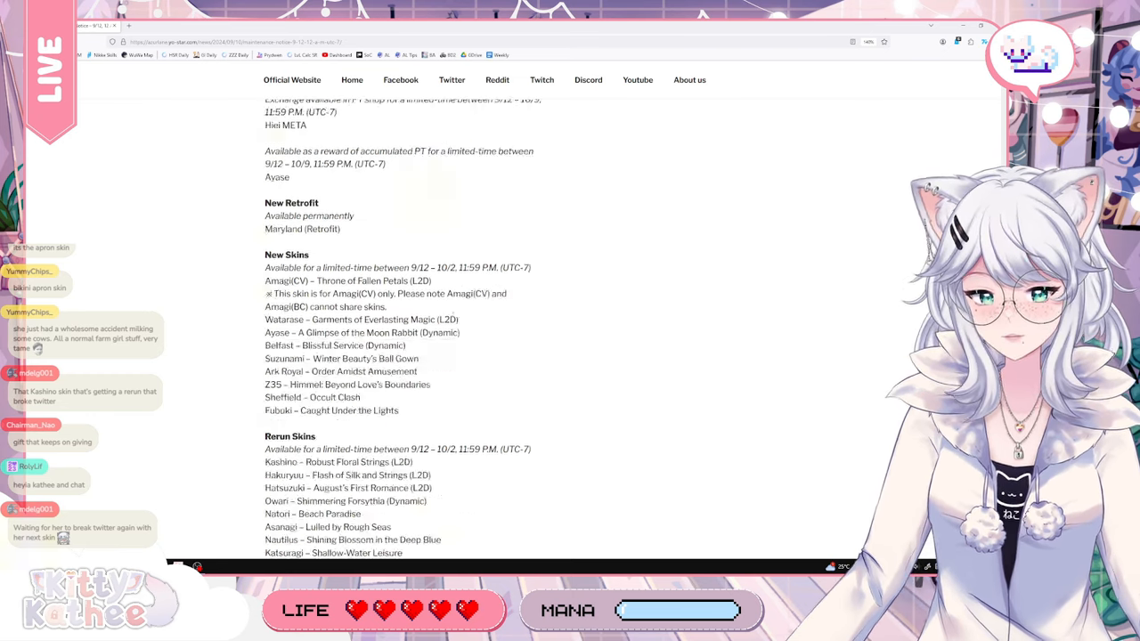
pyautogui.scroll(-3)
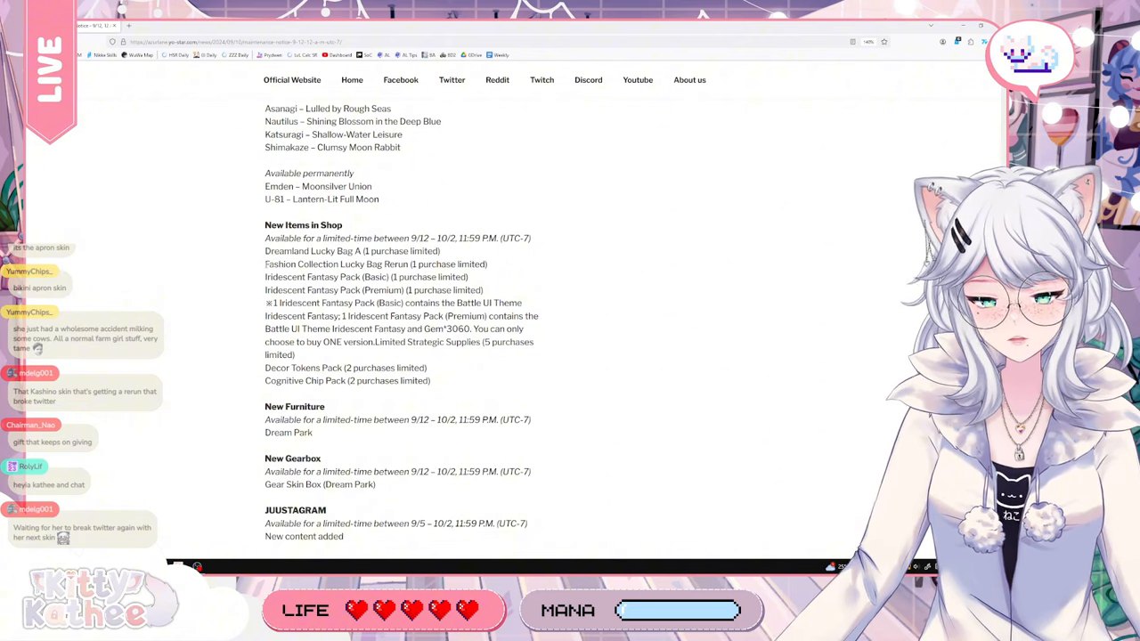
# Highlight the 'Limited Strategic Supplies (5 purchases limited)' entry under New Items in Shop
pyautogui.doubleClick(324, 264)
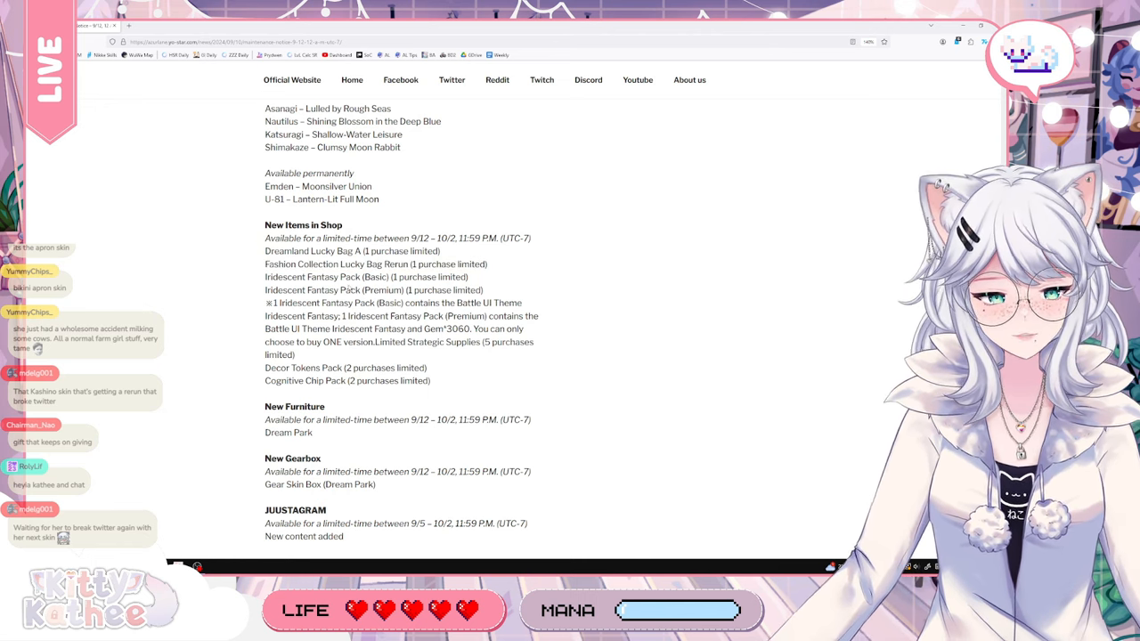
pyautogui.moveTo(264, 278); pyautogui.dragTo(485, 290)
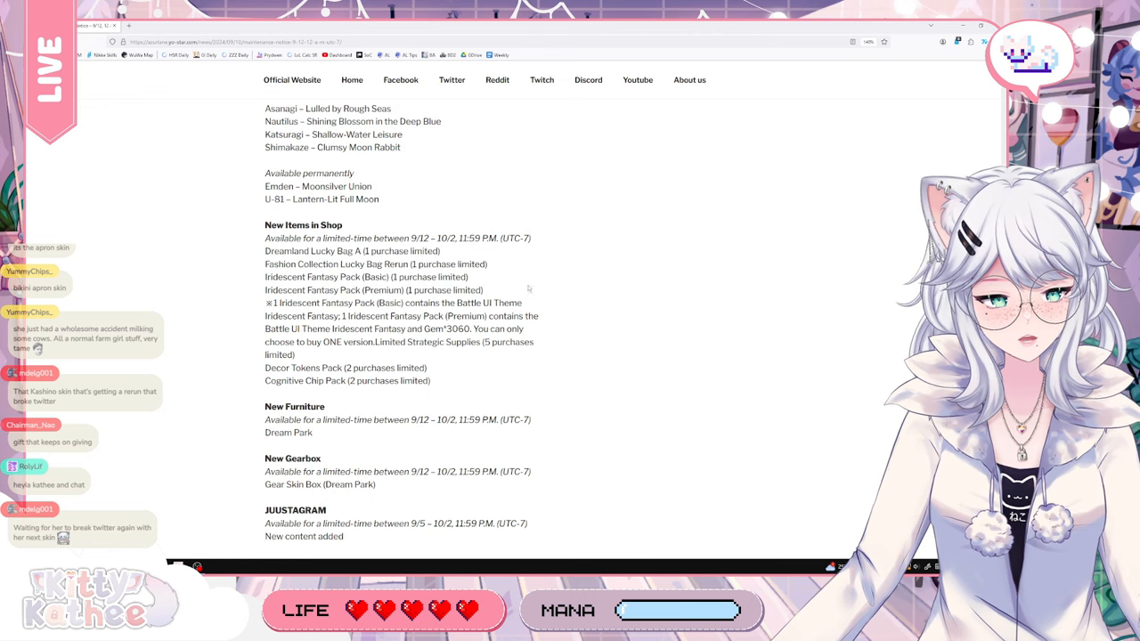
pyautogui.moveTo(513, 292)
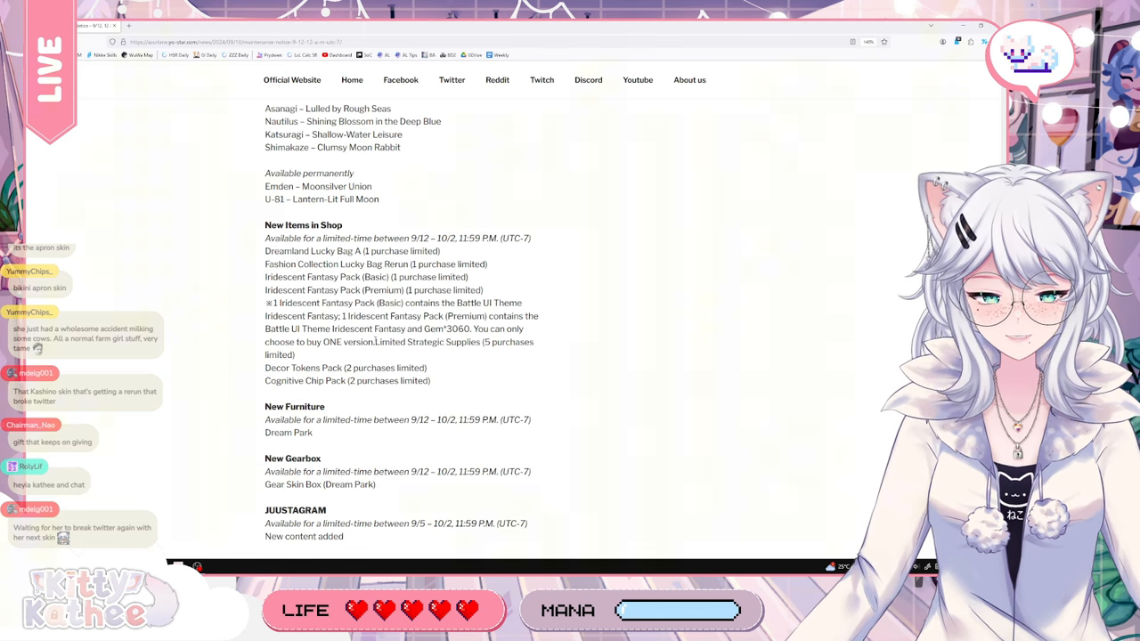
pyautogui.moveTo(377, 342); pyautogui.dragTo(488, 353)
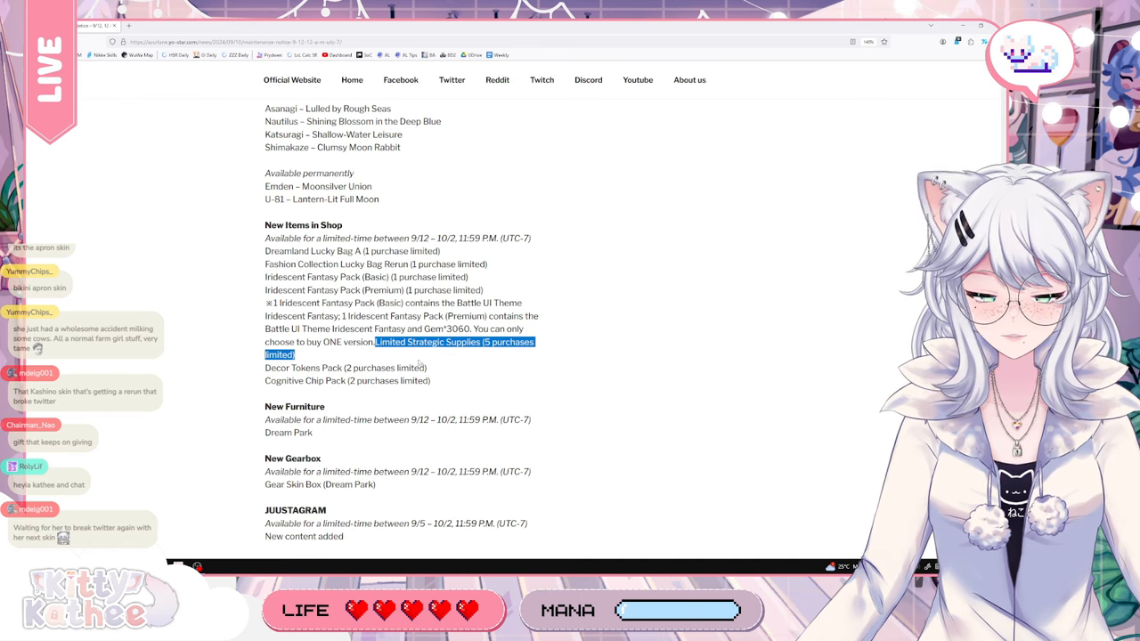
pyautogui.scroll(-3)
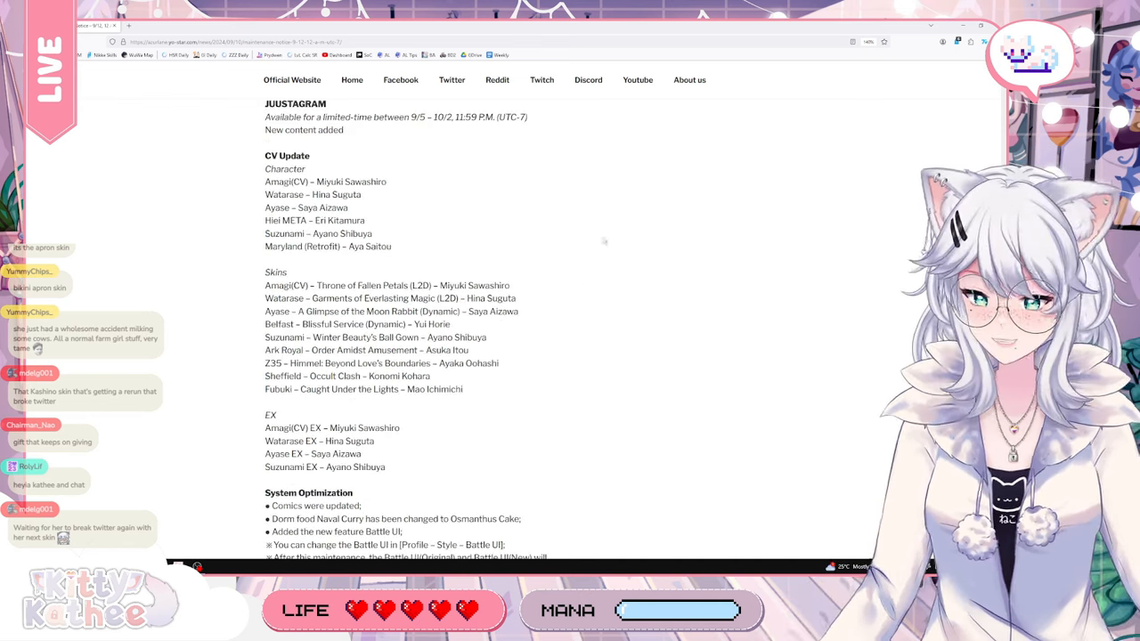
pyautogui.scroll(3)
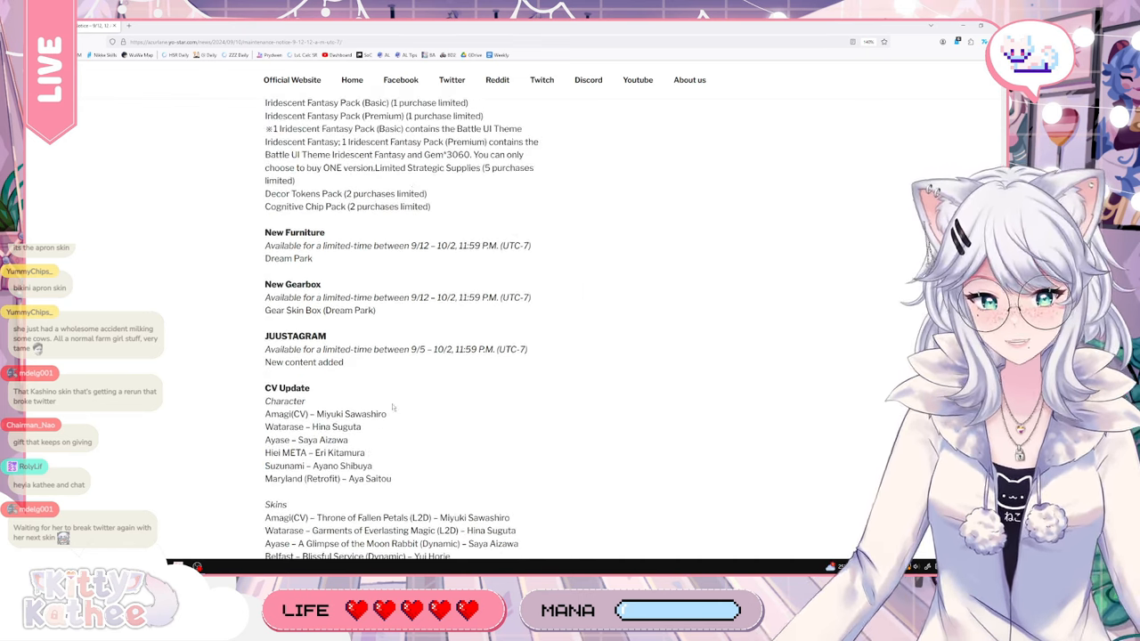
pyautogui.doubleClick(389, 168)
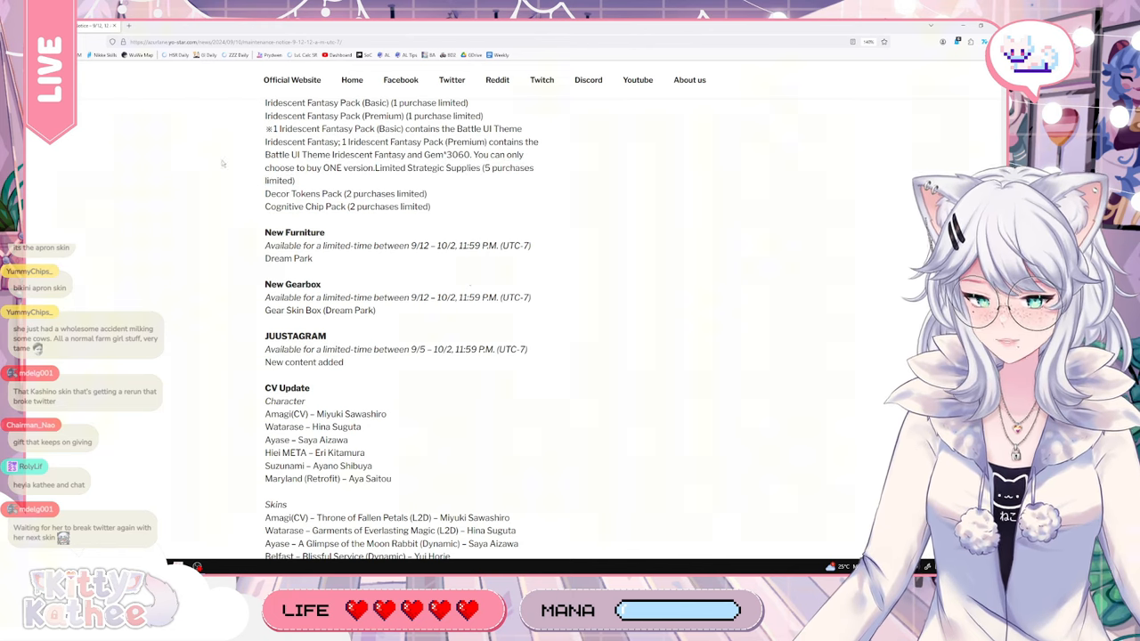
pyautogui.scroll(-3)
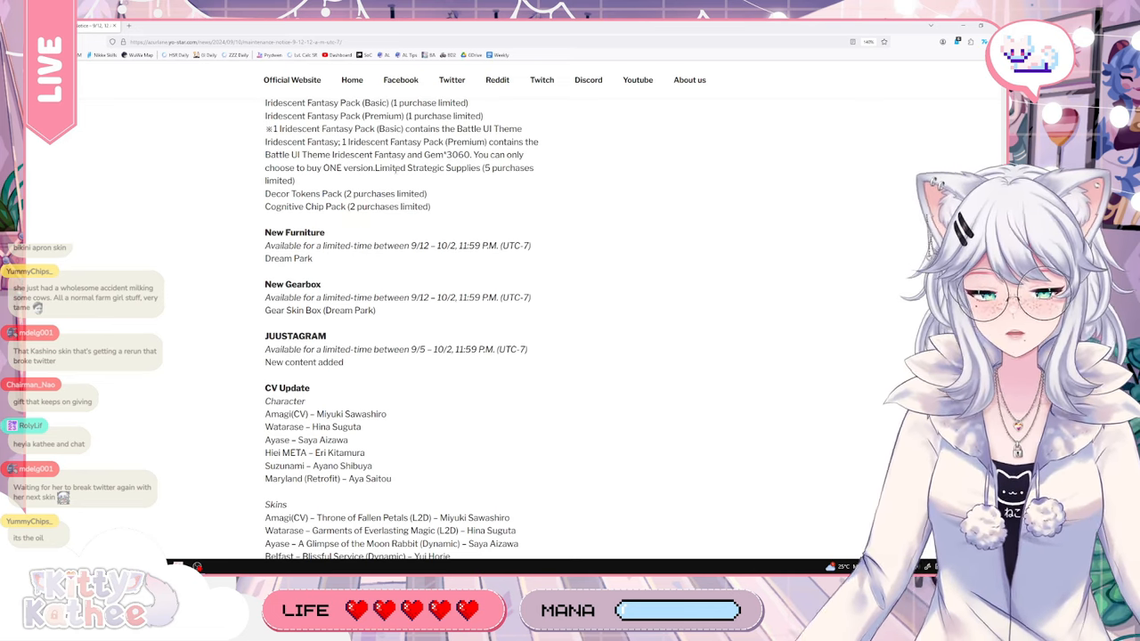
pyautogui.doubleClick(278, 192)
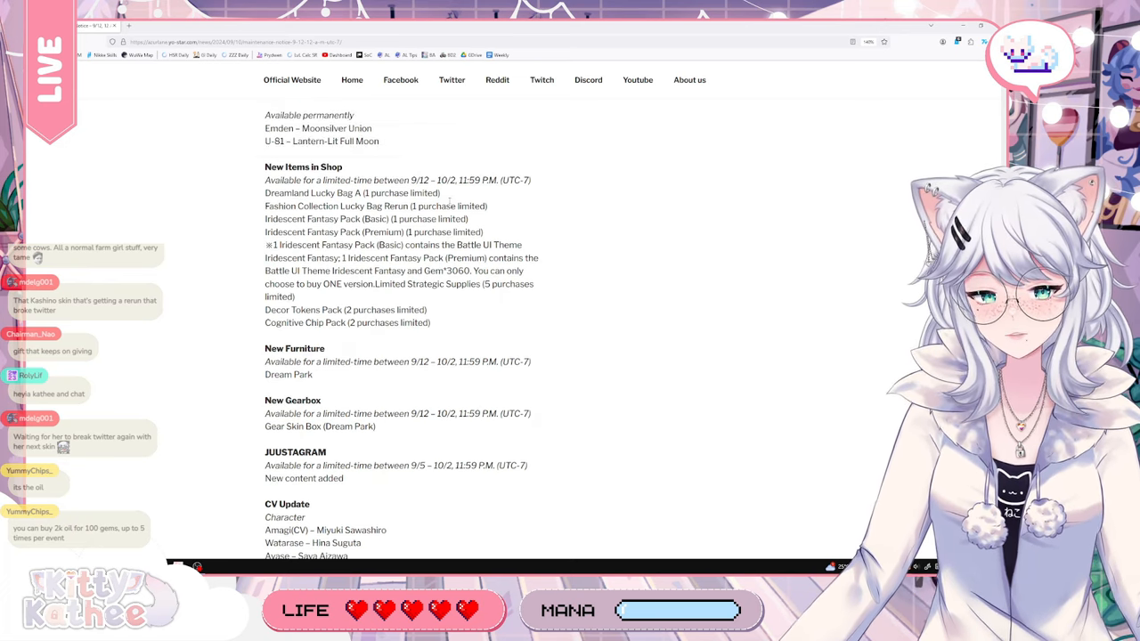
# Highlight the '※1 Iridescent Fantasy Pack (Basic)' Battle UI Theme line, then move down to CV Update
pyautogui.moveTo(264, 192); pyautogui.dragTo(449, 206)
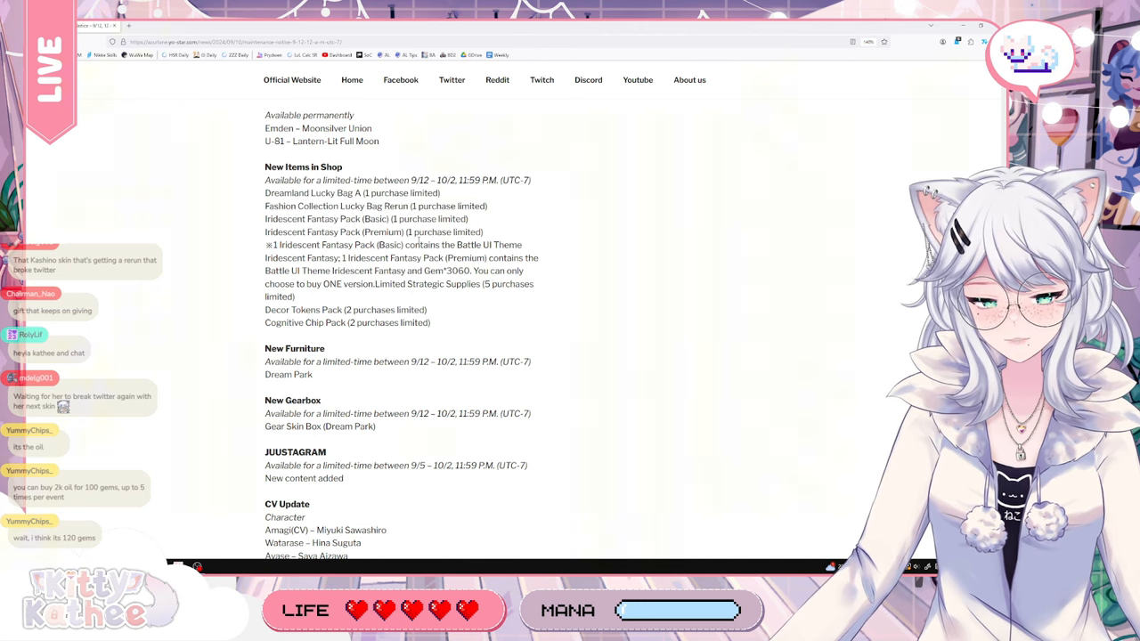
pyautogui.moveTo(455, 246); pyautogui.dragTo(520, 245)
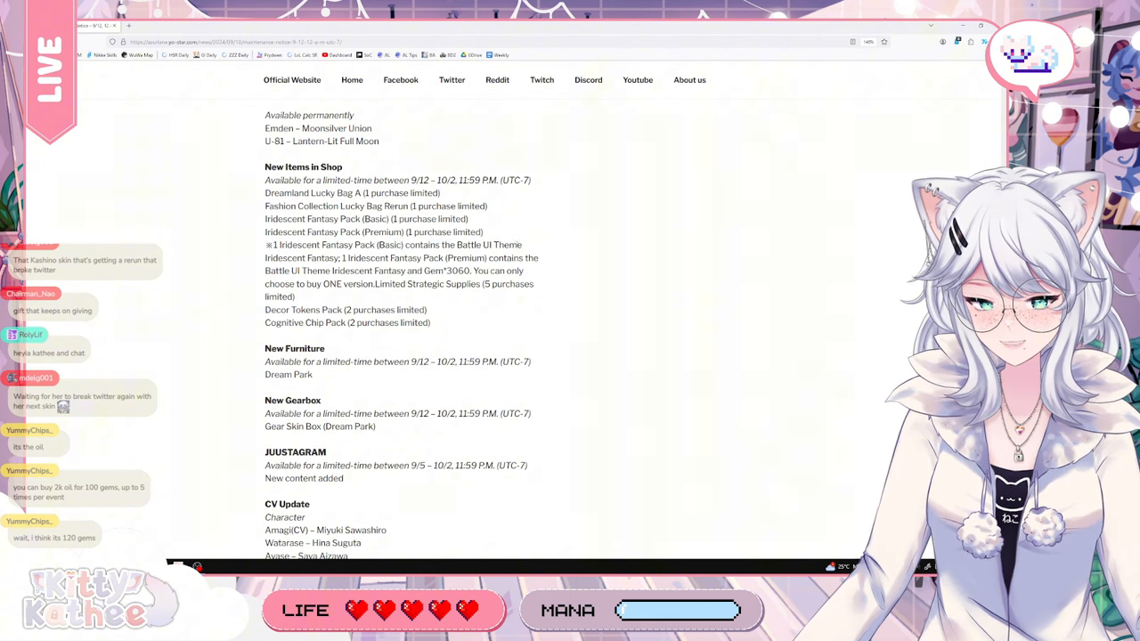
pyautogui.tripleClick(391, 246)
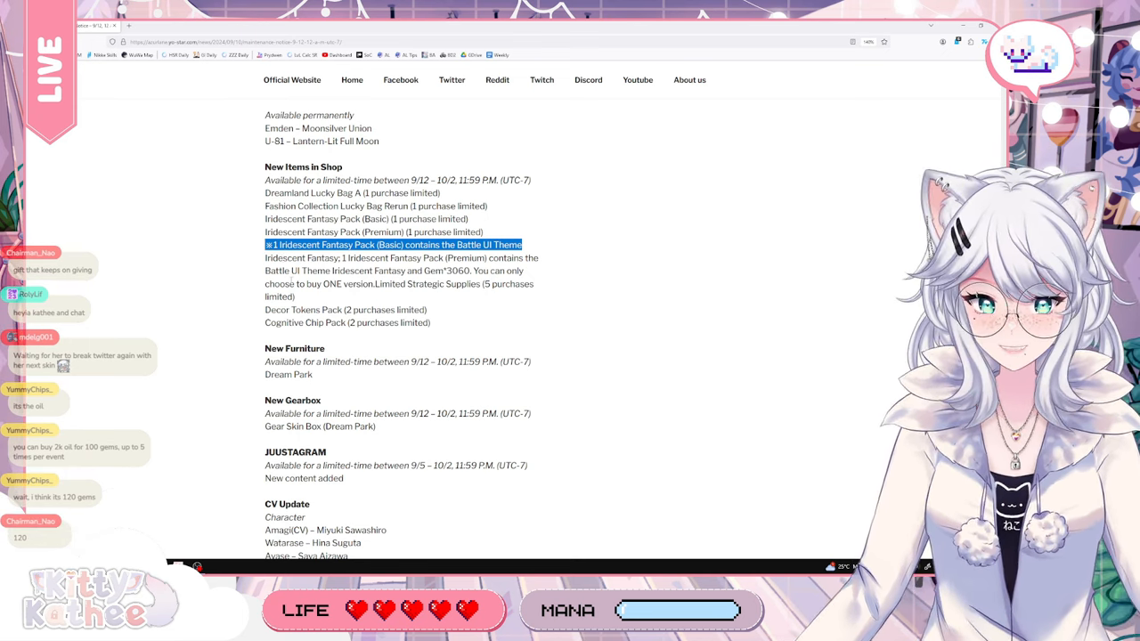
pyautogui.scroll(-3)
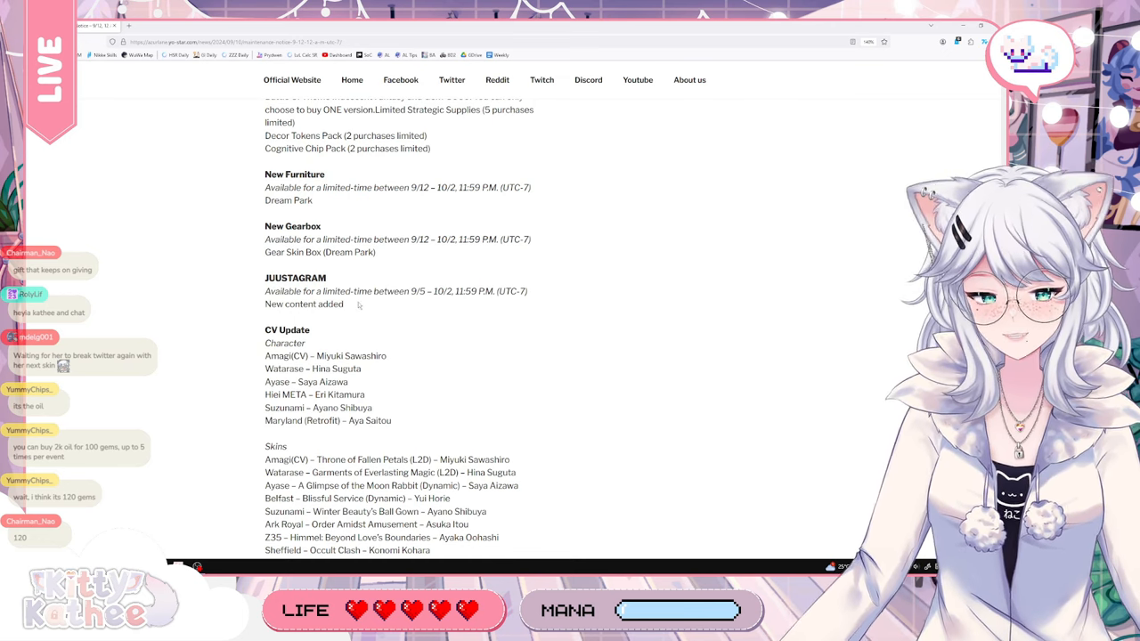
# Scroll past New Furniture down to the CV Update character lists
pyautogui.moveTo(263, 277); pyautogui.dragTo(353, 303)
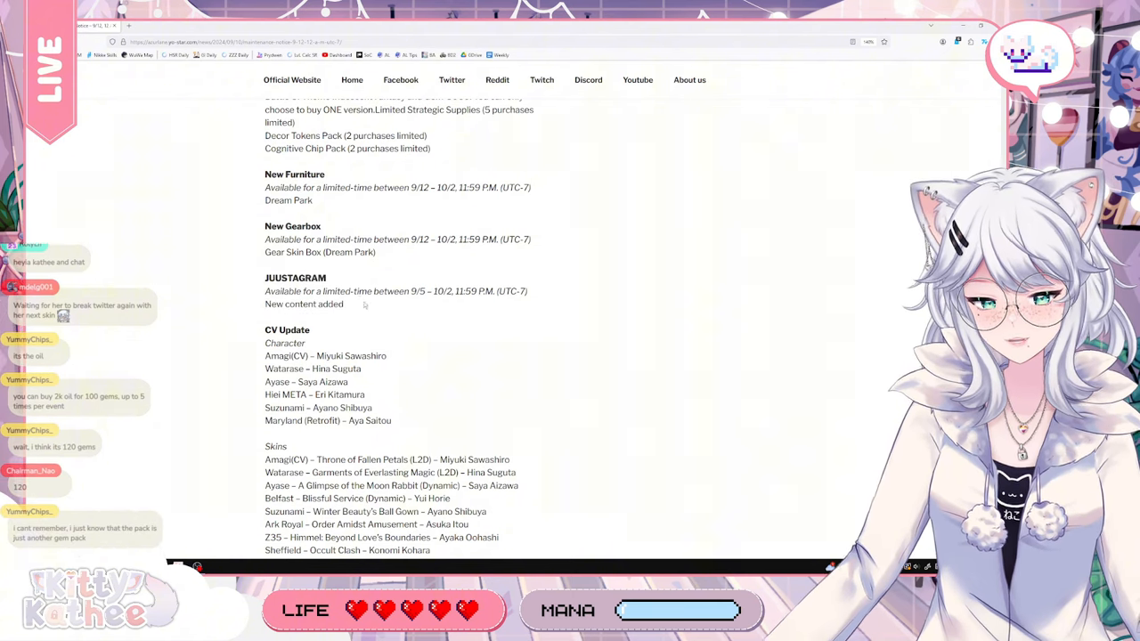
pyautogui.scroll(-3)
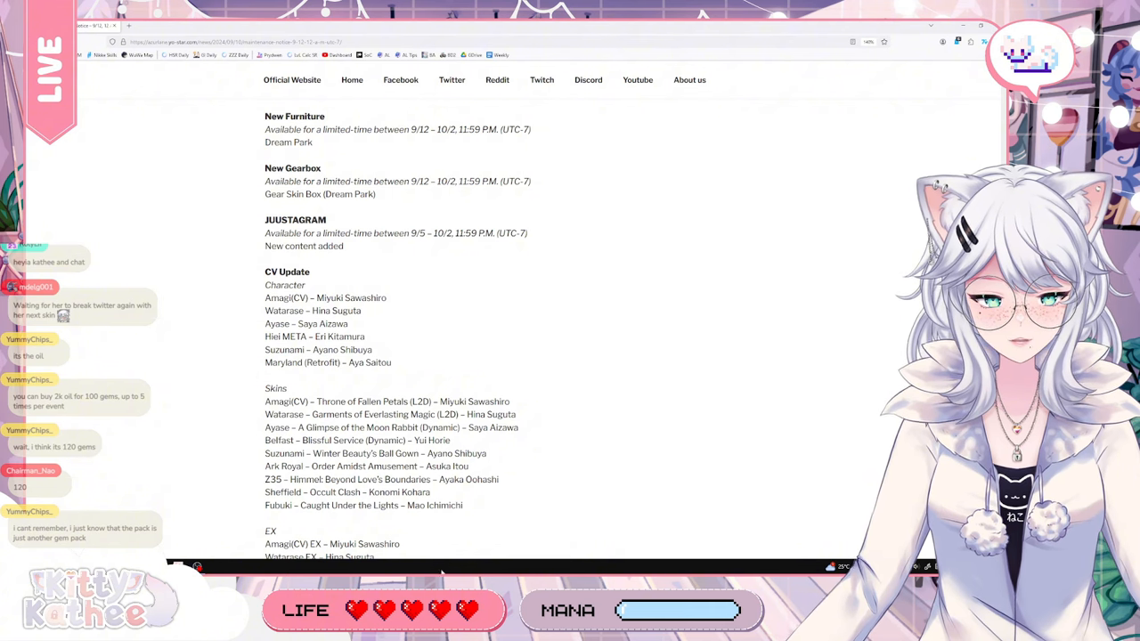
pyautogui.scroll(-3)
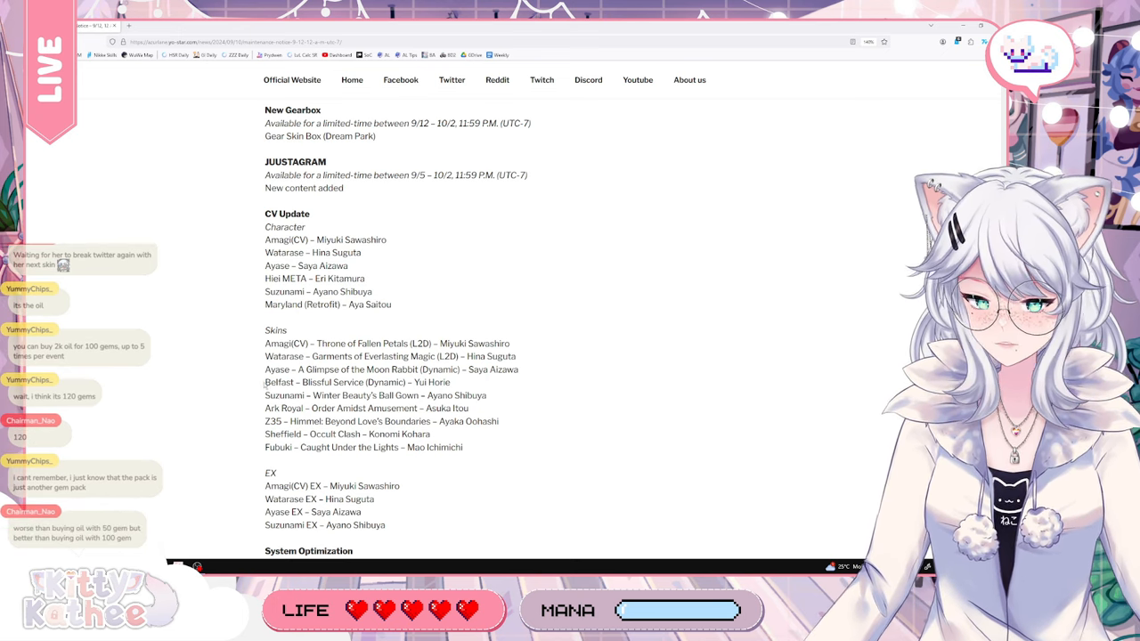
pyautogui.scroll(-3)
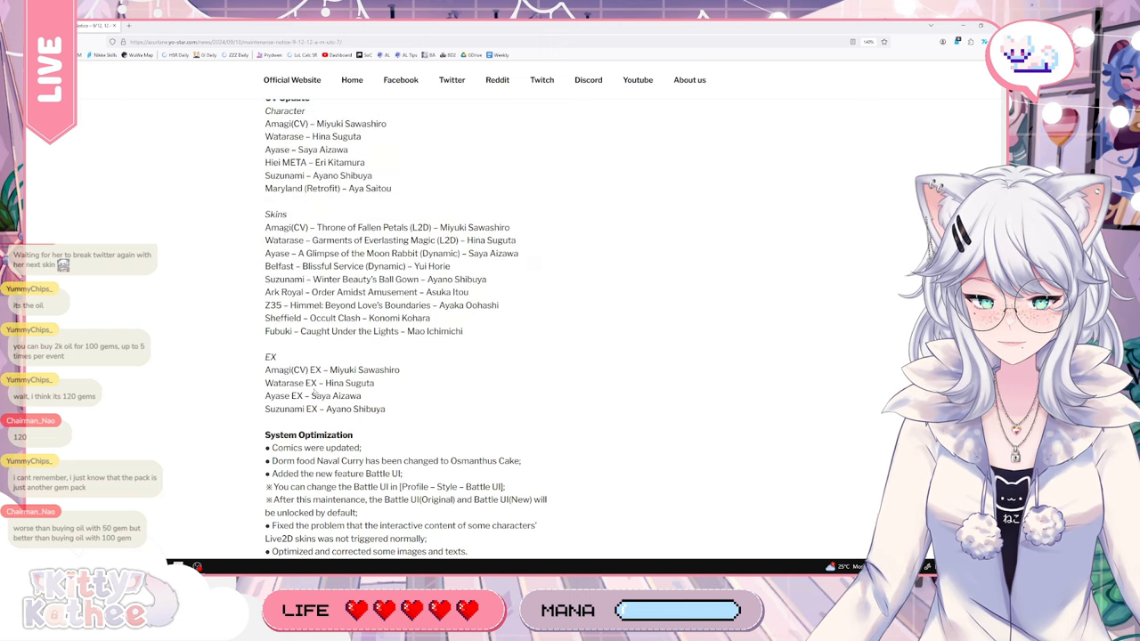
# Highlight the lines from New Gearbox to Skins and continue to the EX voice list
pyautogui.doubleClick(293, 368)
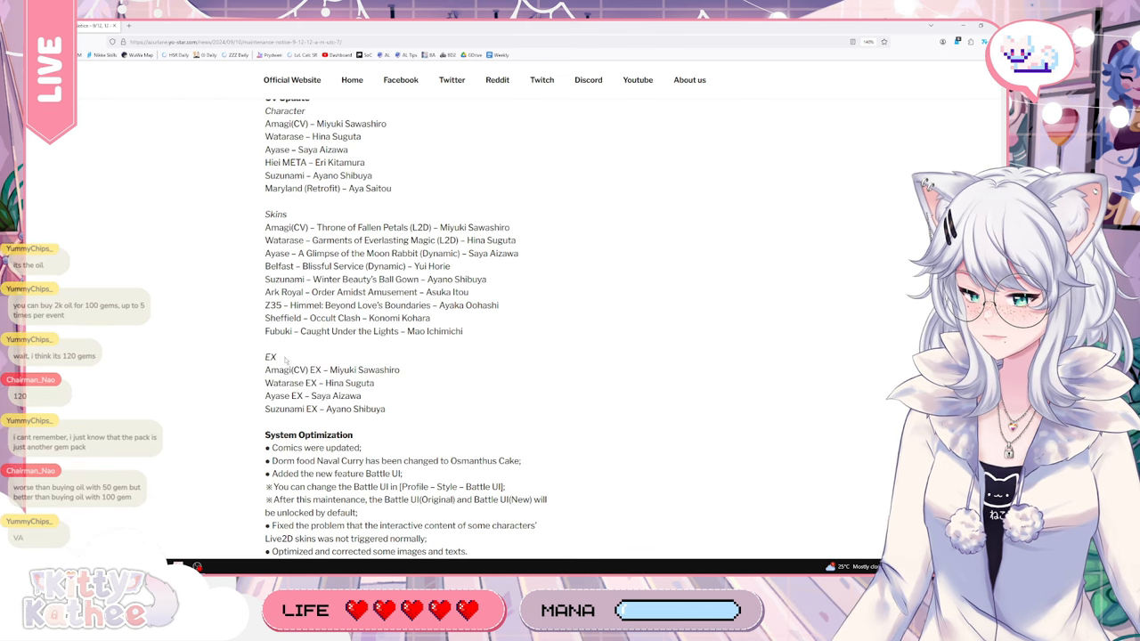
pyautogui.moveTo(285, 111); pyautogui.dragTo(271, 357)
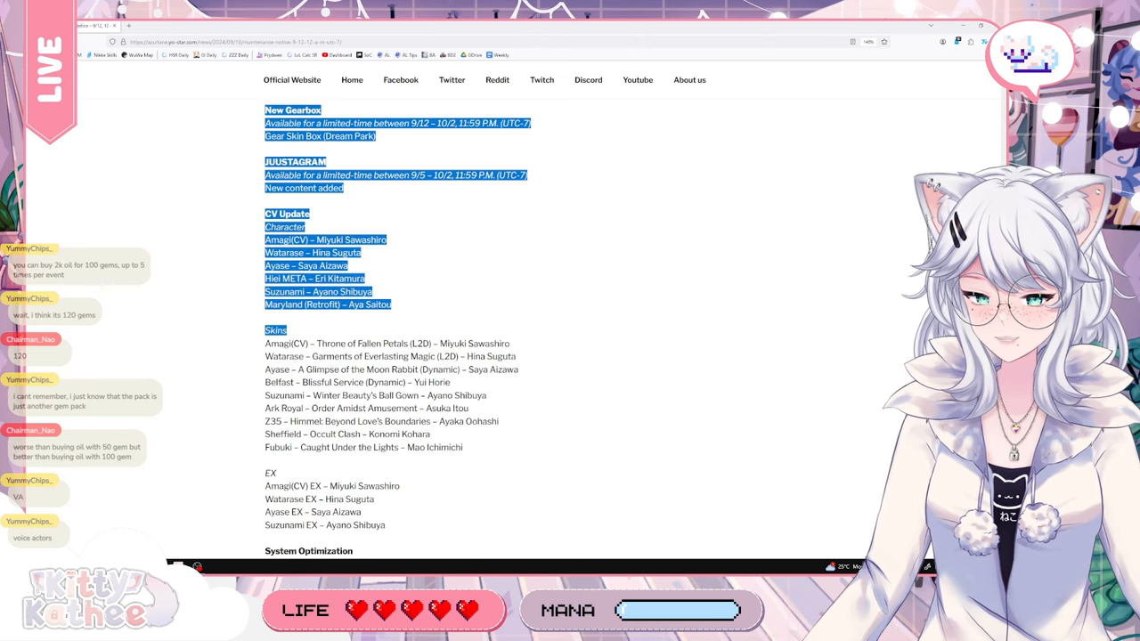
pyautogui.scroll(-3)
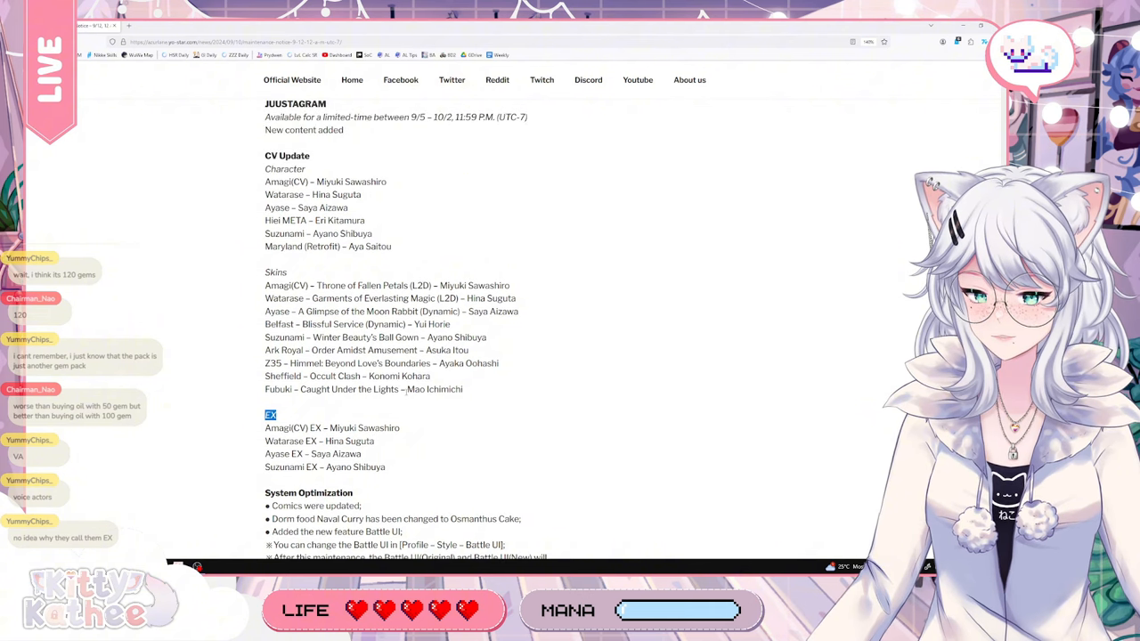
pyautogui.scroll(-3)
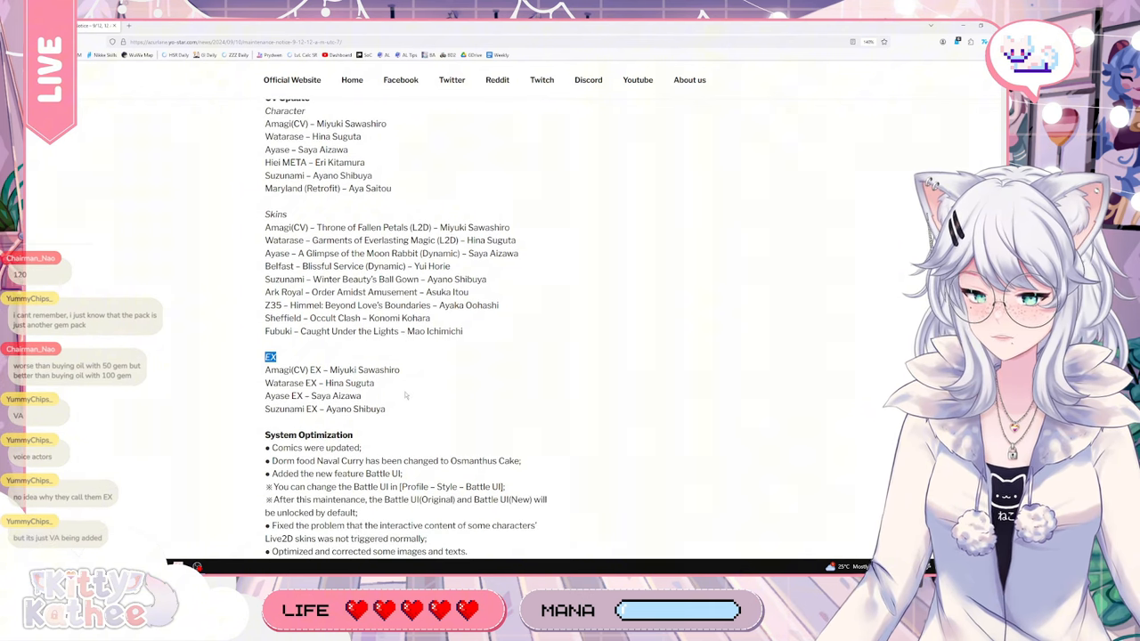
# Highlight the Skins and EX voice lists while moving further down the notice
pyautogui.moveTo(265, 368); pyautogui.dragTo(385, 408)
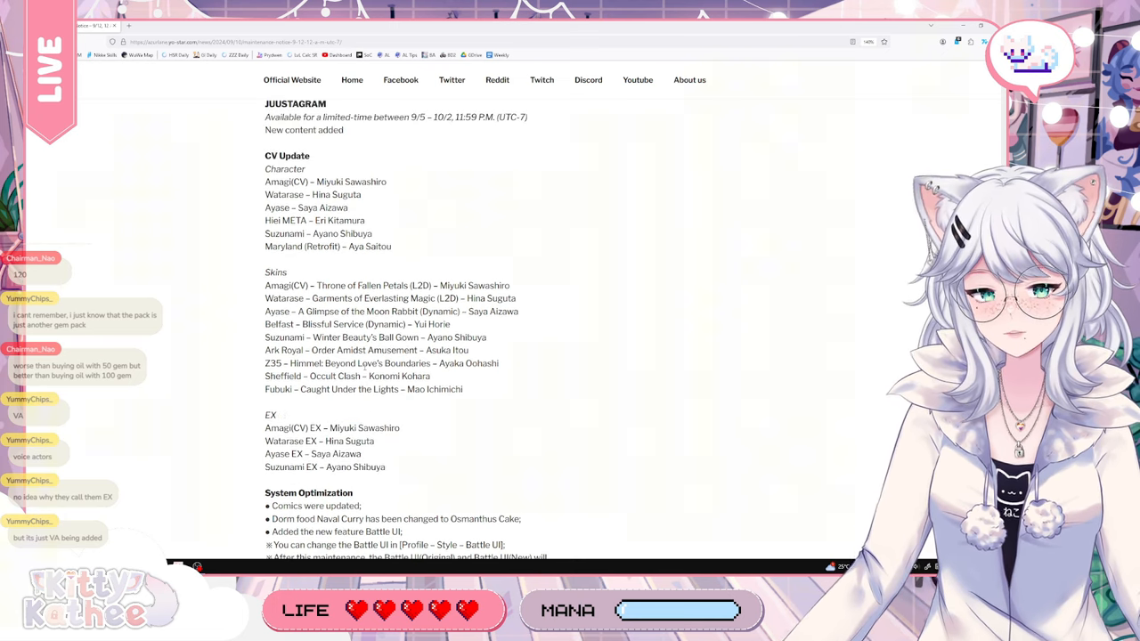
pyautogui.scroll(-3)
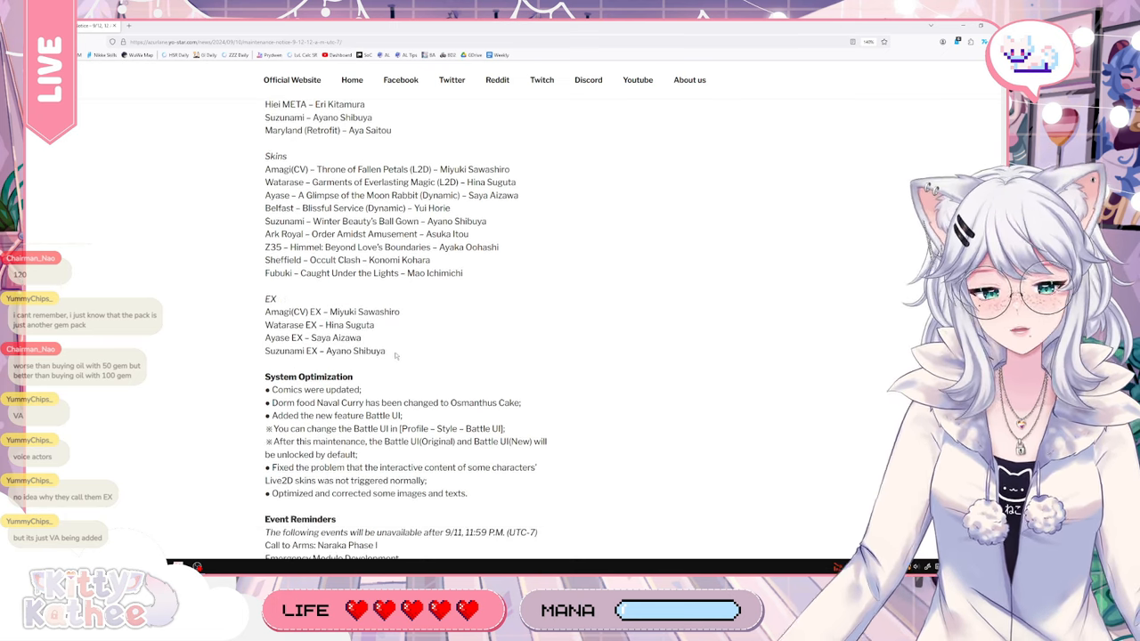
pyautogui.moveTo(263, 103); pyautogui.dragTo(385, 349)
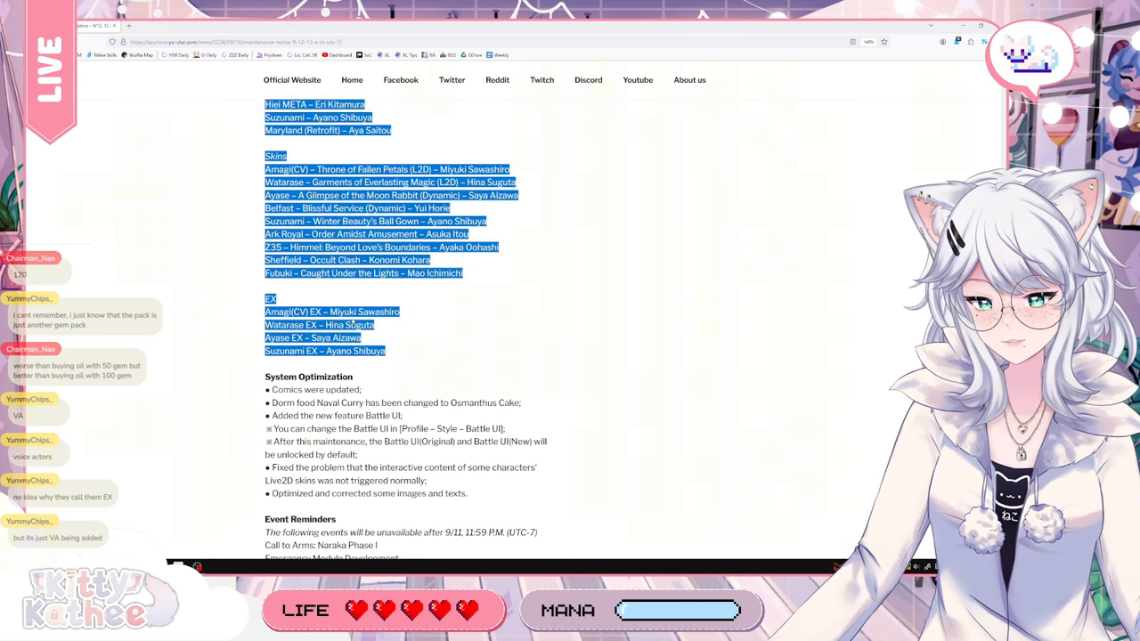
pyautogui.scroll(-3)
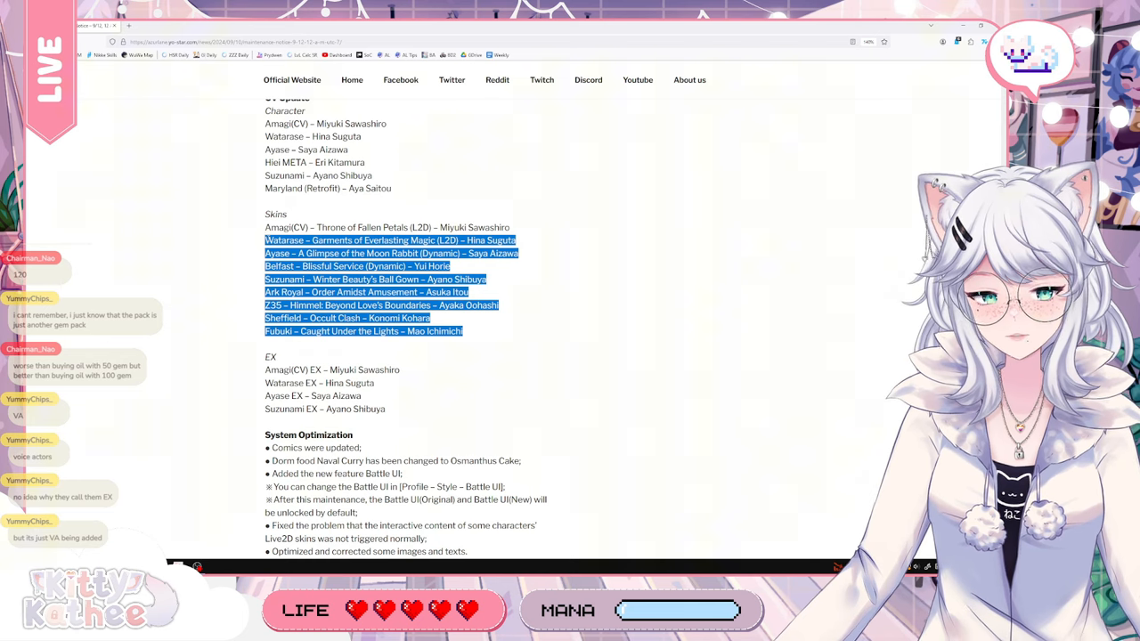
pyautogui.click(481, 331)
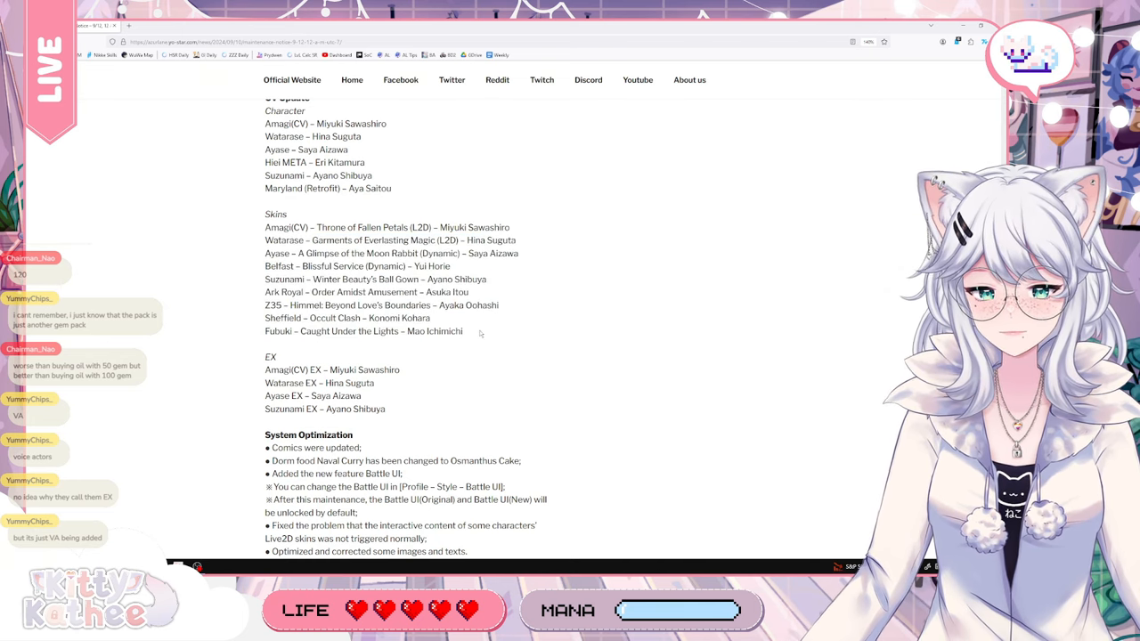
# Highlight the EX voice entries and System Optimization notes down to Event and Friendly Reminders
pyautogui.moveTo(266, 253); pyautogui.dragTo(463, 330)
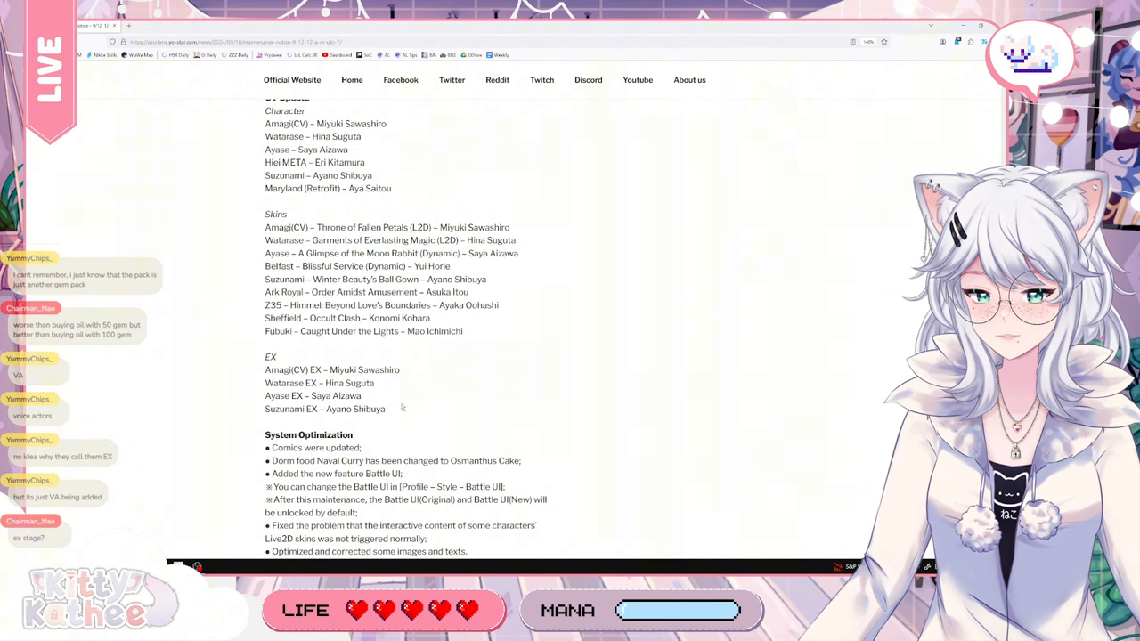
pyautogui.moveTo(264, 356); pyautogui.dragTo(385, 408)
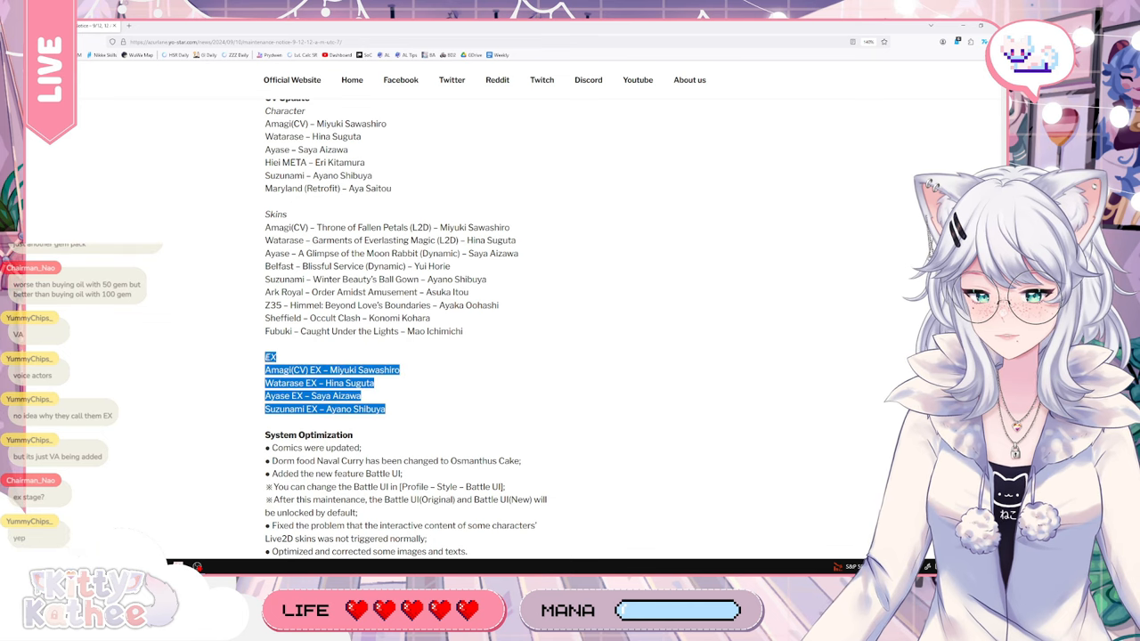
pyautogui.scroll(-3)
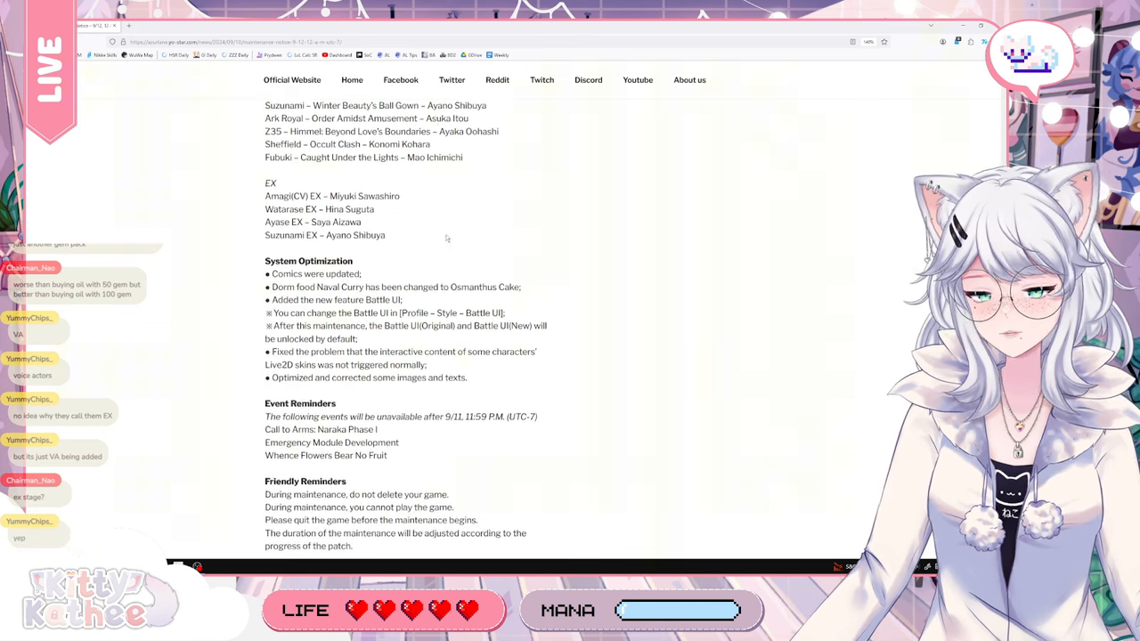
pyautogui.doubleClick(321, 274)
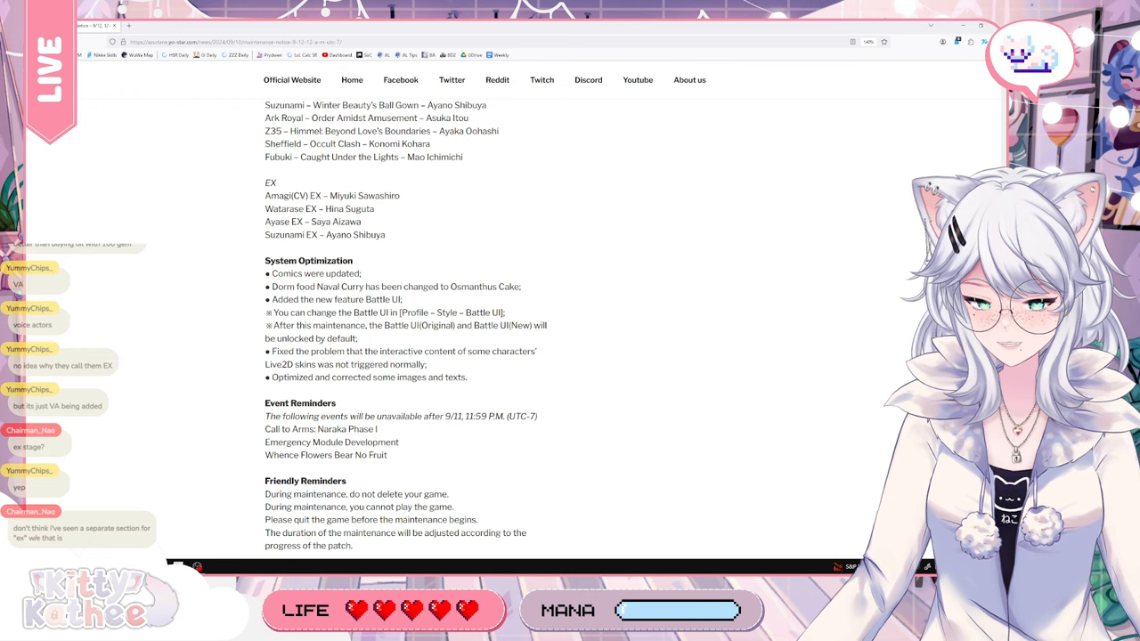
pyautogui.moveTo(263, 105); pyautogui.dragTo(303, 351)
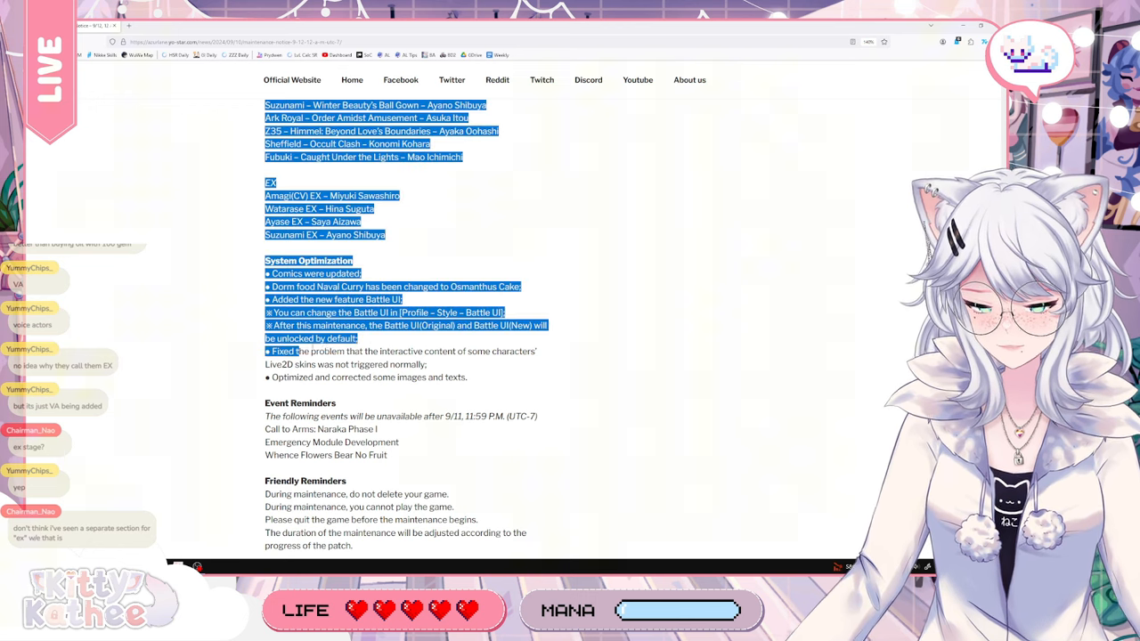
pyautogui.click(442, 365)
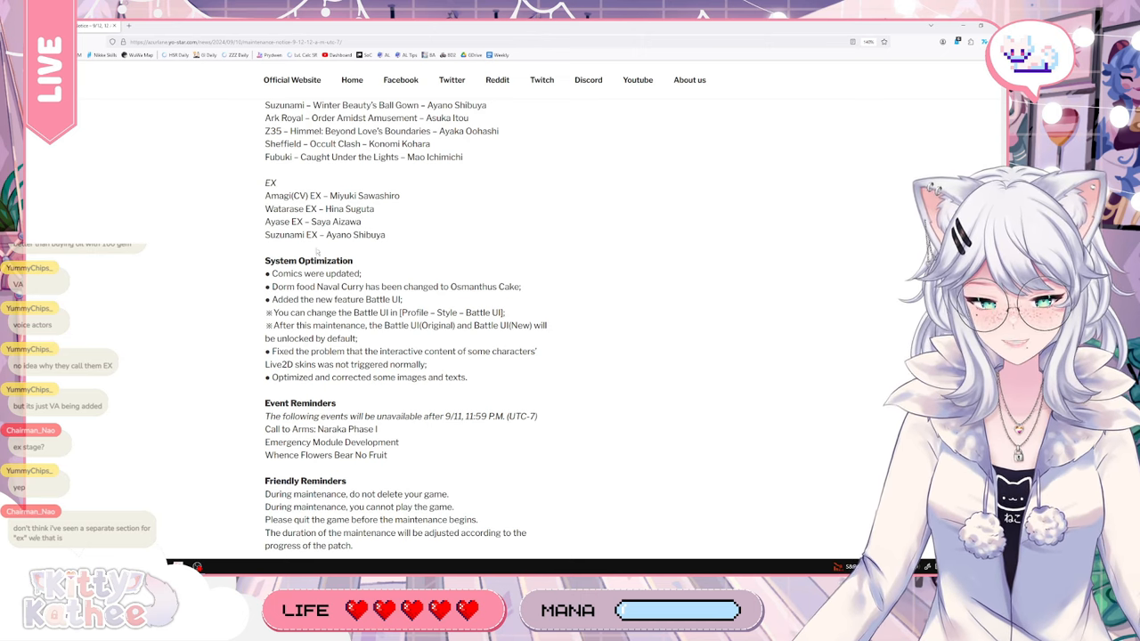
# Highlight the System Optimization and Friendly Reminders text while scrolling down
pyautogui.scroll(-3)
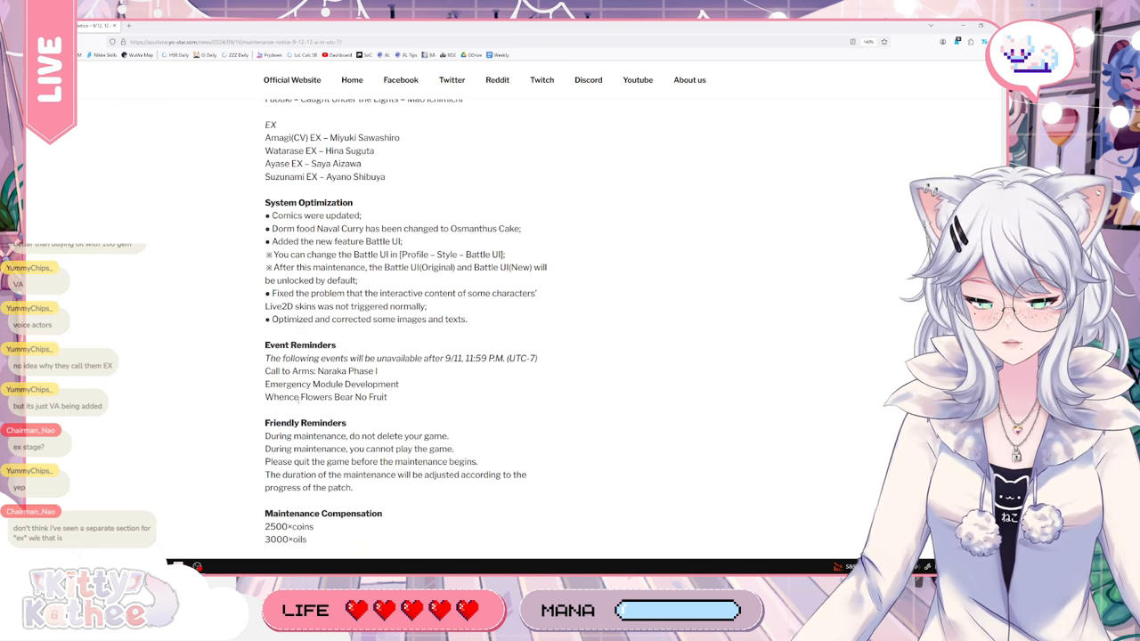
pyautogui.moveTo(264, 125); pyautogui.dragTo(385, 397)
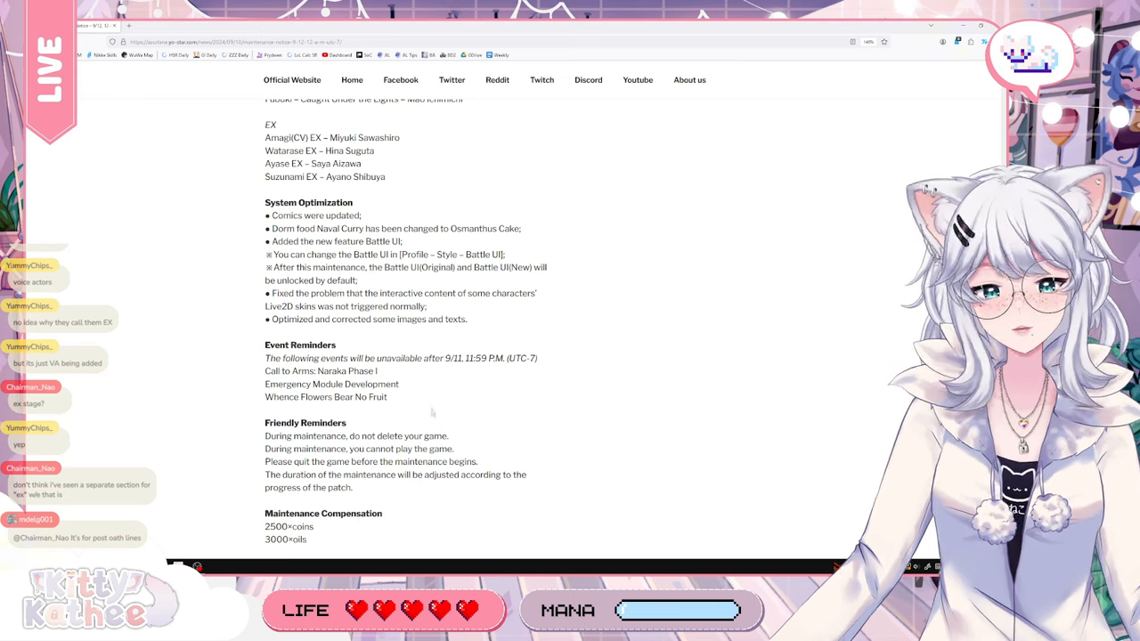
pyautogui.moveTo(264, 346); pyautogui.dragTo(388, 396)
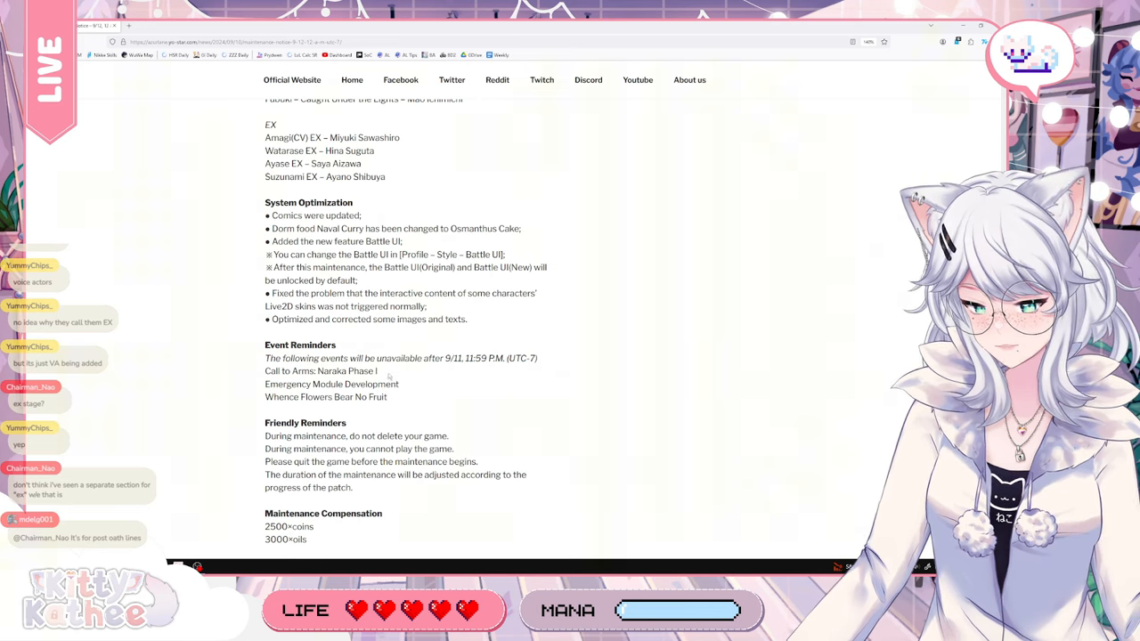
pyautogui.scroll(-3)
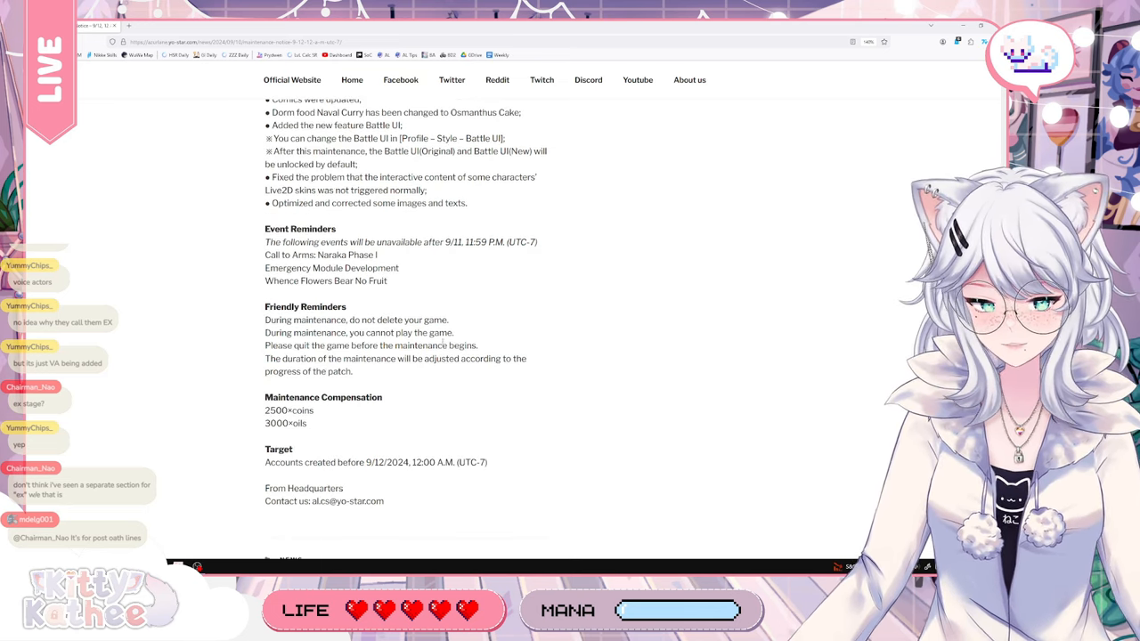
# Reach Maintenance Compensation of 2500 coins and 3000 oils with the Target account cutoff
pyautogui.moveTo(330, 333); pyautogui.dragTo(436, 333)
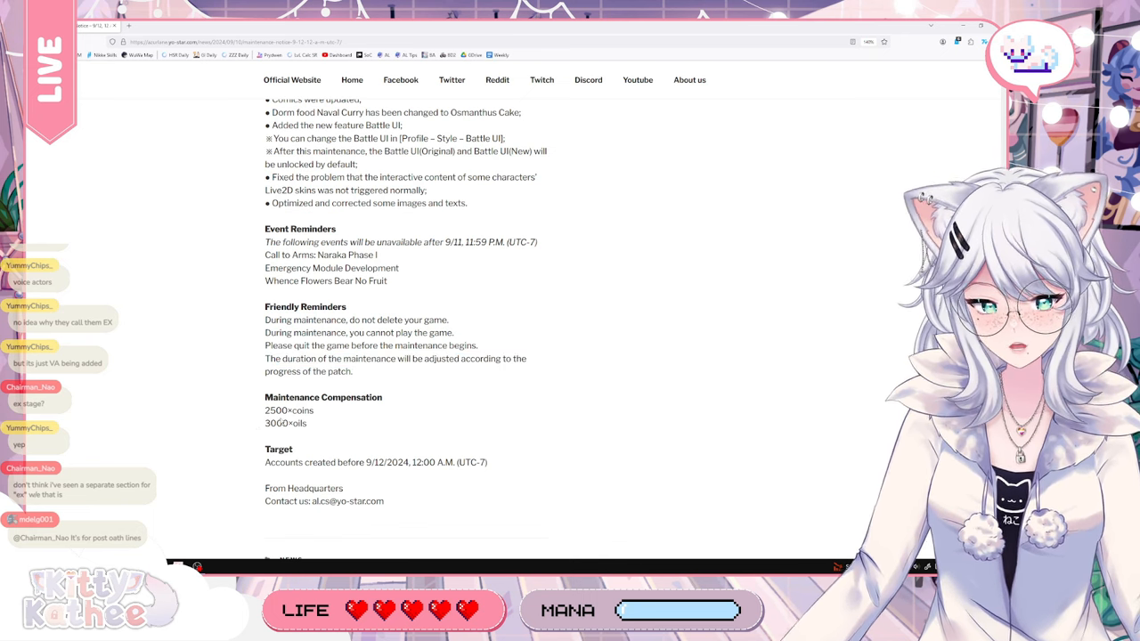
pyautogui.scroll(-3)
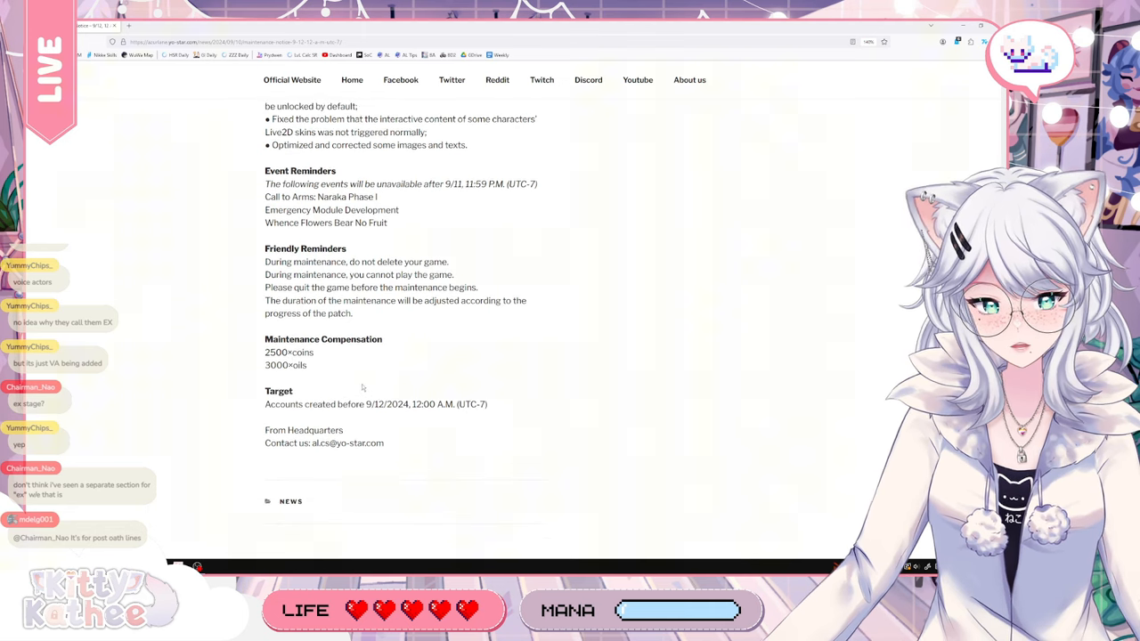
pyautogui.scroll(3)
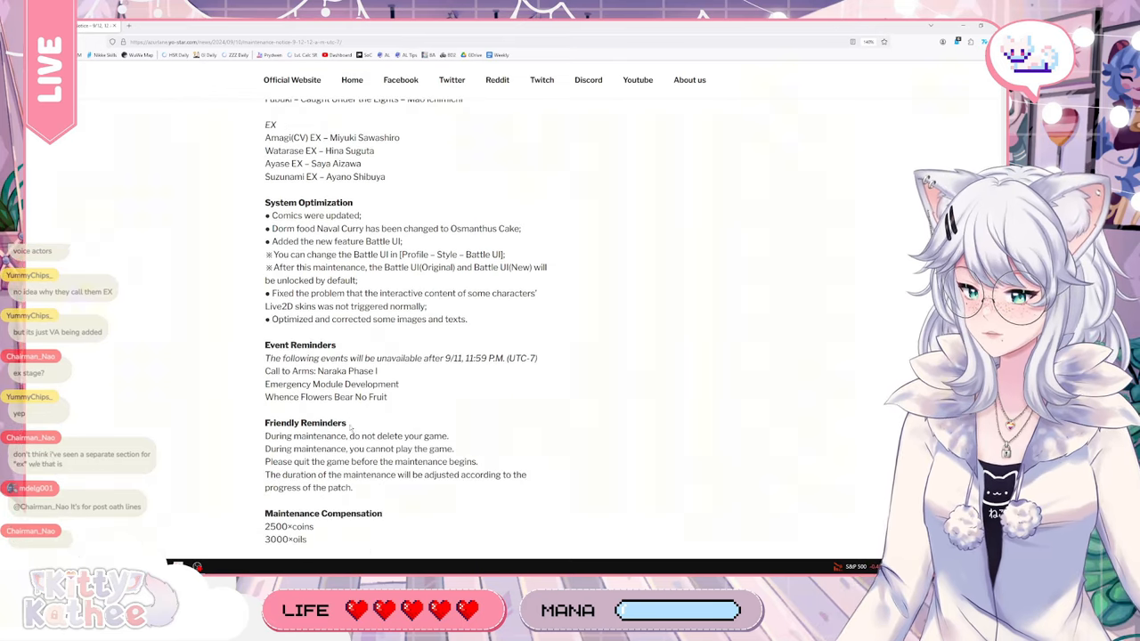
pyautogui.scroll(-3)
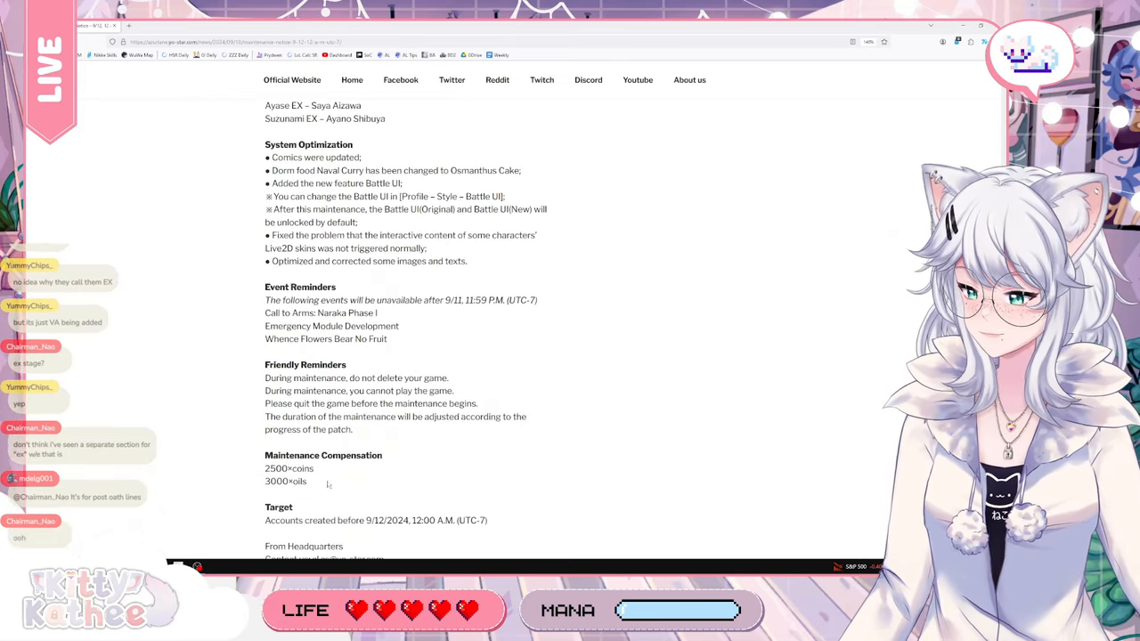
# Highlight from System Optimization to compensation, then return to Target Servers and the first New Events
pyautogui.moveTo(264, 103); pyautogui.dragTo(329, 485)
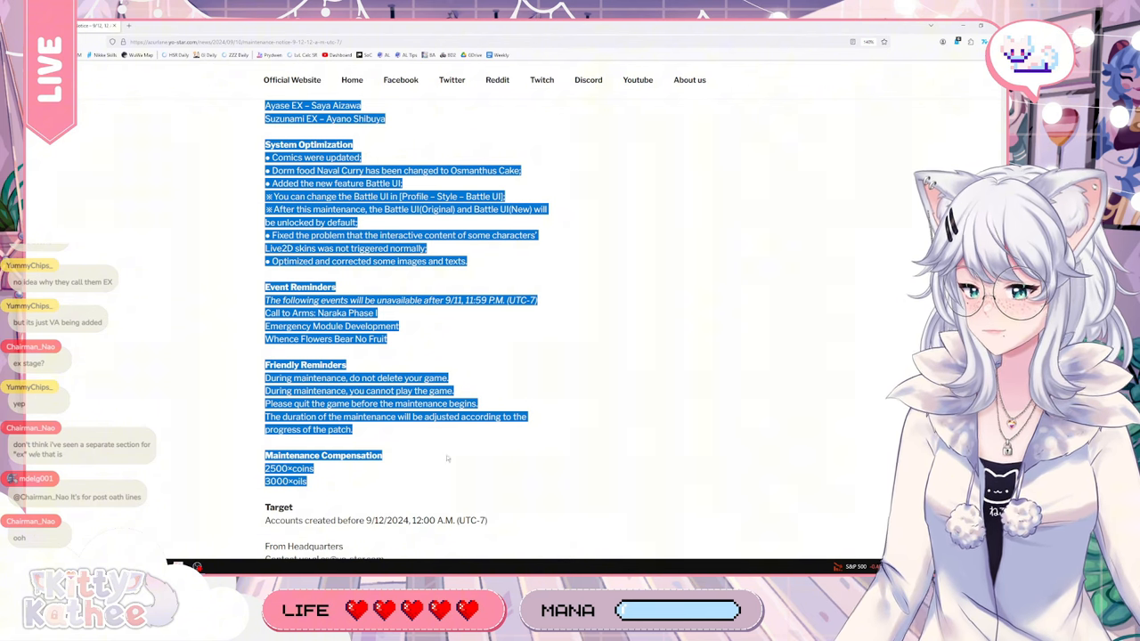
pyautogui.scroll(3)
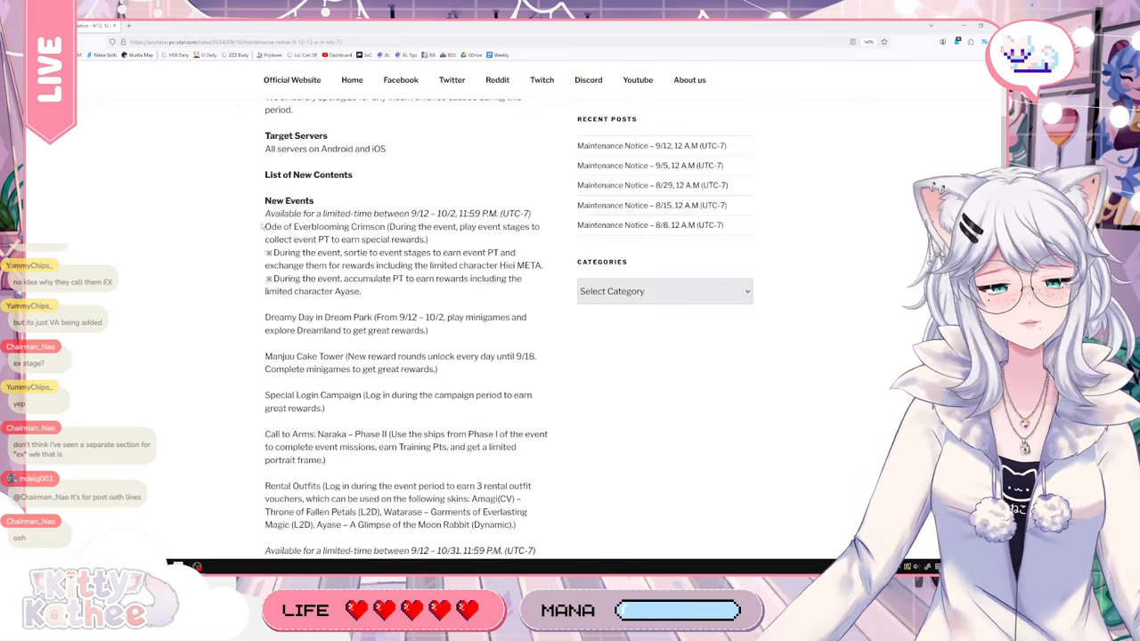
# Scroll past New Skins, Rerun Skins and New Items in Shop to the JUUSTAGRAM and CV Update voice lists
pyautogui.scroll(-3)
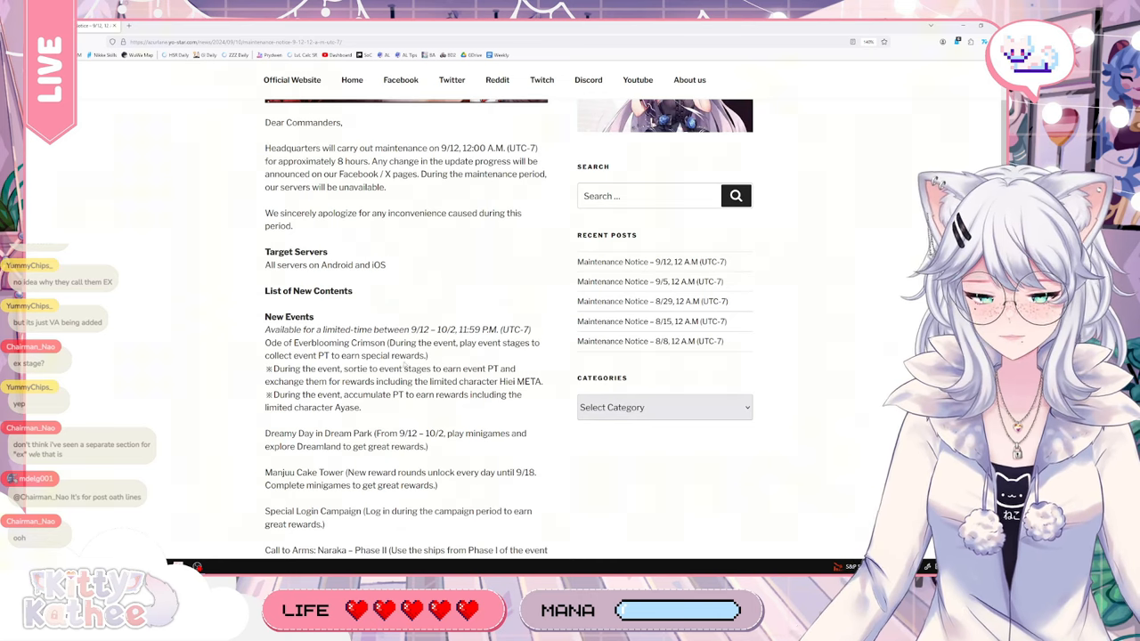
pyautogui.scroll(-3)
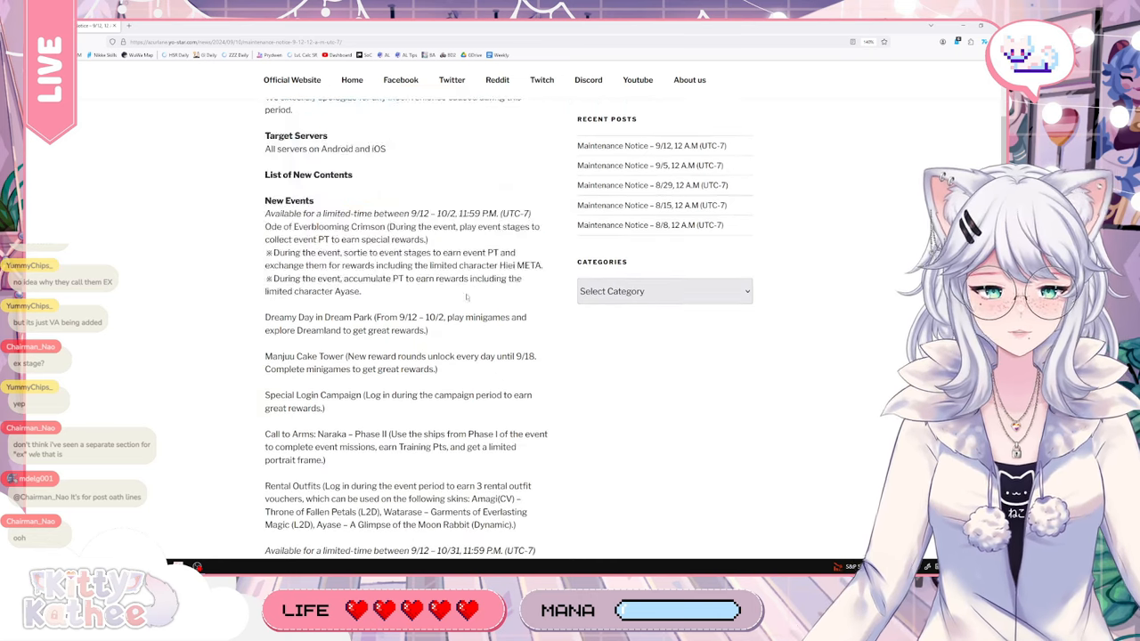
pyautogui.scroll(-3)
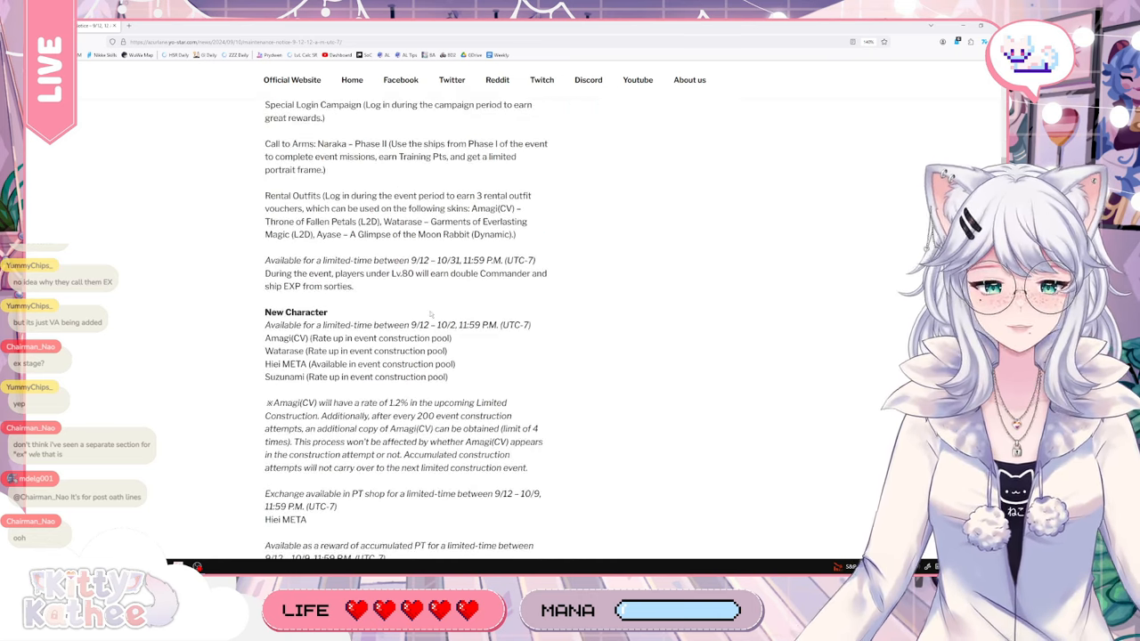
pyautogui.scroll(-3)
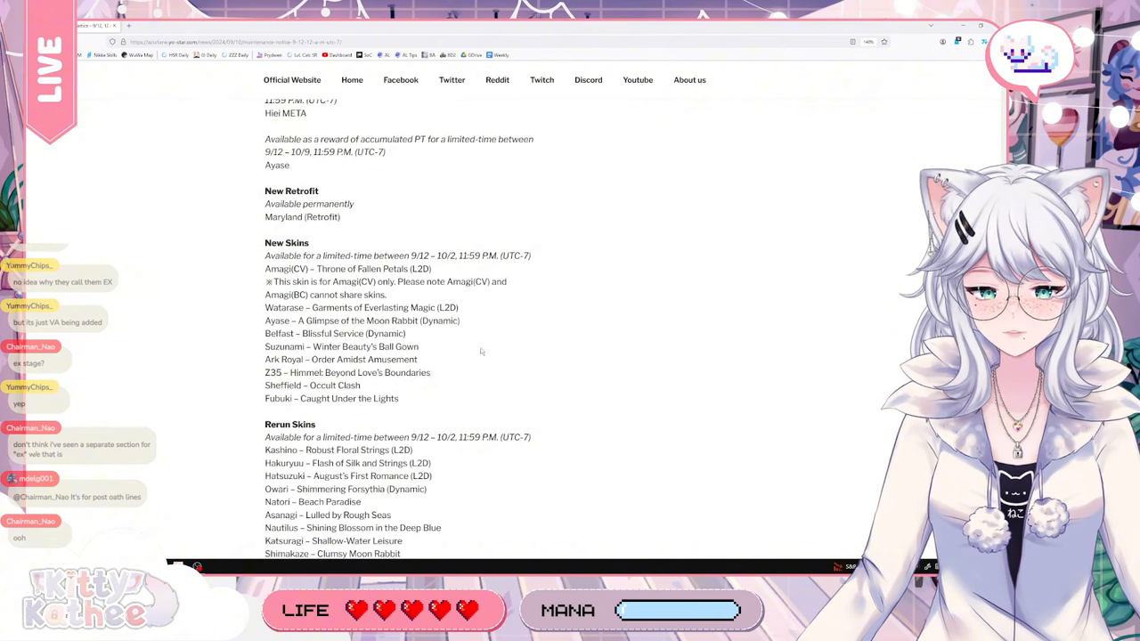
pyautogui.scroll(-3)
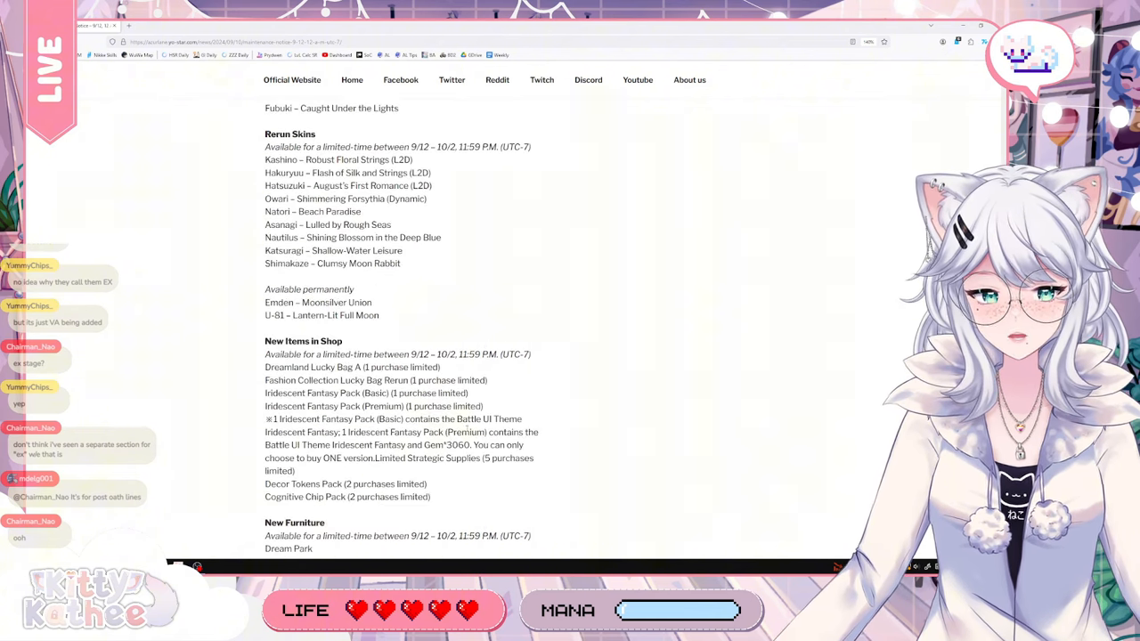
pyautogui.scroll(-3)
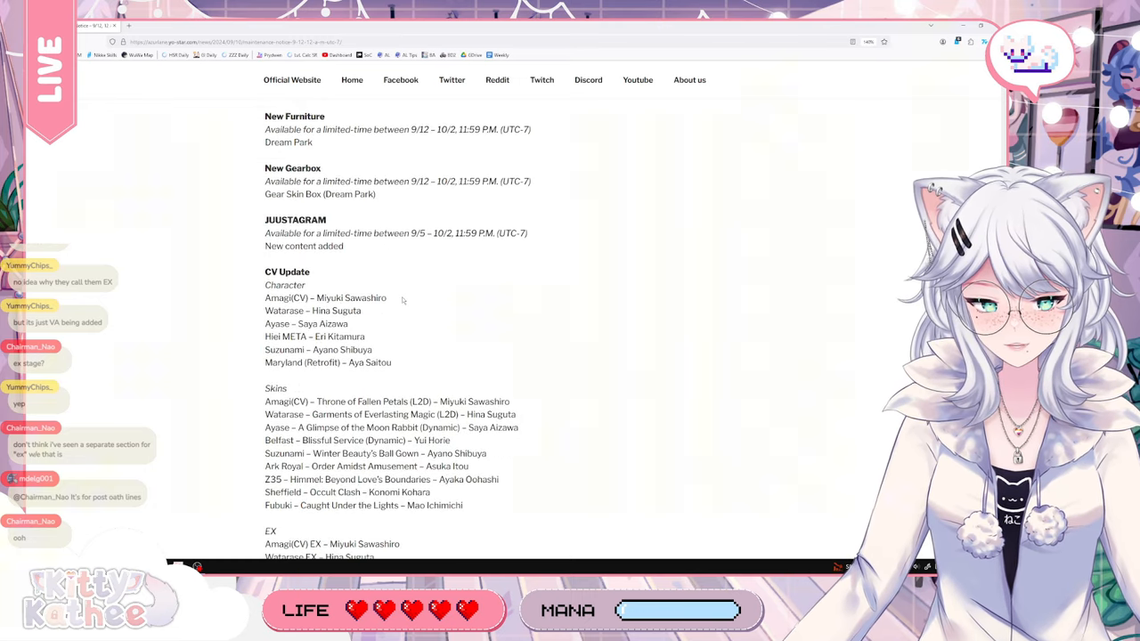
pyautogui.scroll(-3)
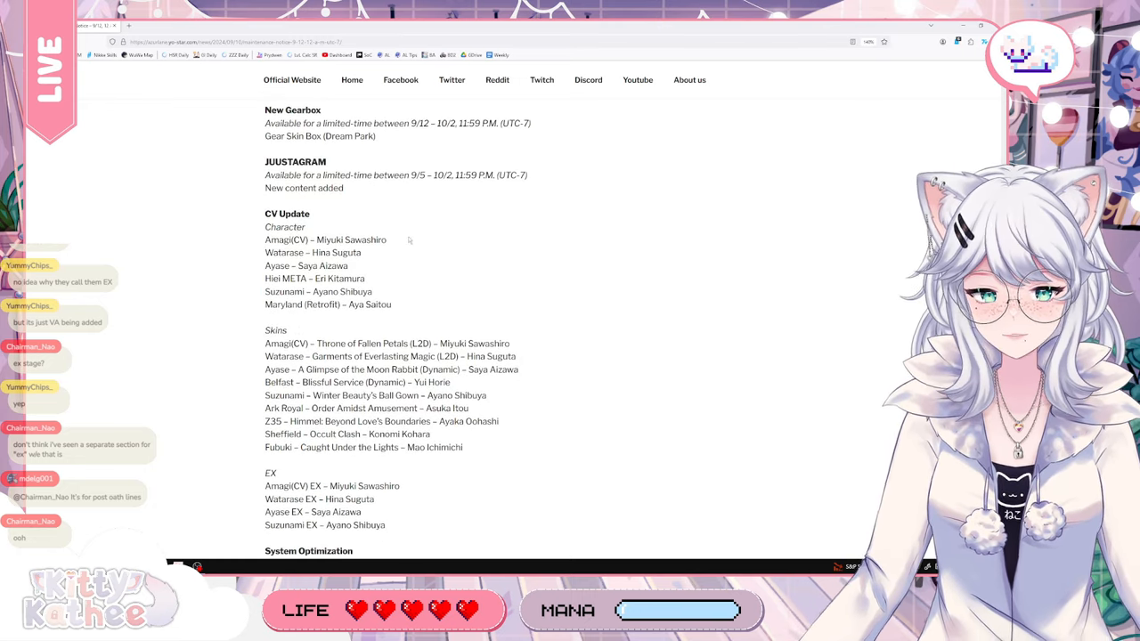
pyautogui.moveTo(264, 243)
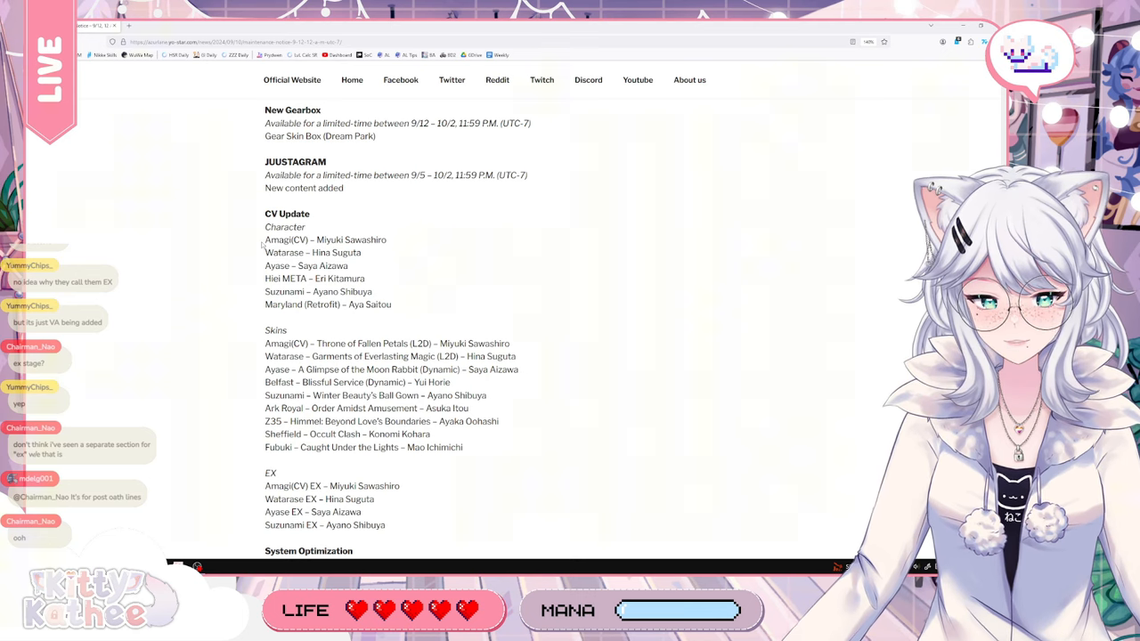
pyautogui.scroll(-3)
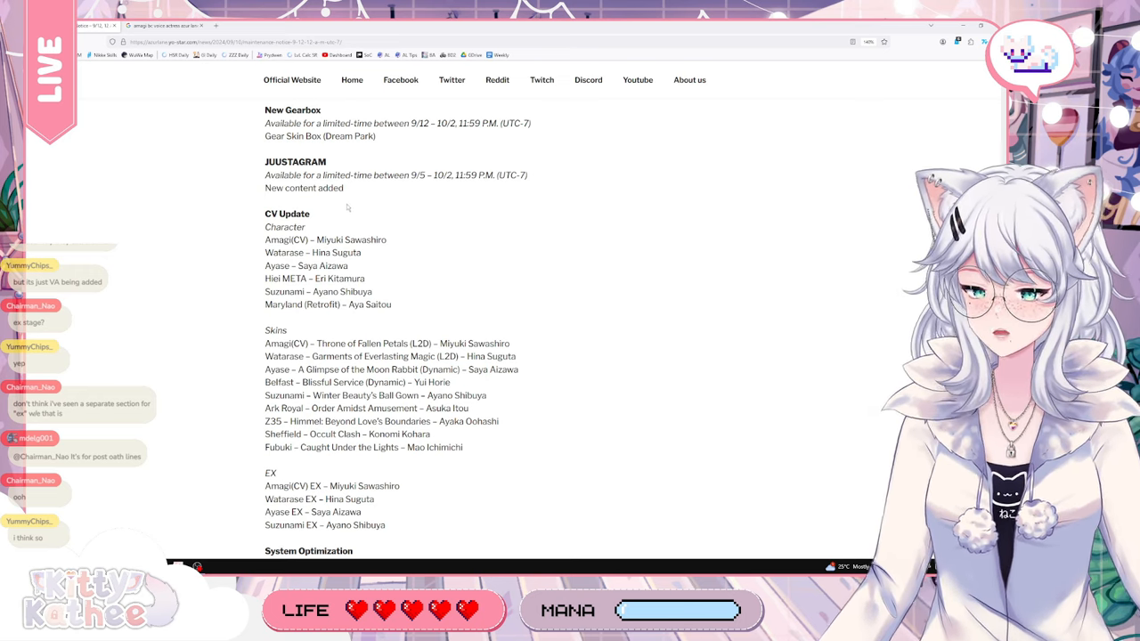
# Scroll through the character and skin listings and highlight the list of Rerun Skins
pyautogui.moveTo(264, 110); pyautogui.dragTo(402, 305)
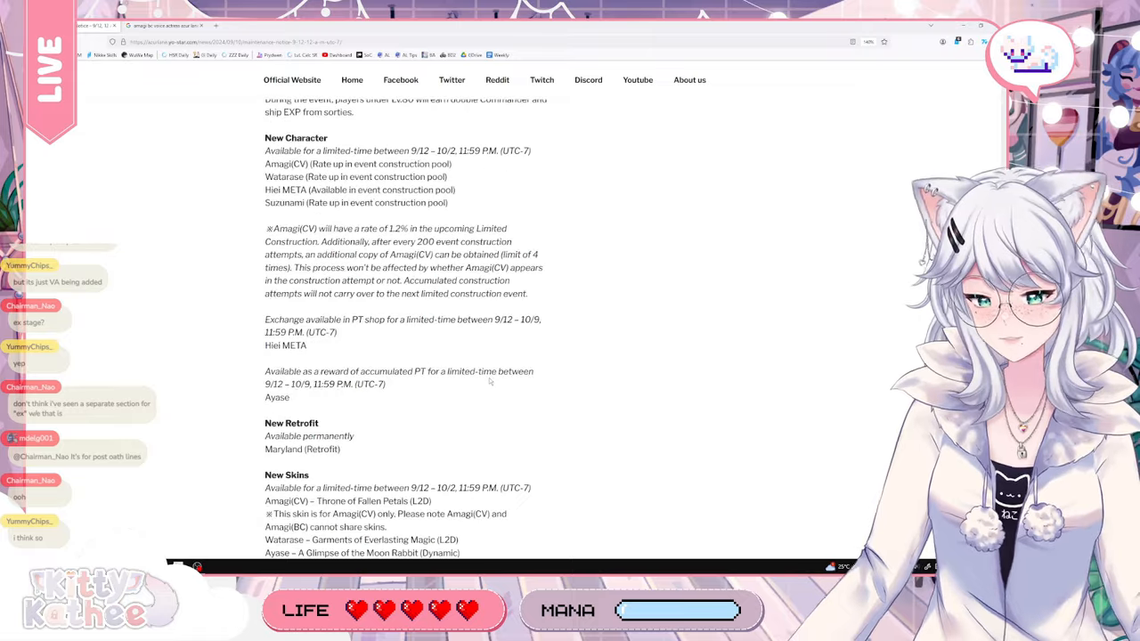
pyautogui.scroll(-3)
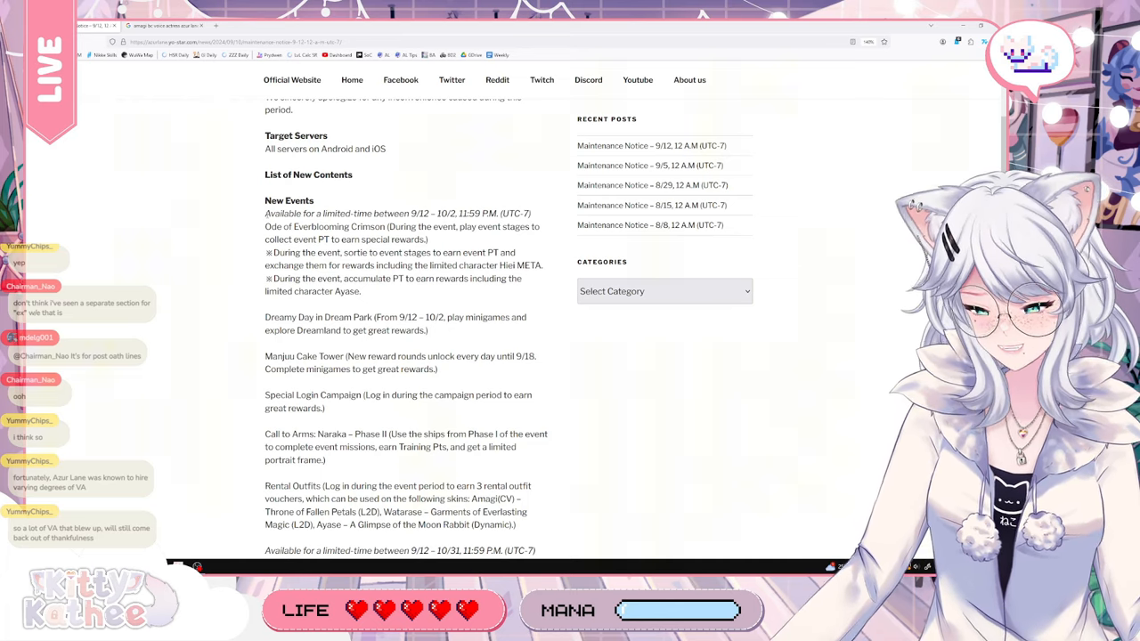
pyautogui.scroll(-3)
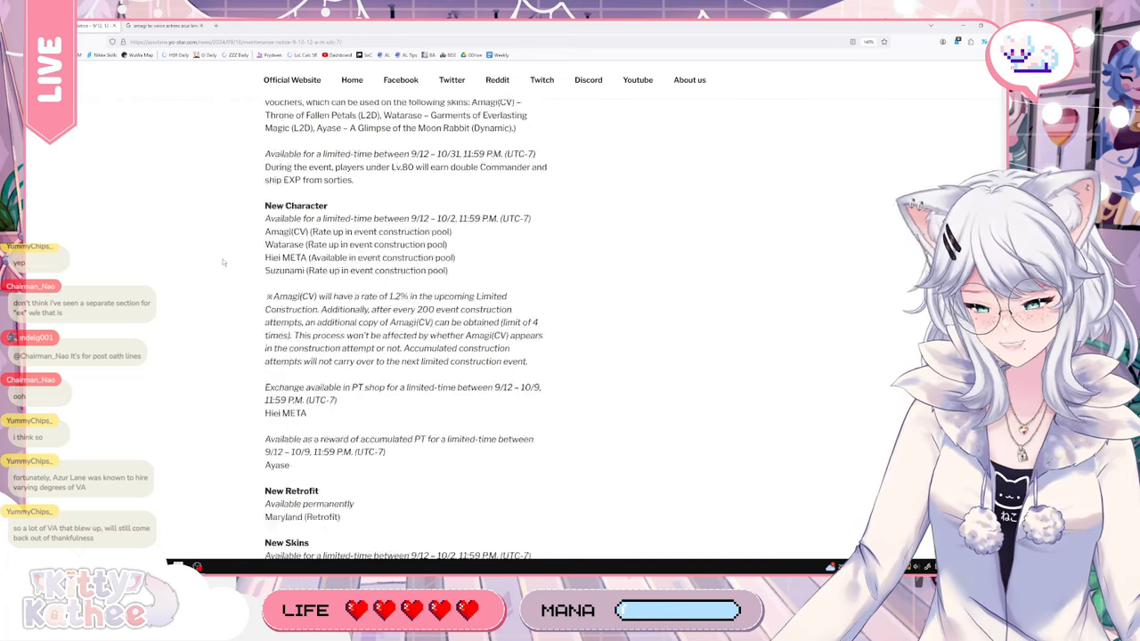
pyautogui.scroll(-3)
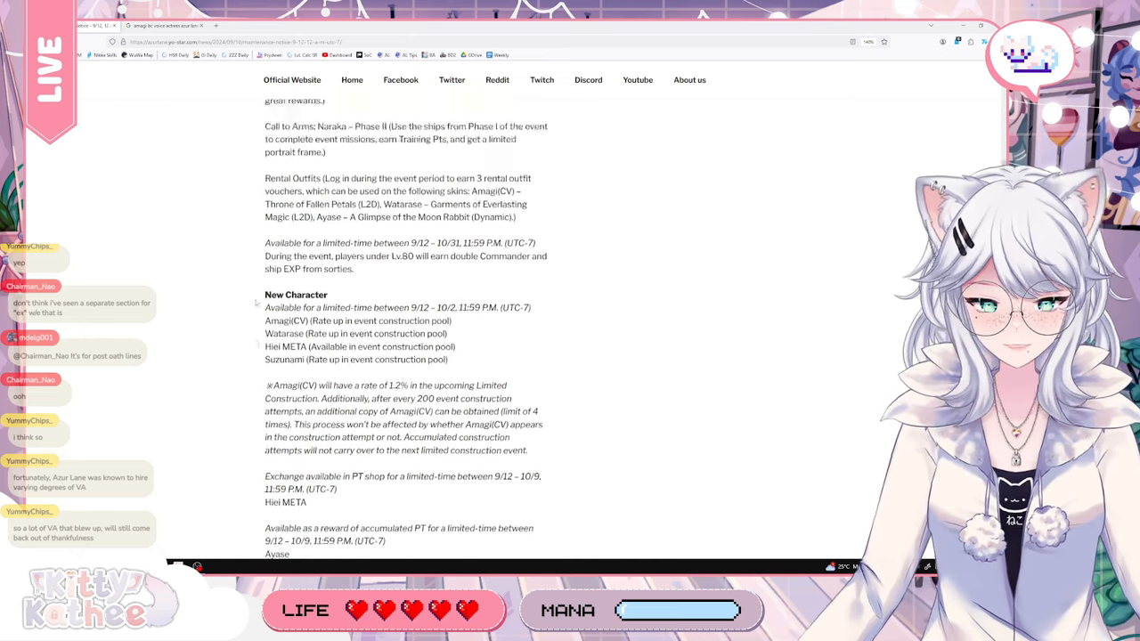
pyautogui.scroll(3)
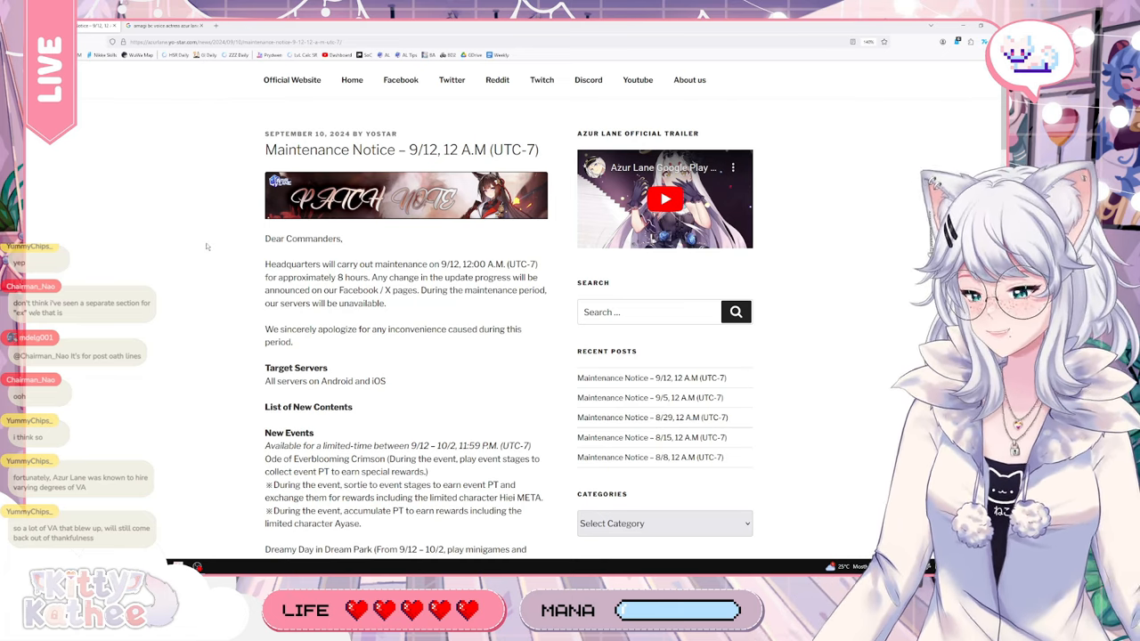
pyautogui.scroll(-3)
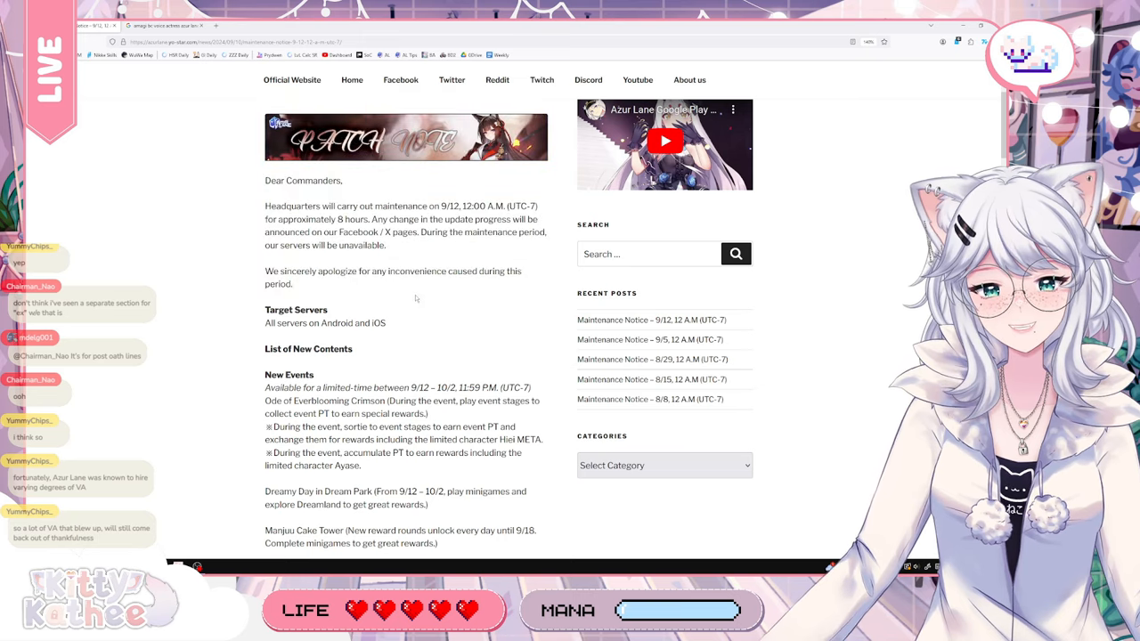
pyautogui.scroll(-3)
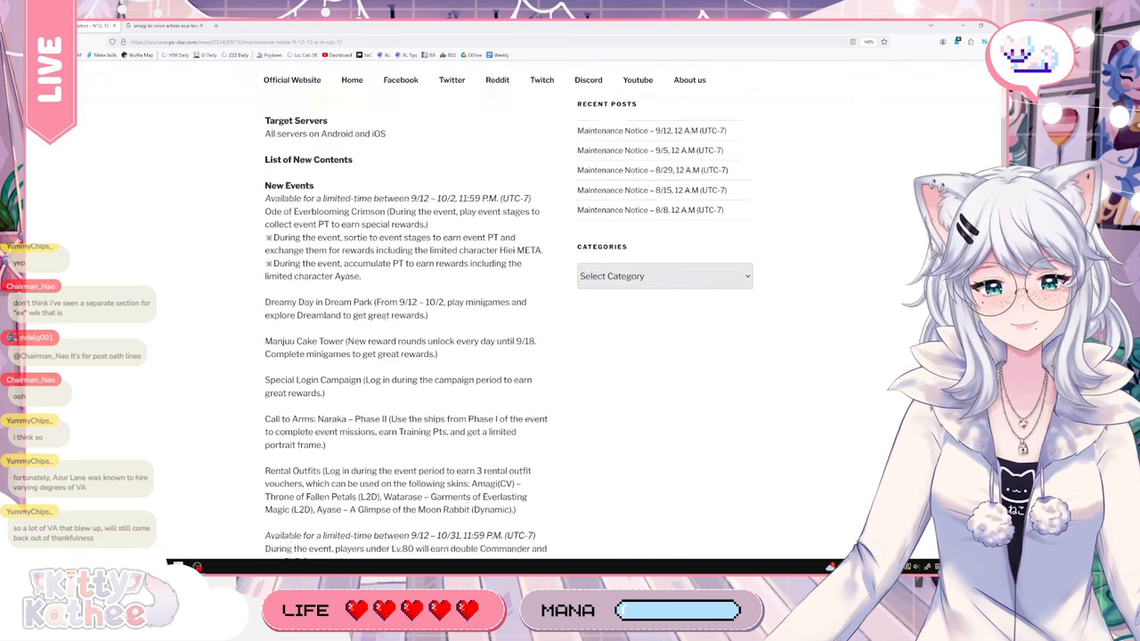
pyautogui.scroll(-3)
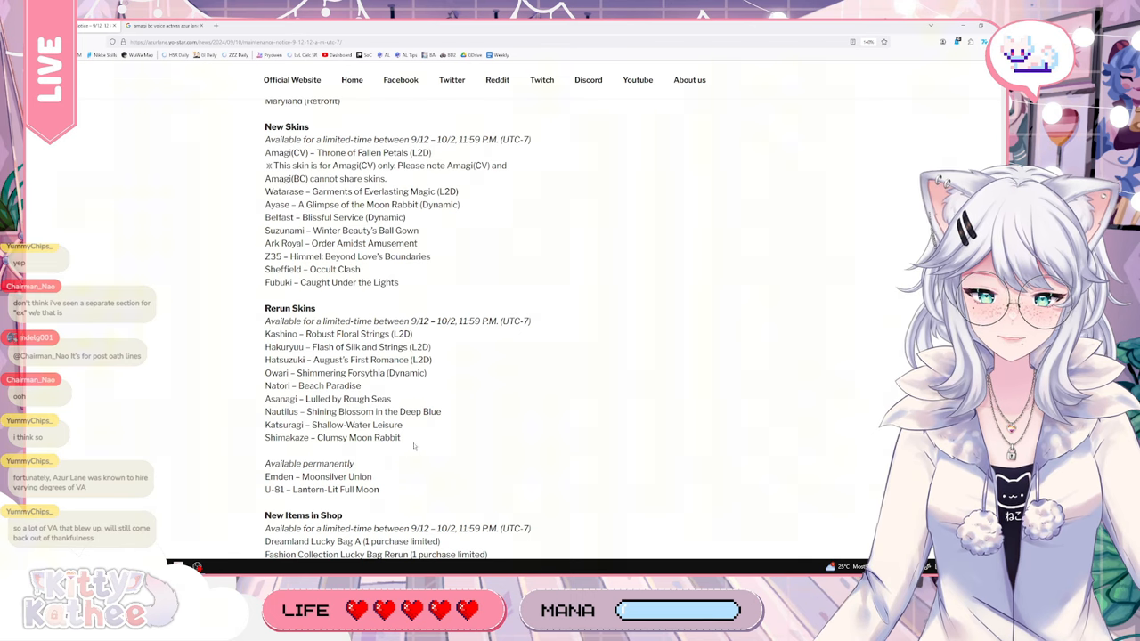
pyautogui.moveTo(263, 127); pyautogui.dragTo(439, 438)
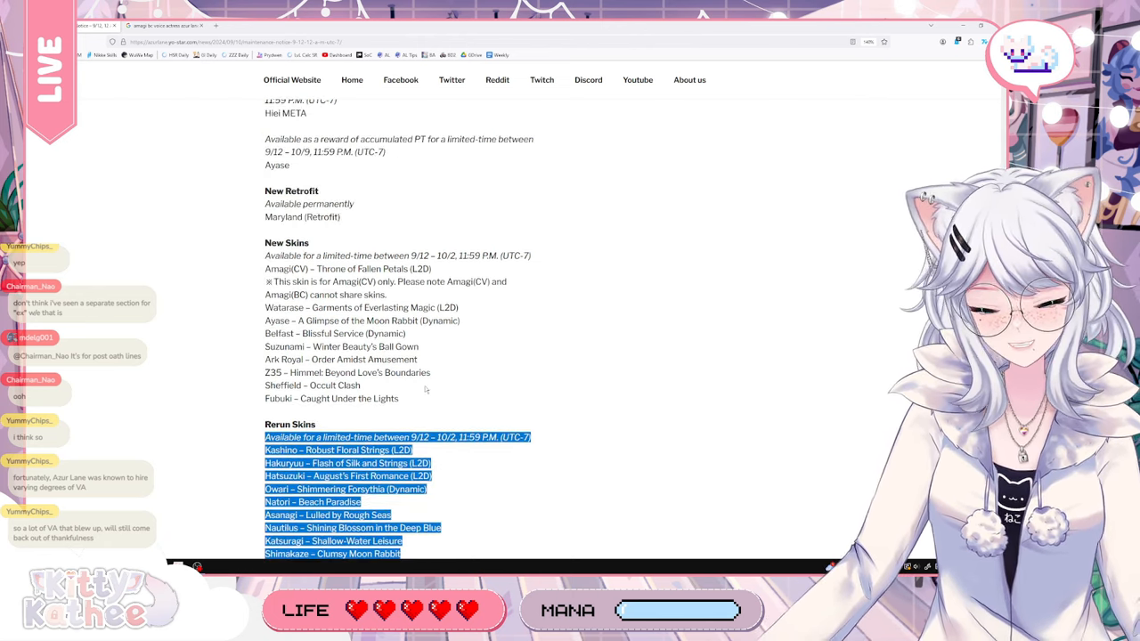
# Return to the very top of the post with the intro, Target Servers and List of New Contents
pyautogui.scroll(3)
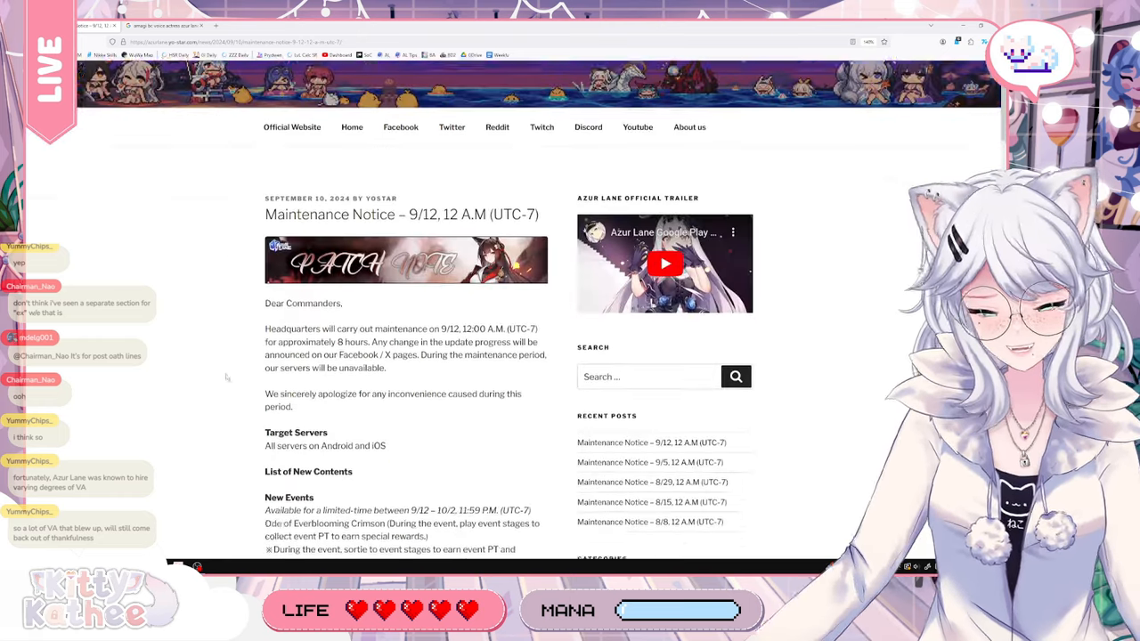
pyautogui.scroll(-3)
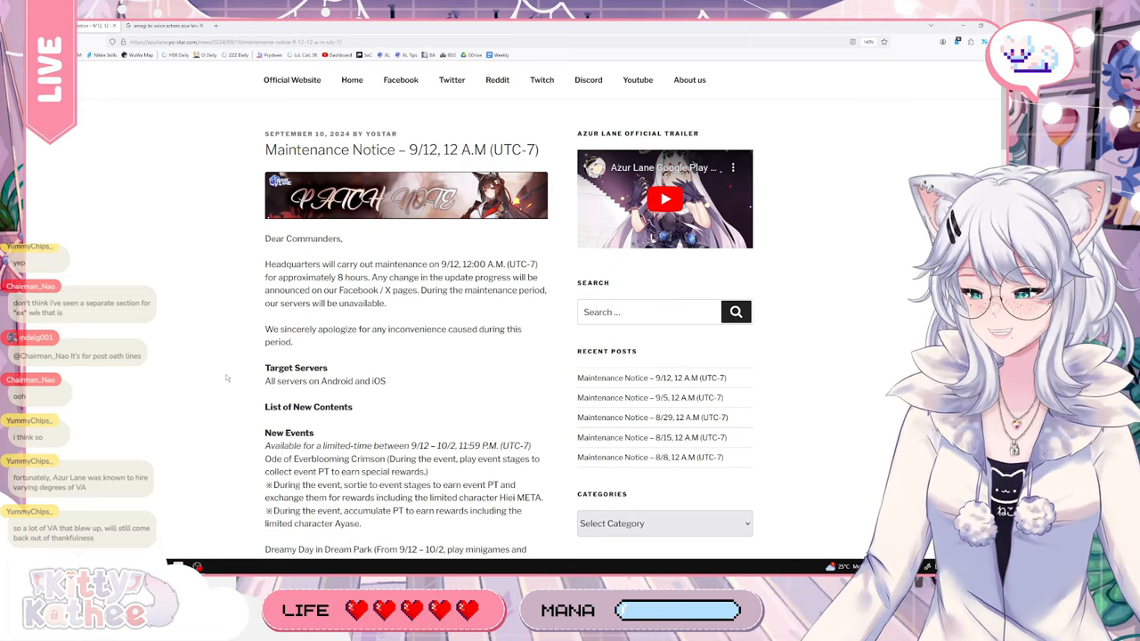
pyautogui.scroll(-3)
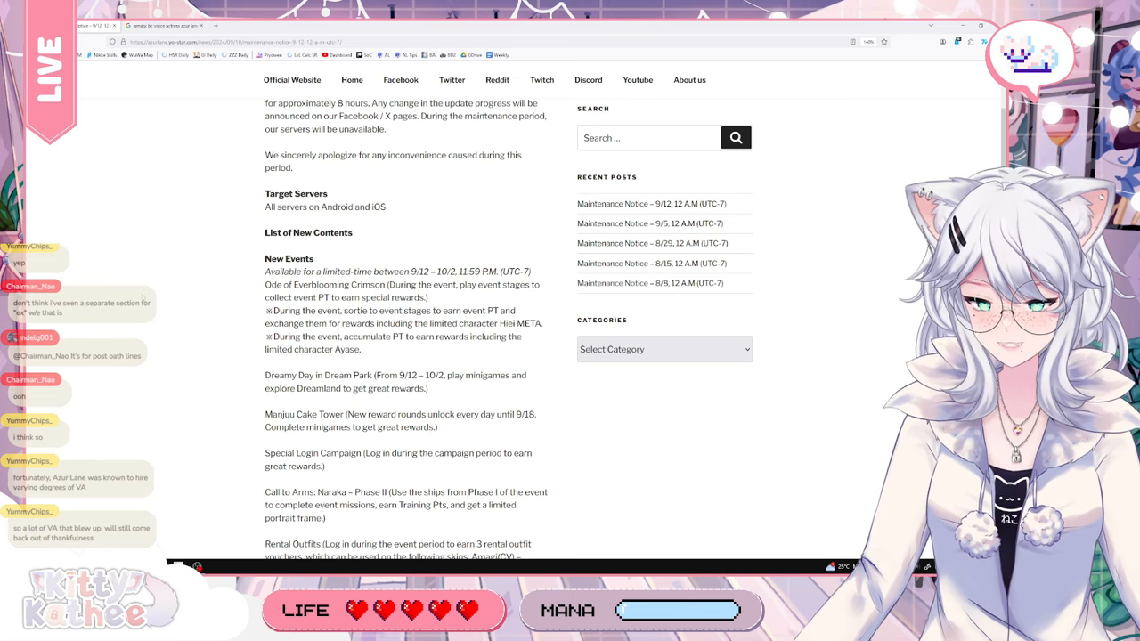
pyautogui.scroll(-3)
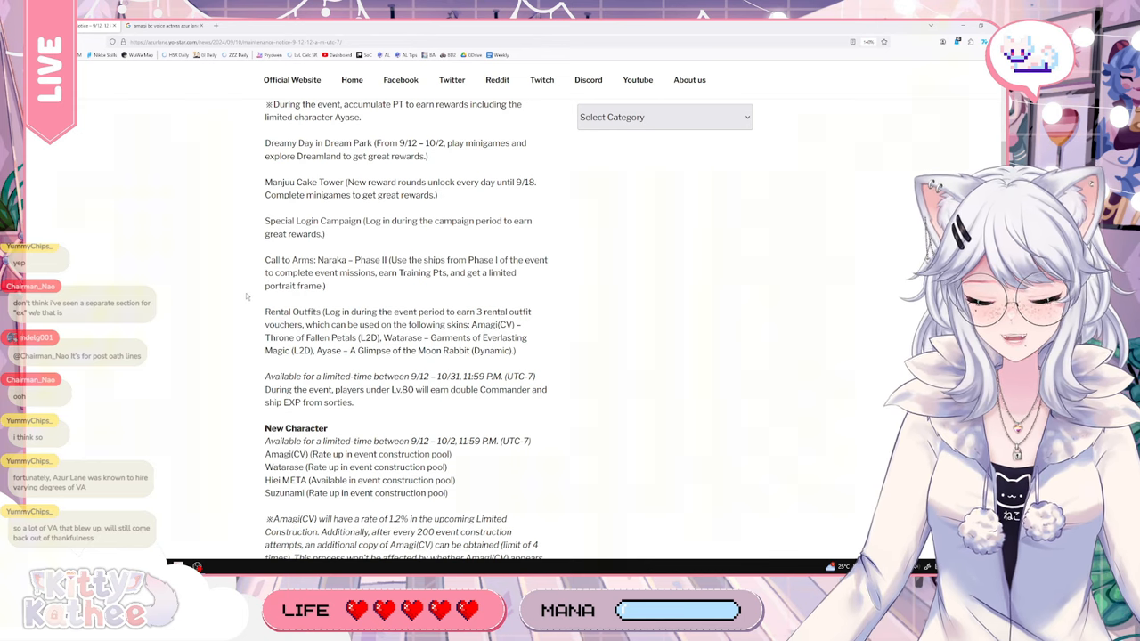
pyautogui.scroll(-3)
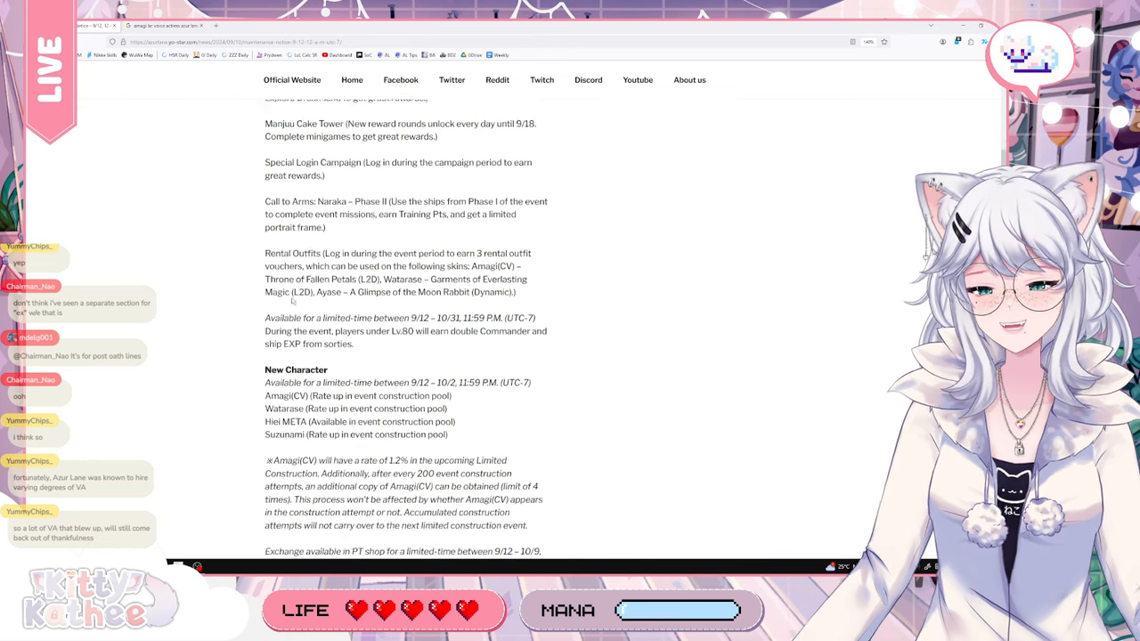
pyautogui.scroll(-3)
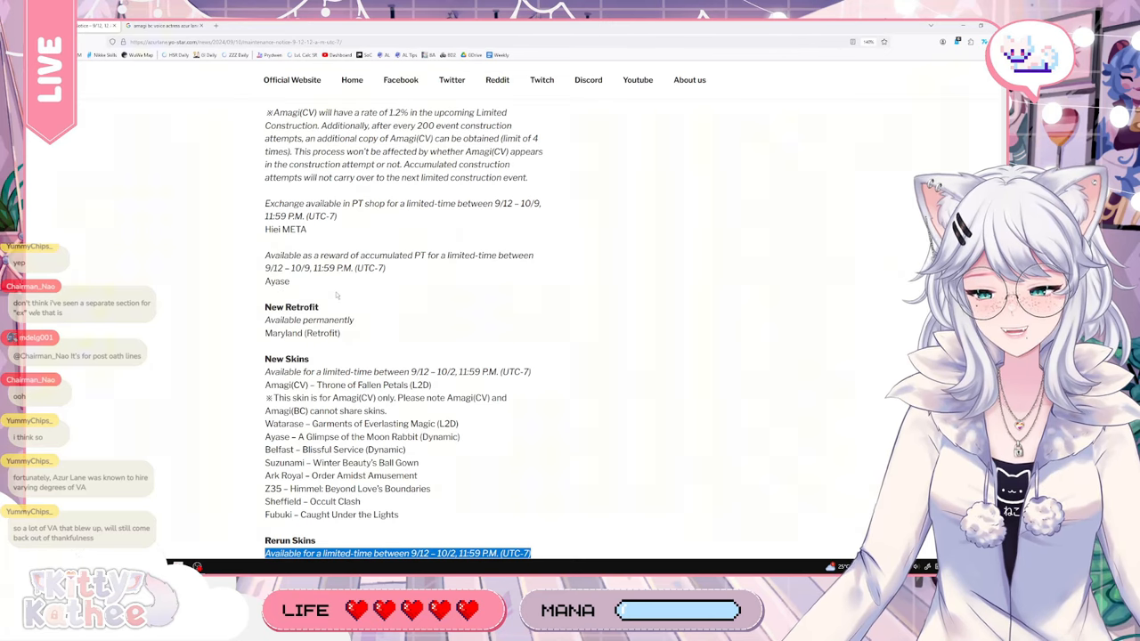
pyautogui.scroll(-3)
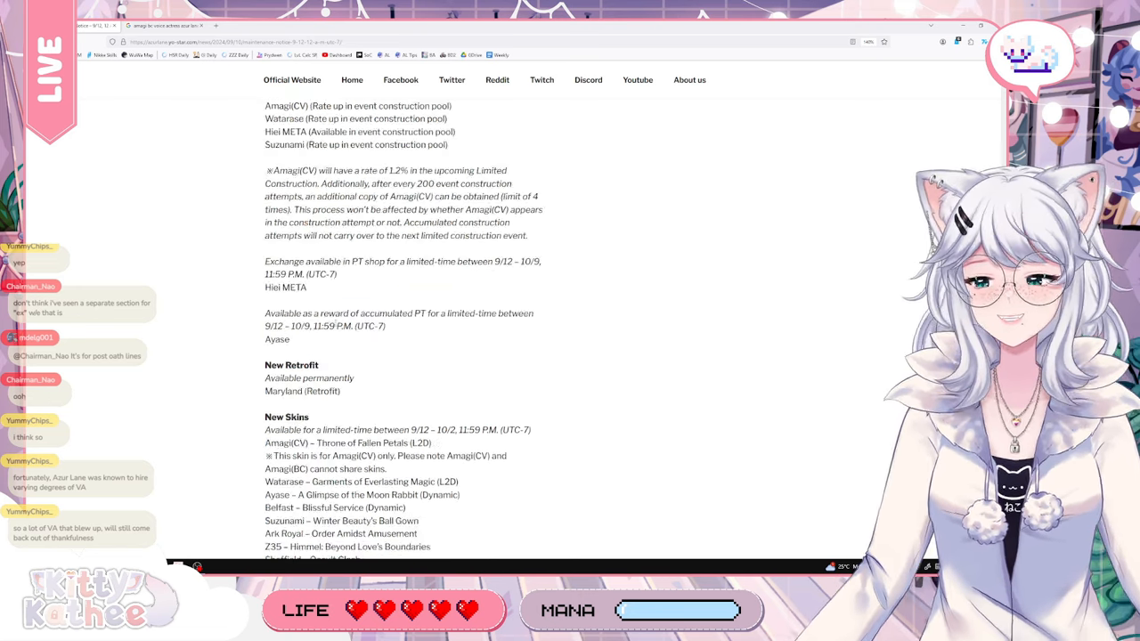
pyautogui.scroll(3)
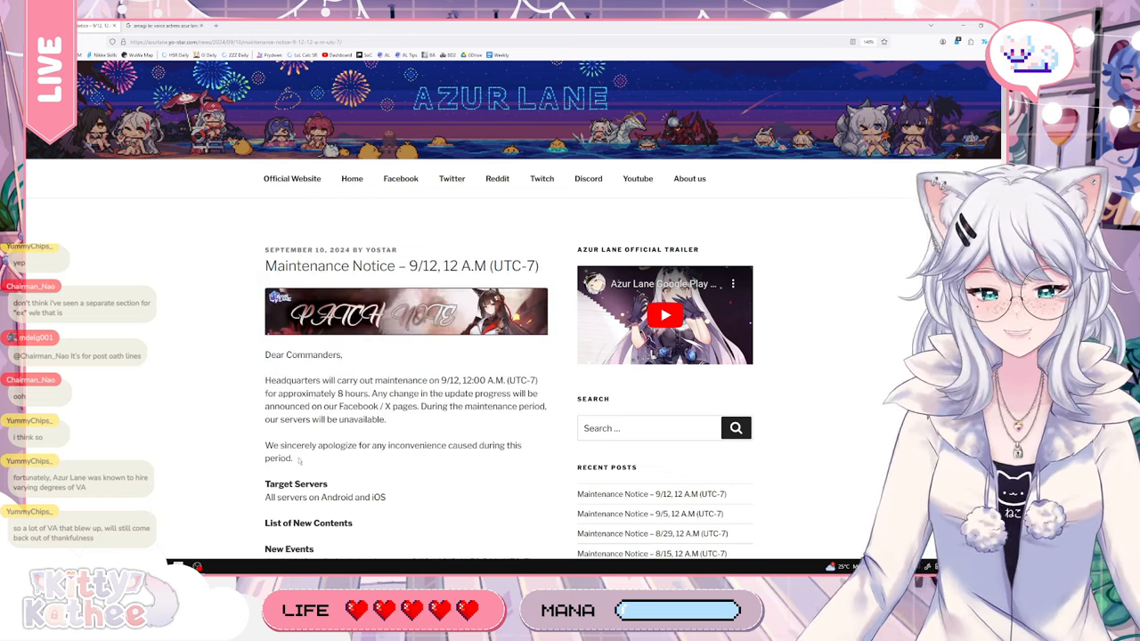
pyautogui.moveTo(389, 446); pyautogui.dragTo(294, 458)
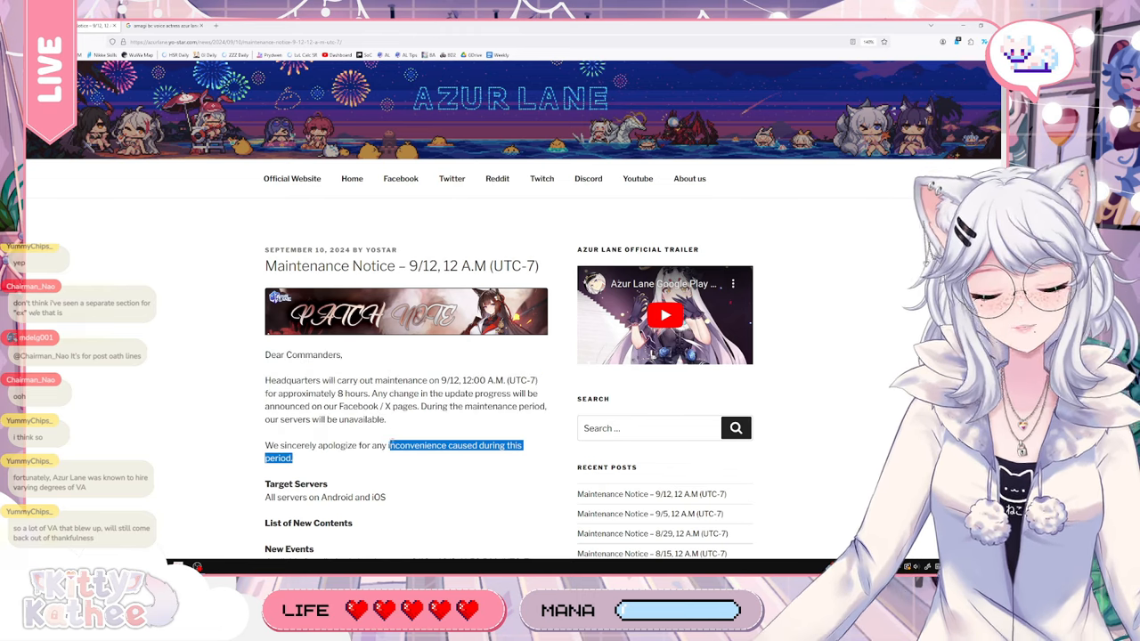
pyautogui.scroll(-3)
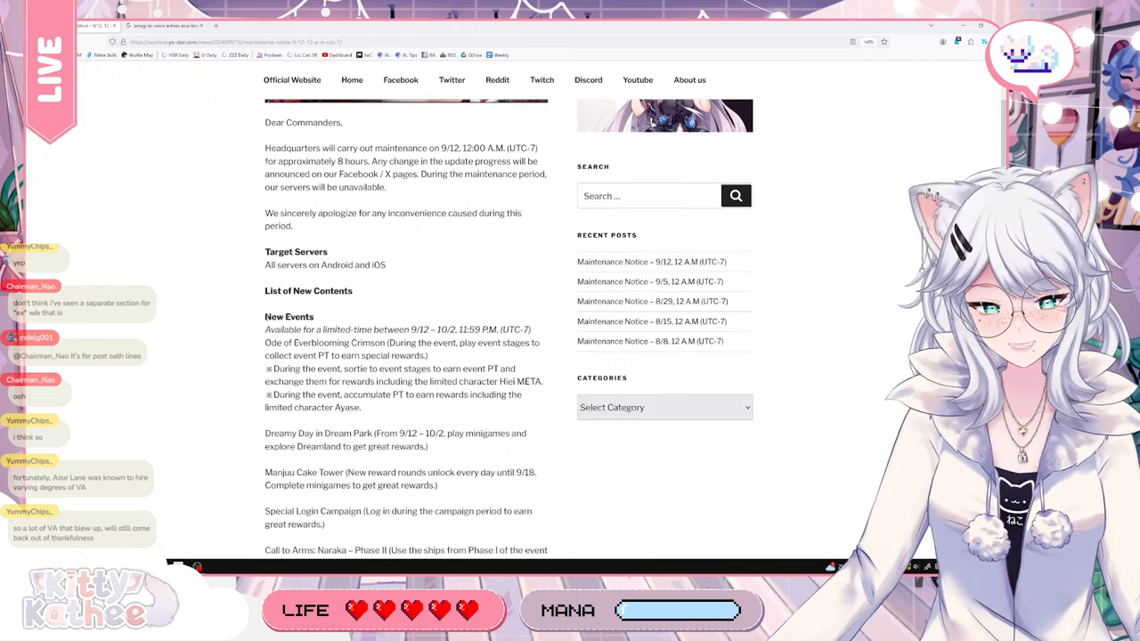
pyautogui.scroll(-3)
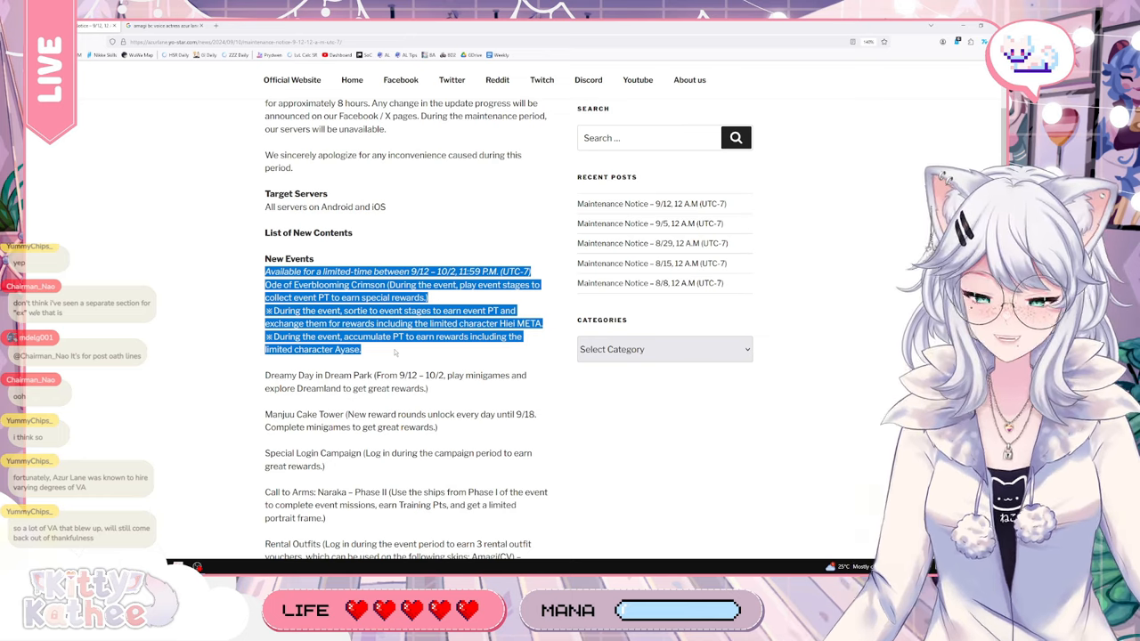
pyautogui.click(396, 353)
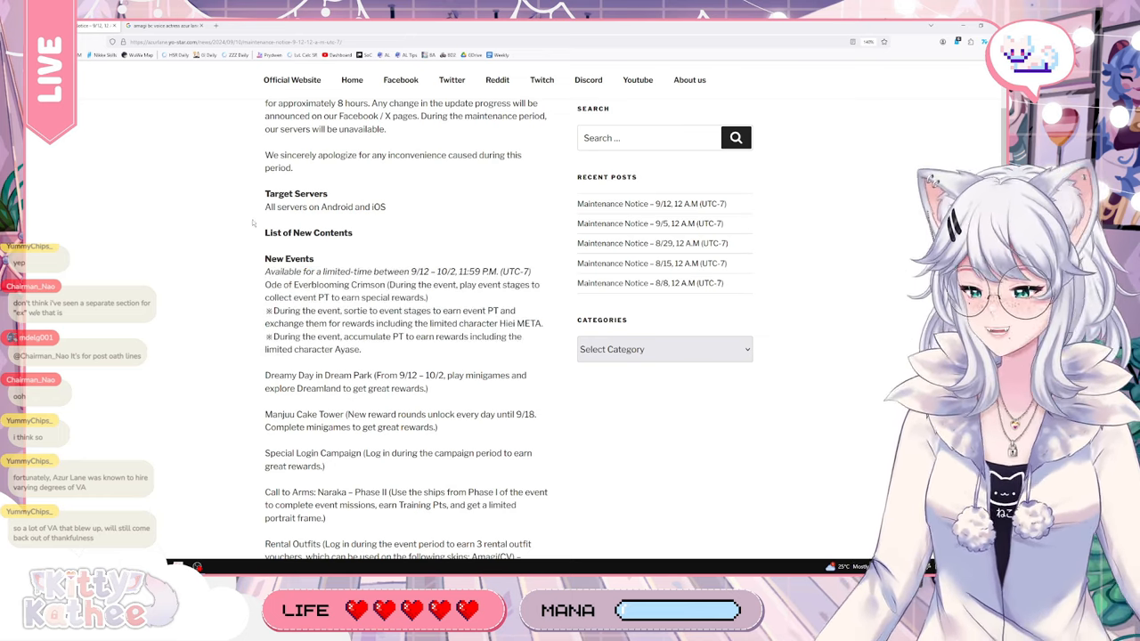
pyautogui.scroll(3)
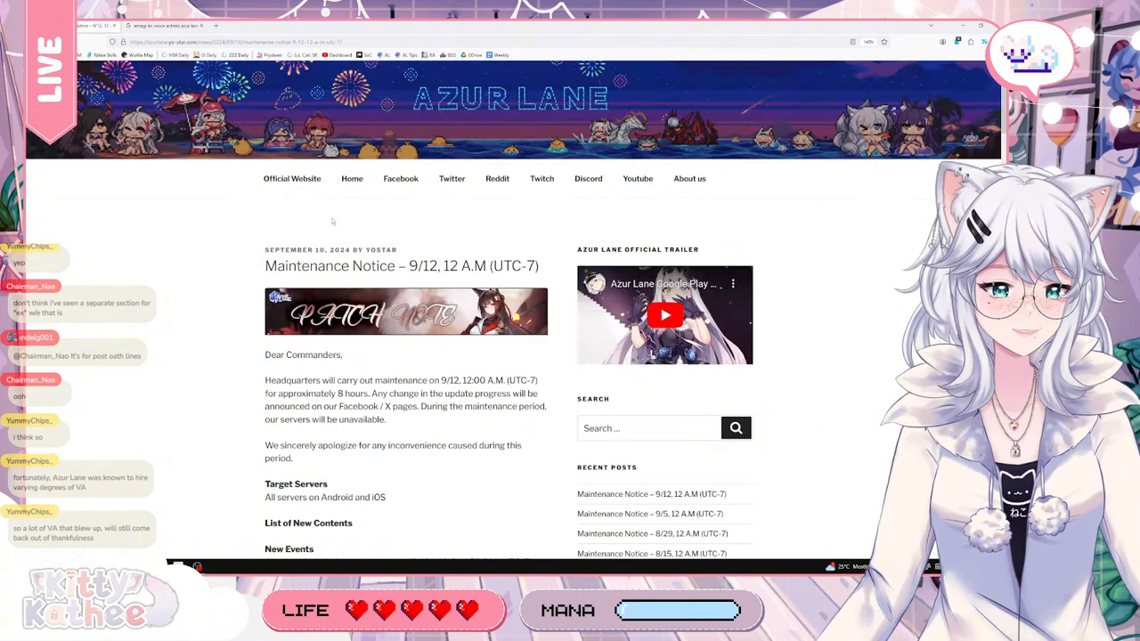
pyautogui.scroll(-3)
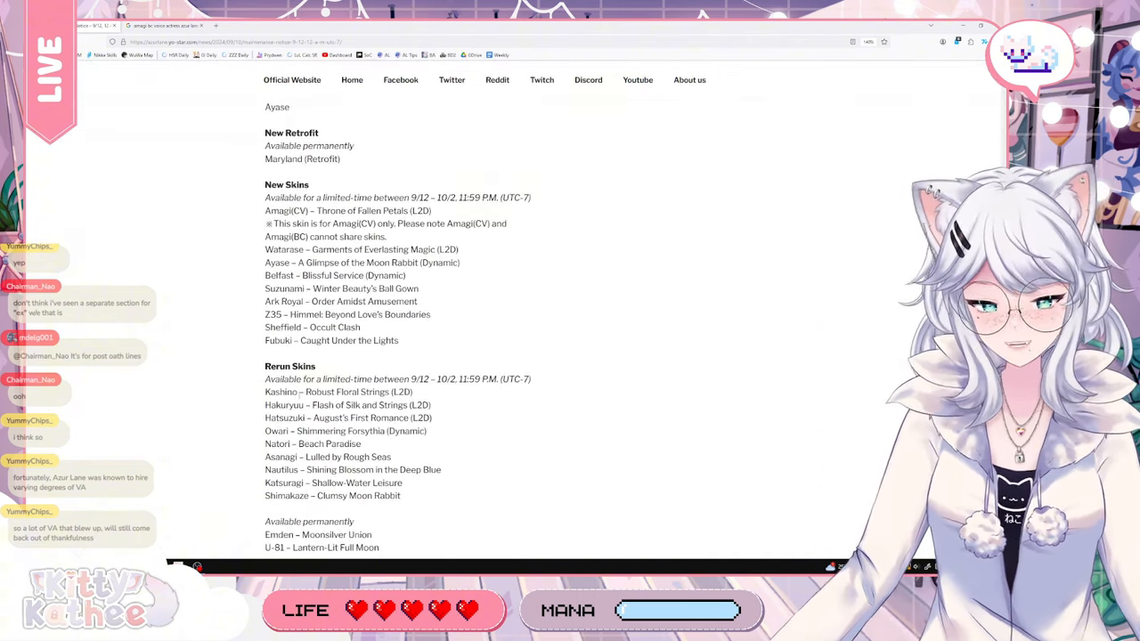
pyautogui.moveTo(420, 349)
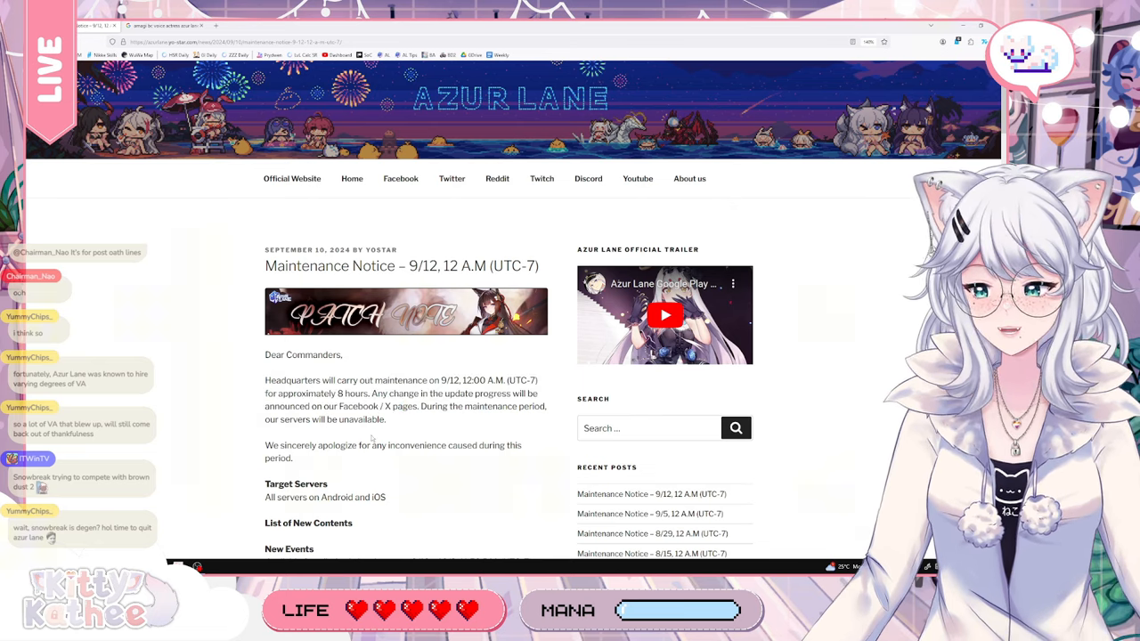
# Scroll to the List of New Contents and New Events entries through Rental Outfits
pyautogui.scroll(-3)
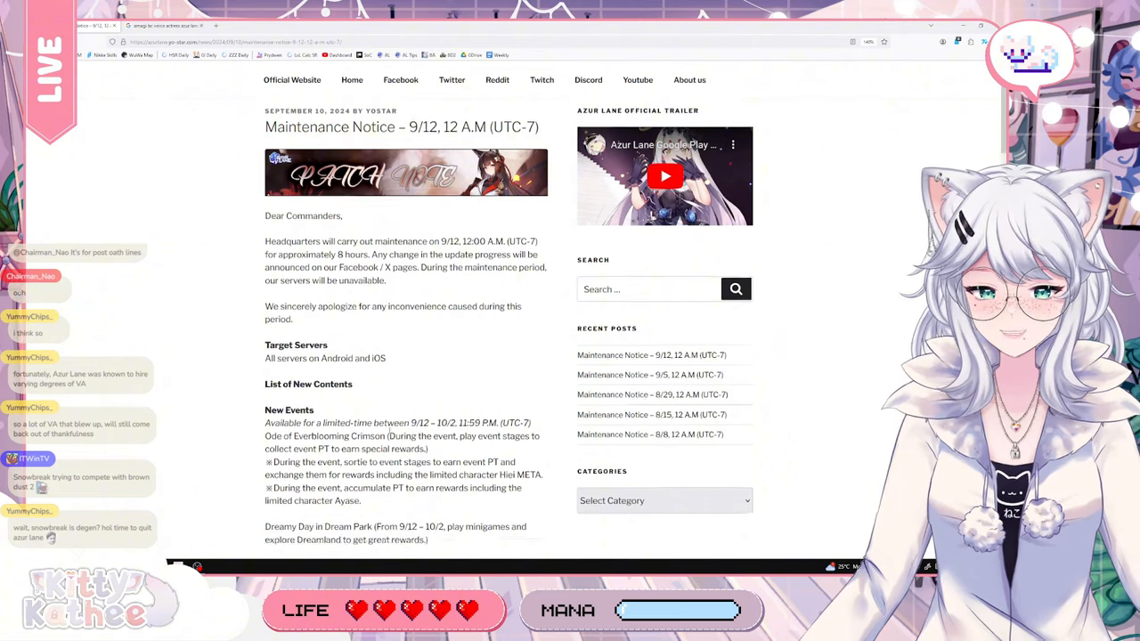
pyautogui.scroll(-3)
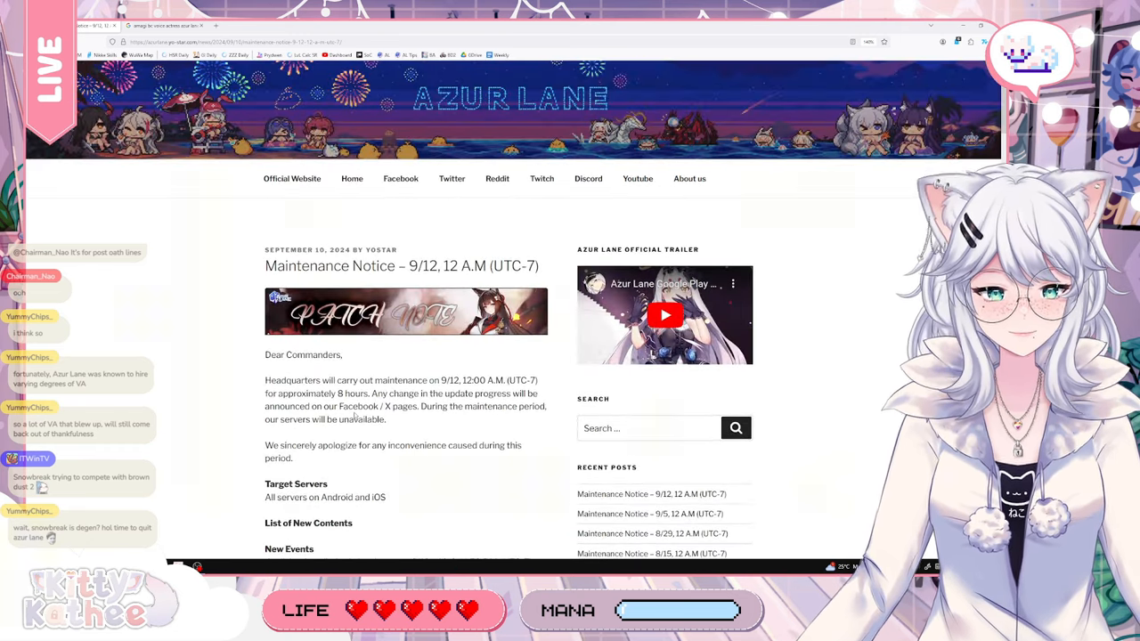
pyautogui.scroll(-3)
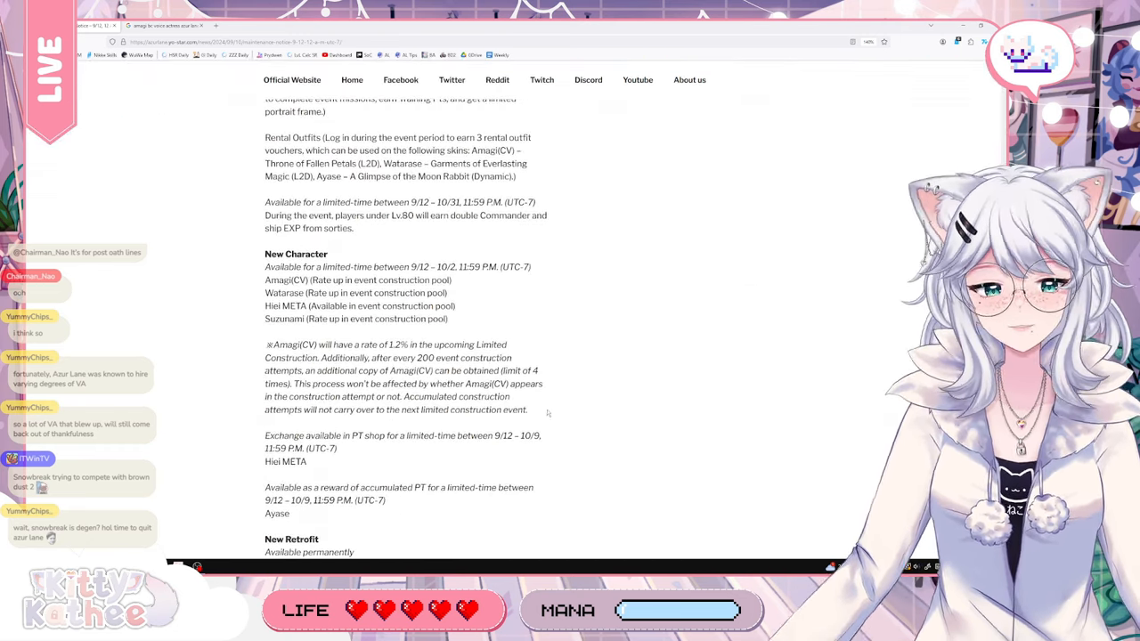
pyautogui.scroll(-3)
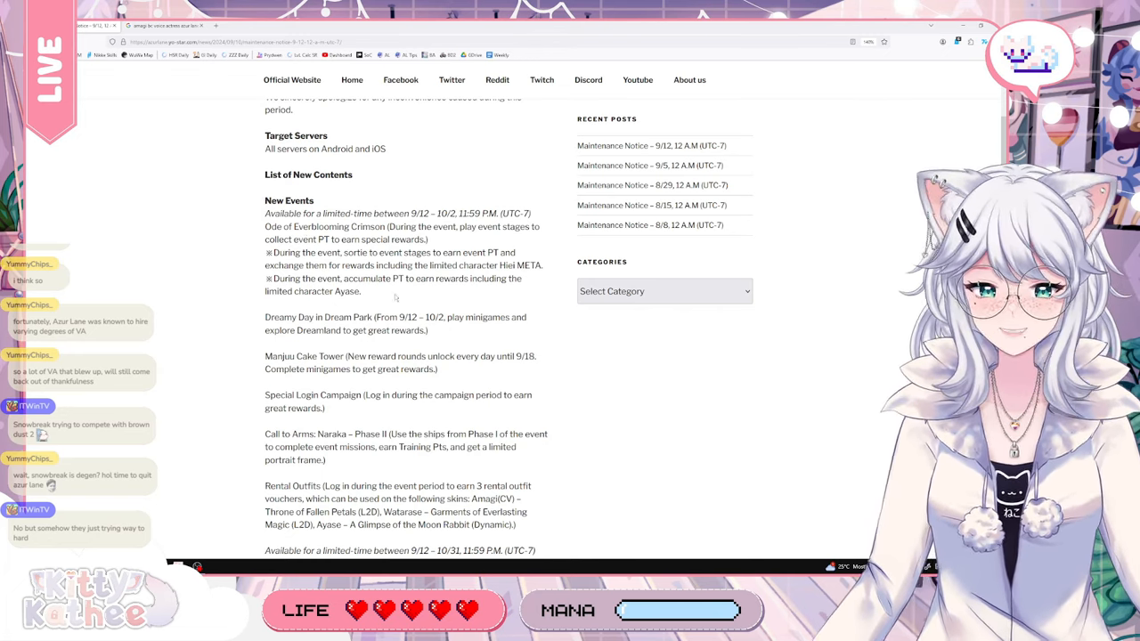
# Scroll to the New Retrofit and New Skins sections and highlight the PT reward and New Retrofit lines
pyautogui.scroll(-3)
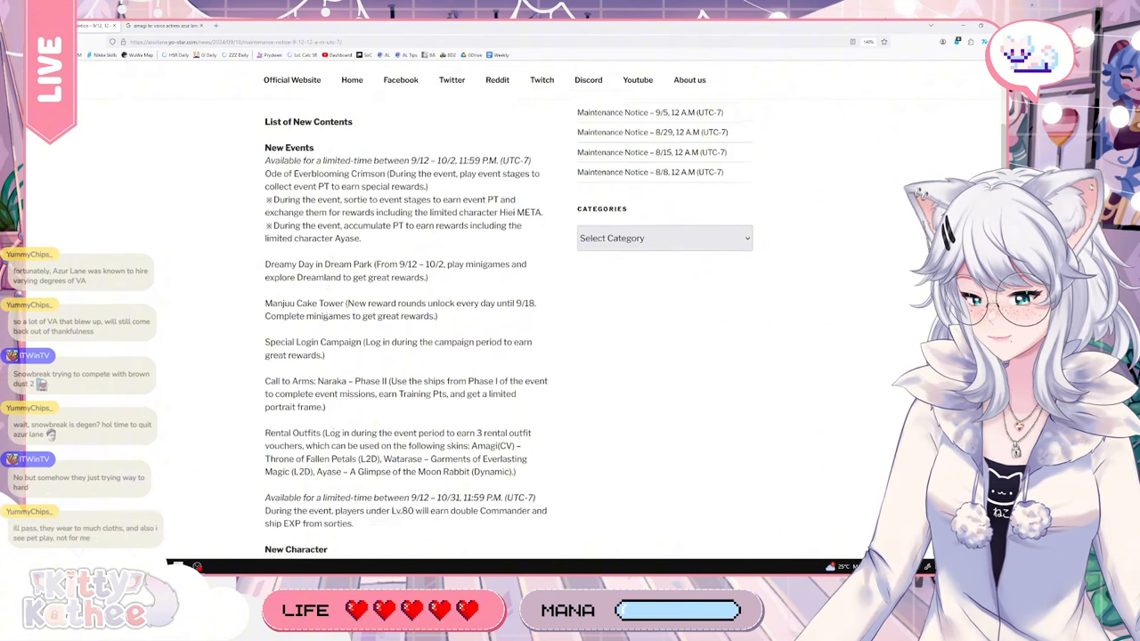
pyautogui.scroll(-3)
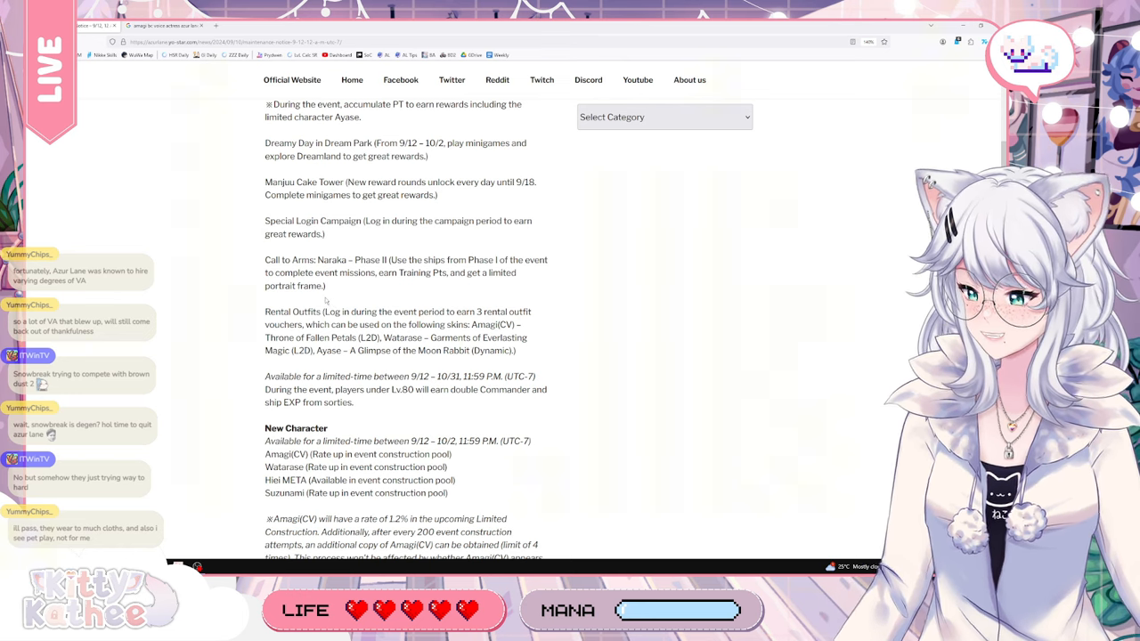
pyautogui.scroll(-3)
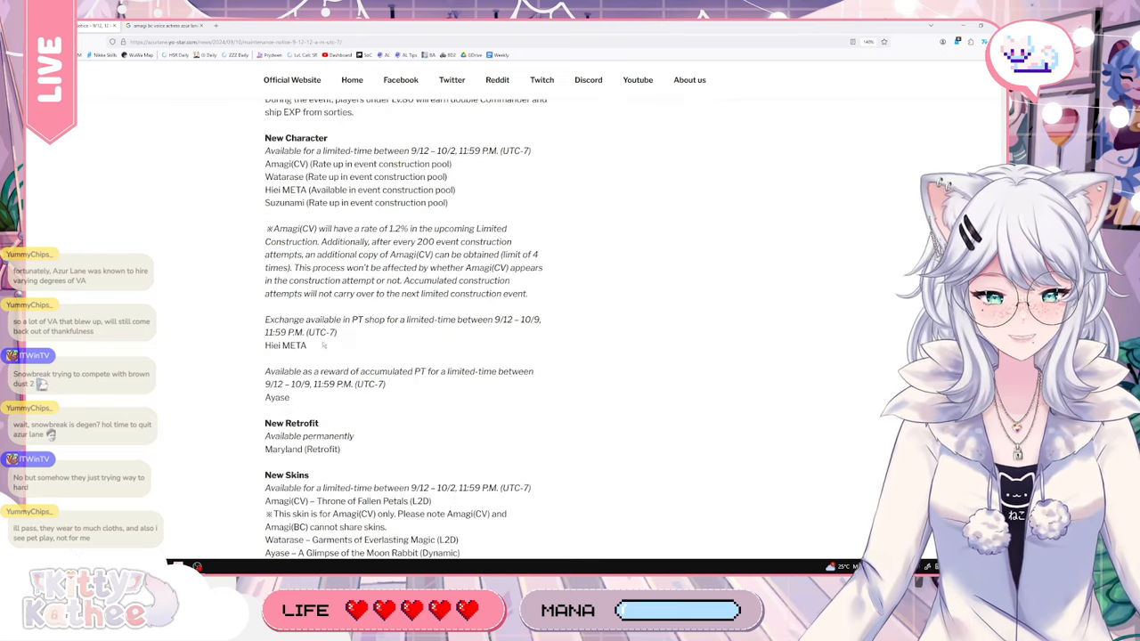
pyautogui.scroll(-3)
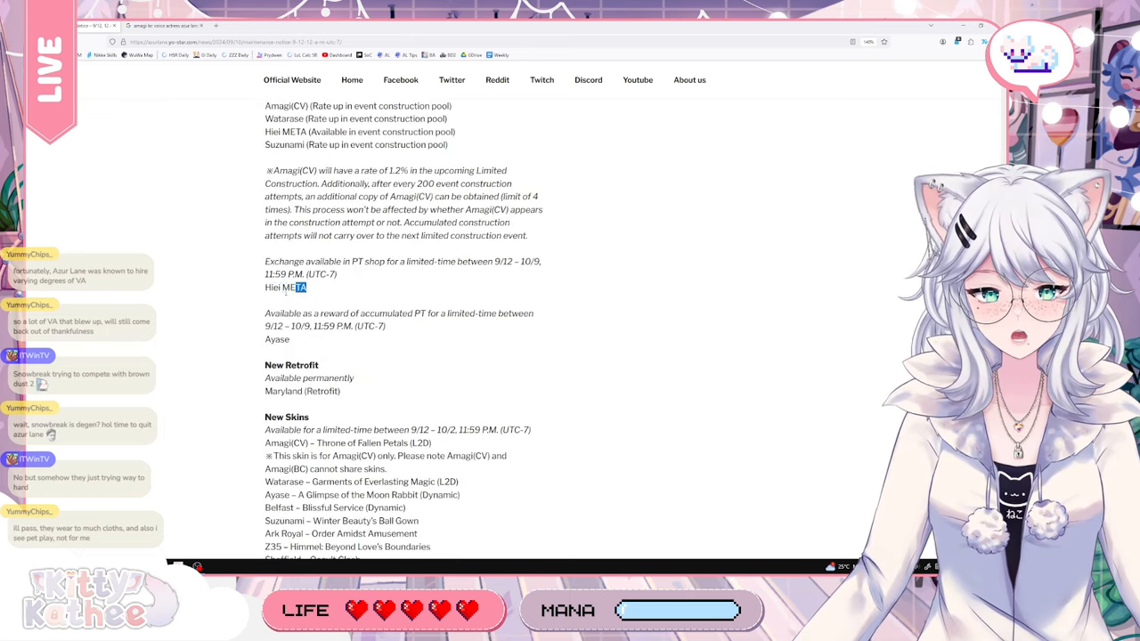
pyautogui.scroll(-3)
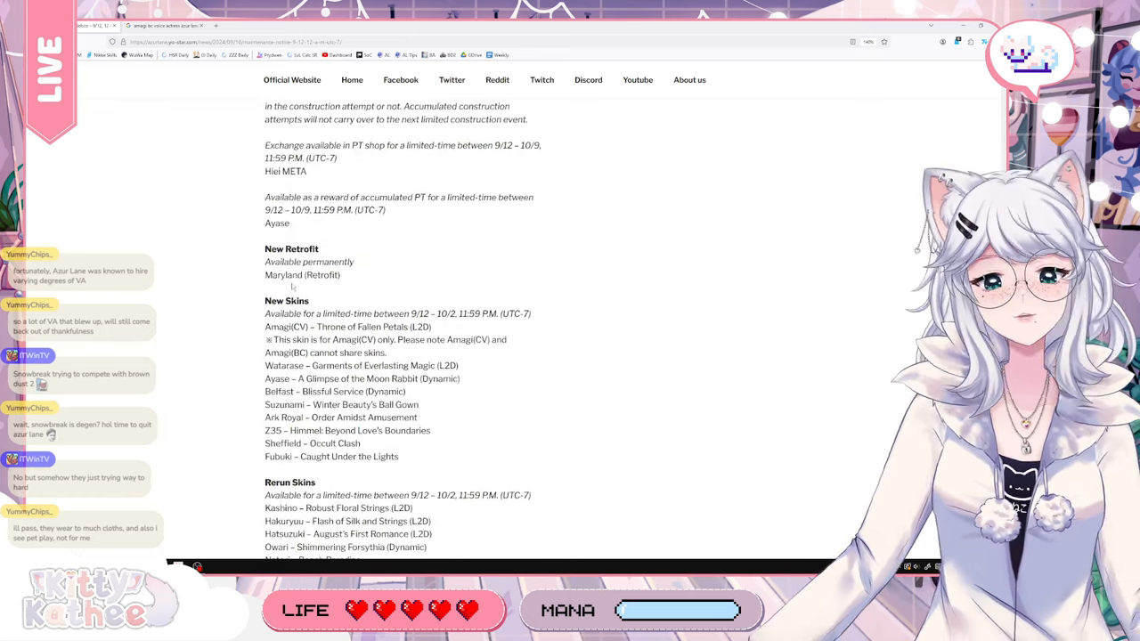
pyautogui.moveTo(264, 107); pyautogui.dragTo(338, 275)
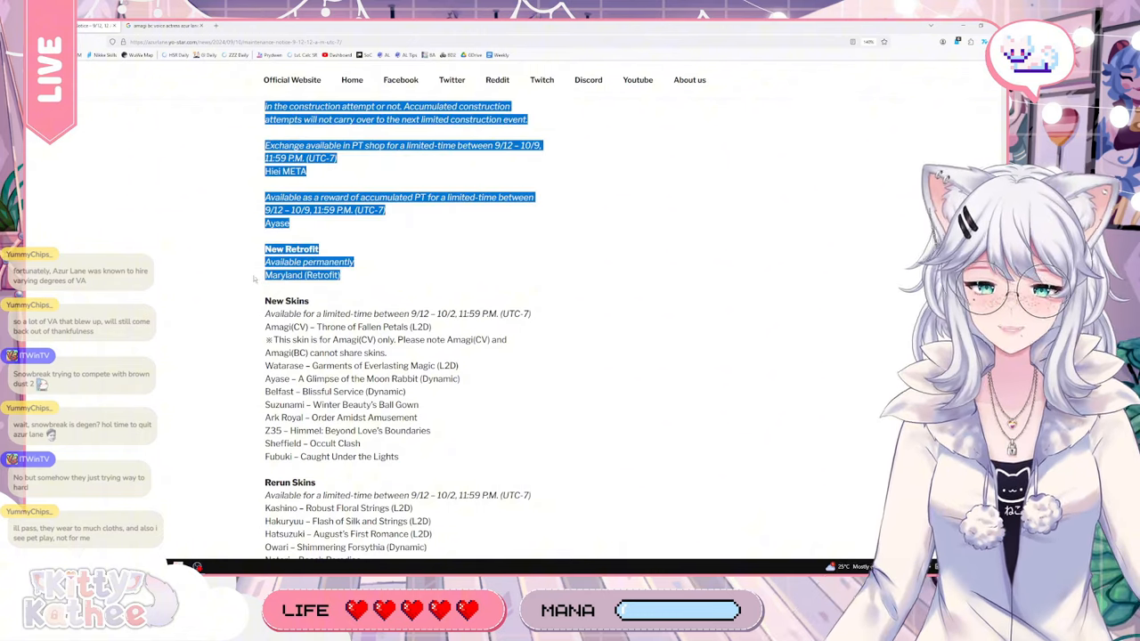